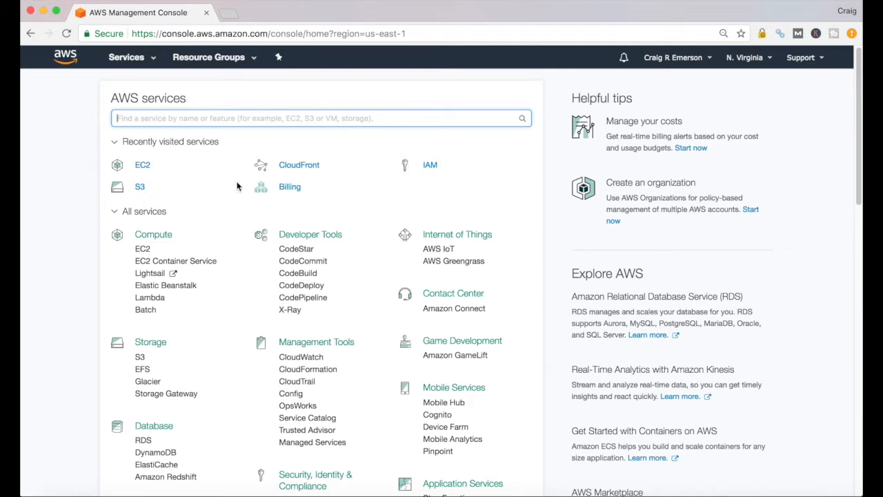
pyautogui.moveTo(268, 262)
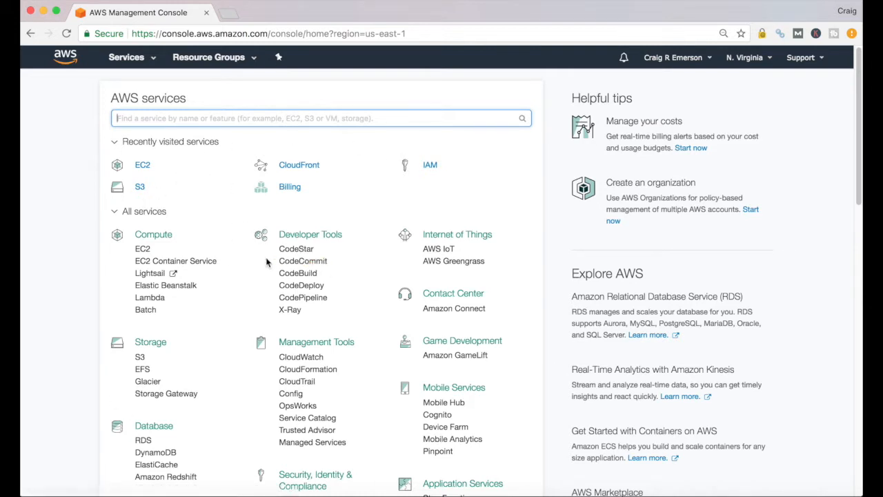
pyautogui.moveTo(178, 207)
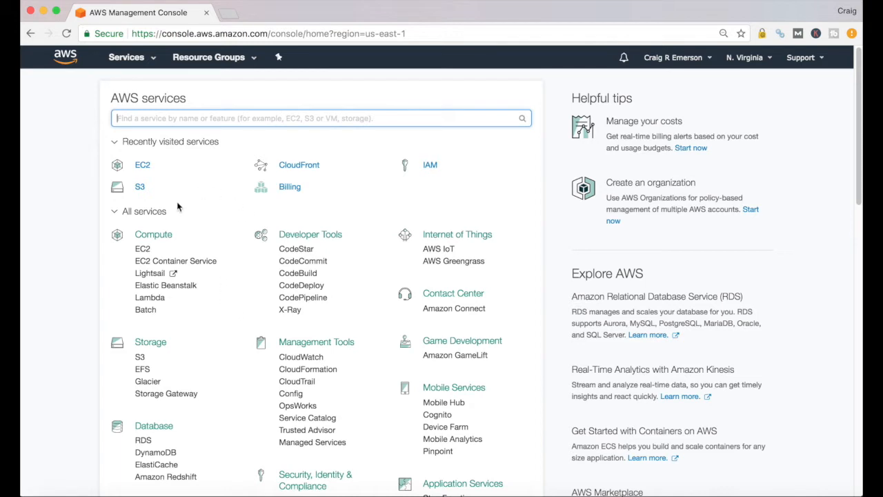
pyautogui.moveTo(215, 221)
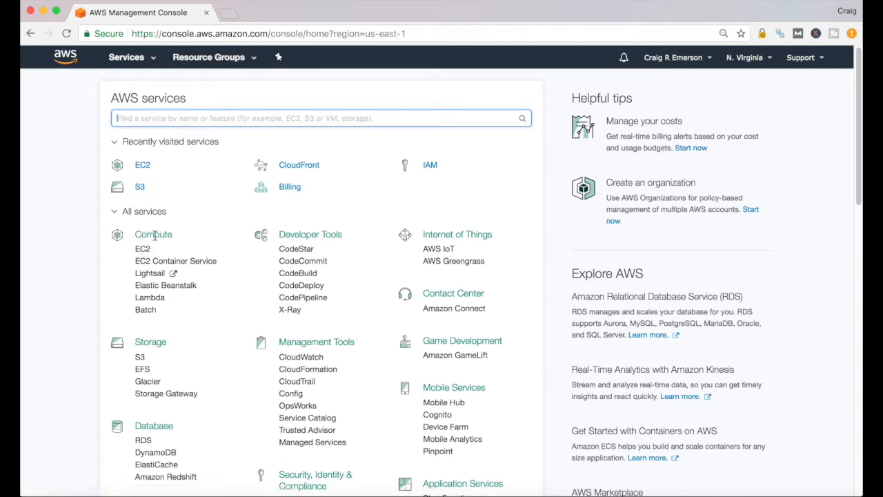
pyautogui.moveTo(142, 249)
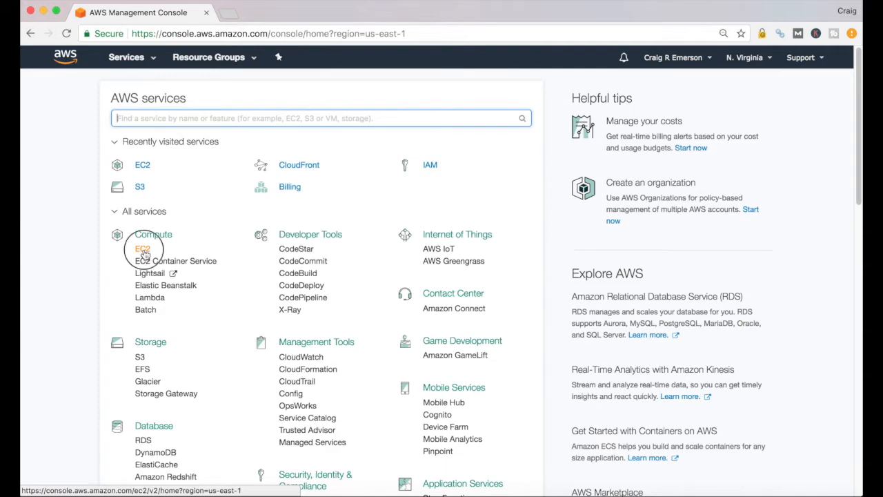
# Step: Go to the EC2 service dashboard for the N. Virginia region
pyautogui.click(142, 249)
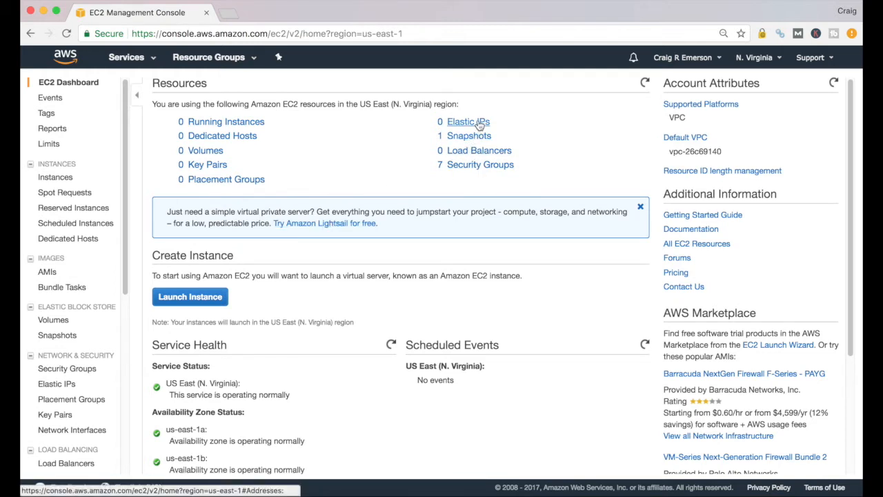
pyautogui.moveTo(475, 127)
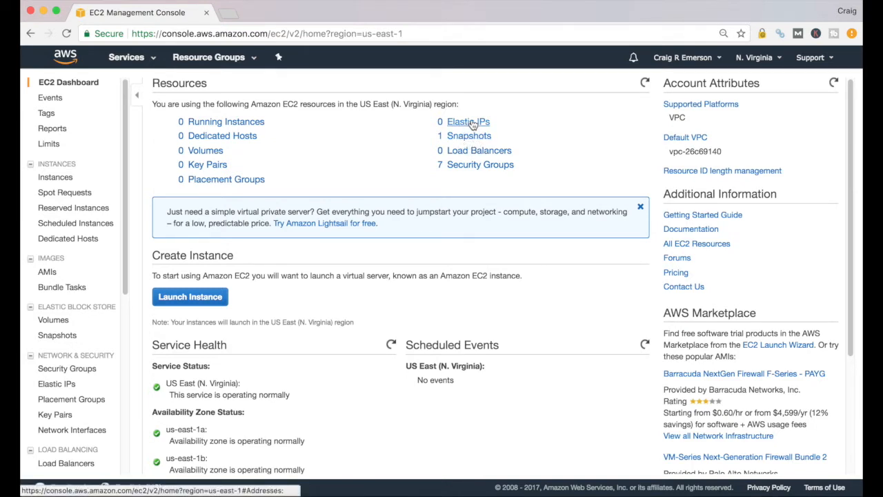
pyautogui.moveTo(469, 124)
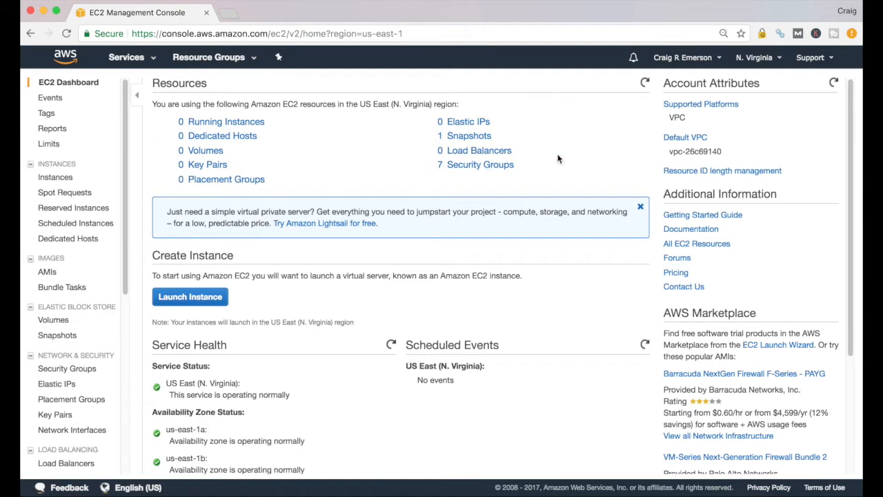
pyautogui.moveTo(228, 171)
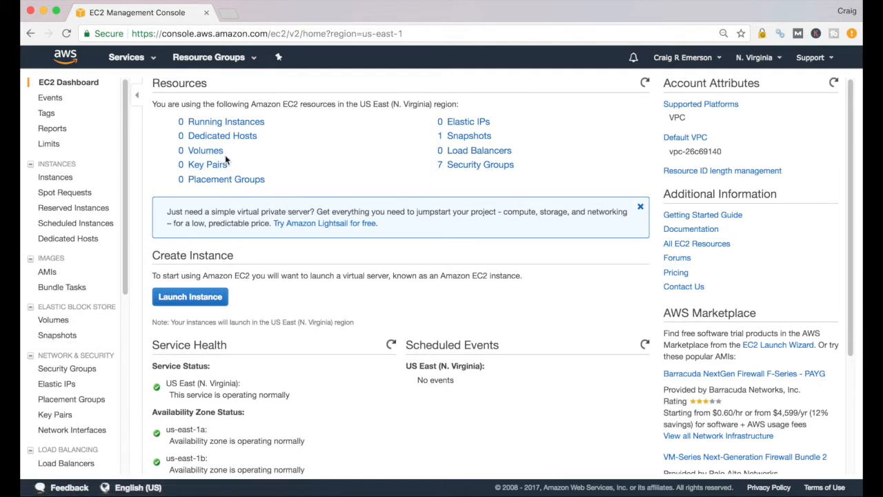
pyautogui.moveTo(290, 298)
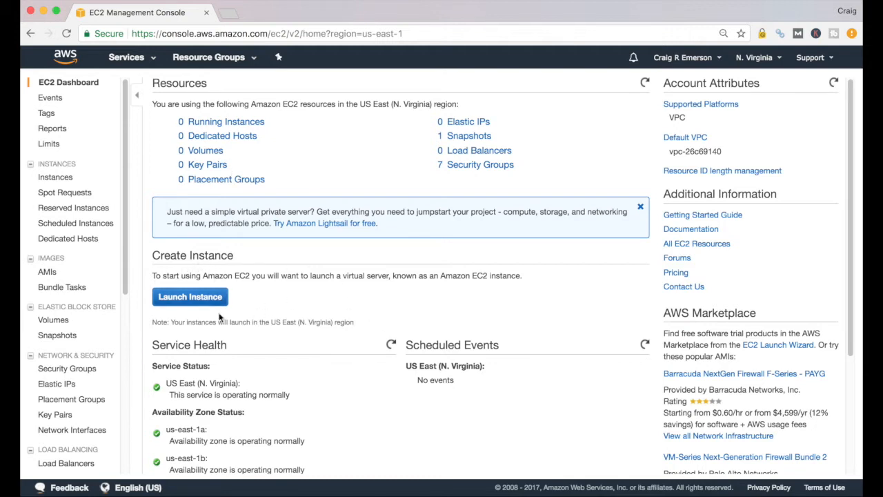
pyautogui.moveTo(190, 232)
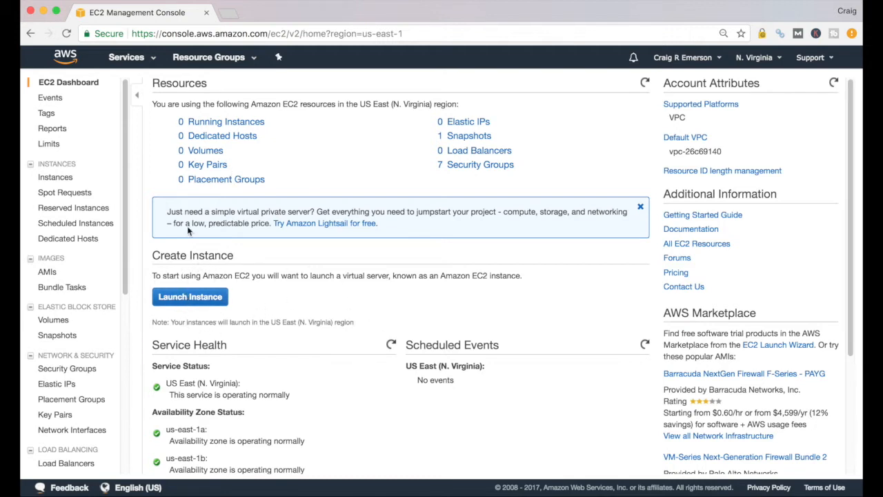
# Step: Launch Instance to reach Step 1 and look through the 35 Quick Start AMIs
pyautogui.click(190, 296)
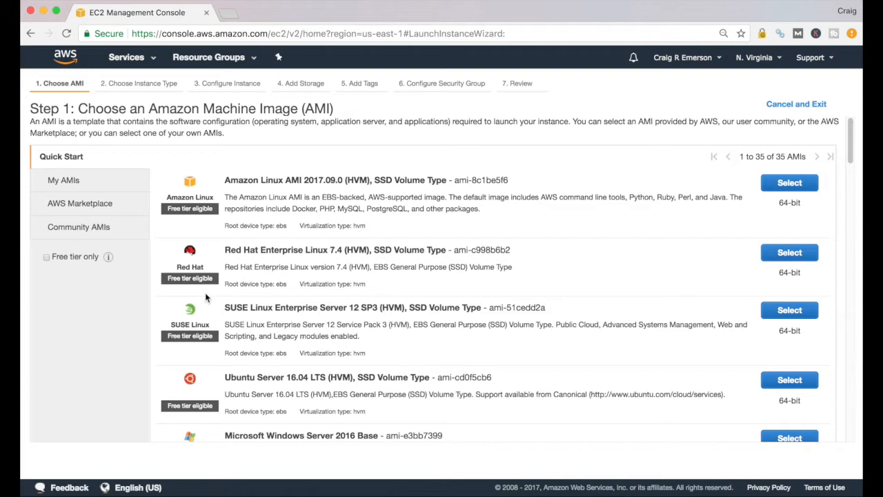
pyautogui.moveTo(324, 184)
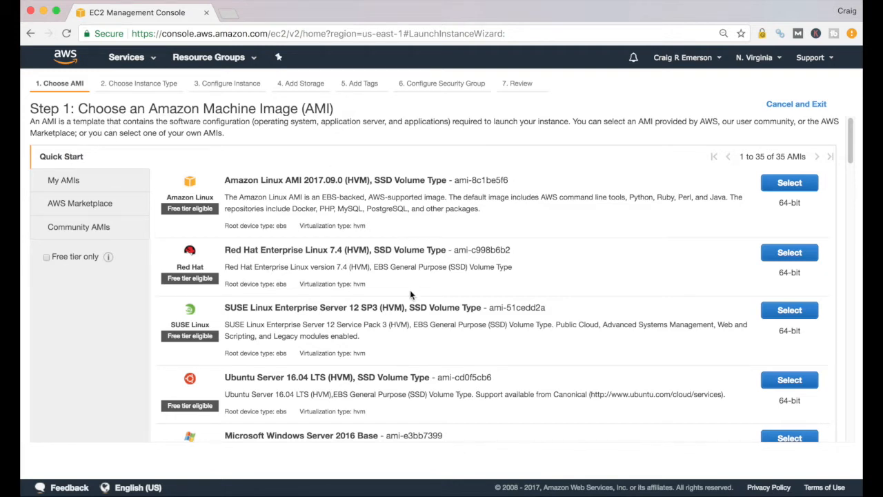
pyautogui.moveTo(290, 194)
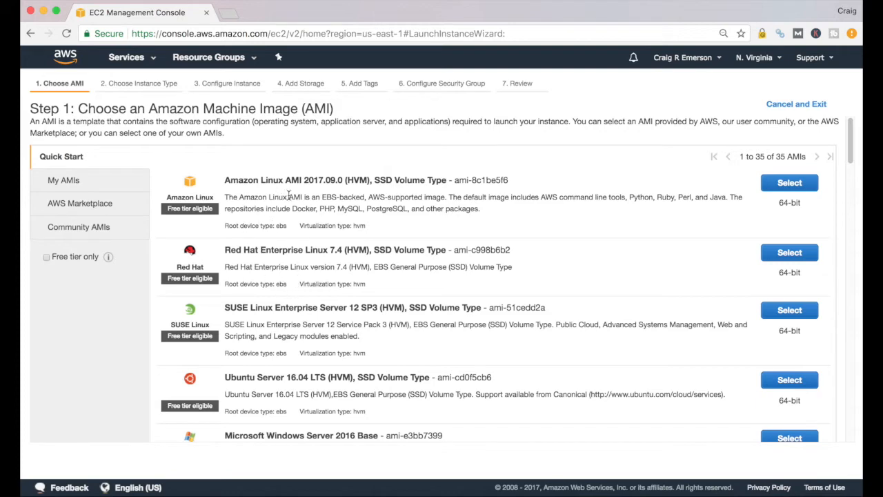
pyautogui.moveTo(372, 279)
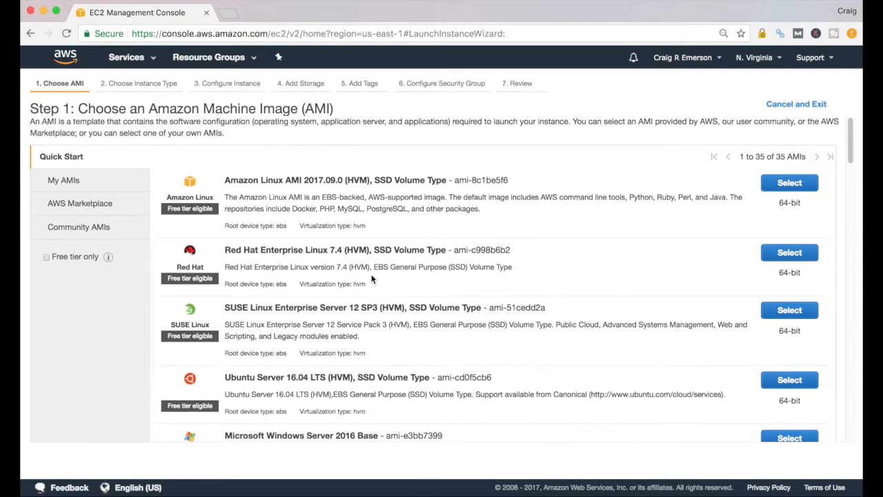
pyautogui.scroll(-3)
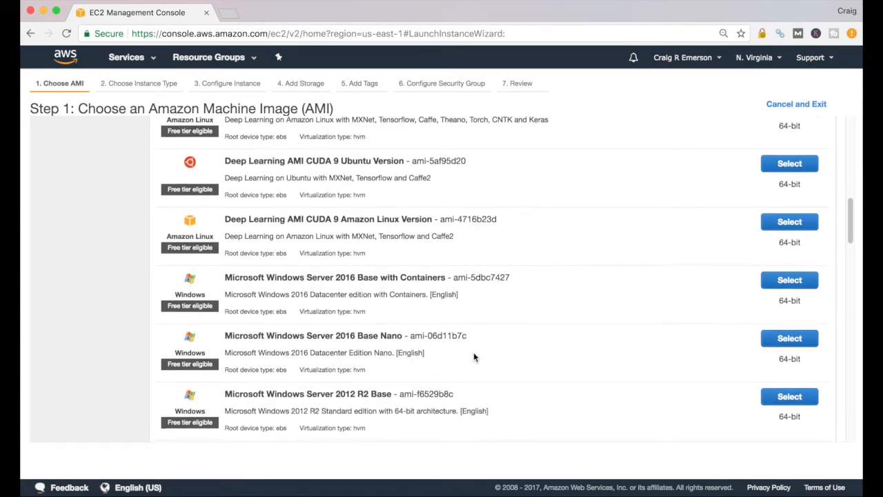
pyautogui.scroll(-3)
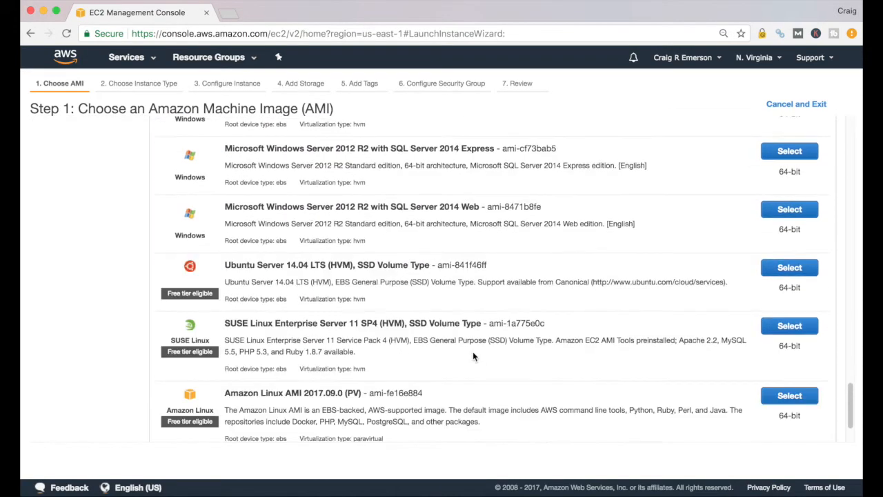
pyautogui.scroll(3)
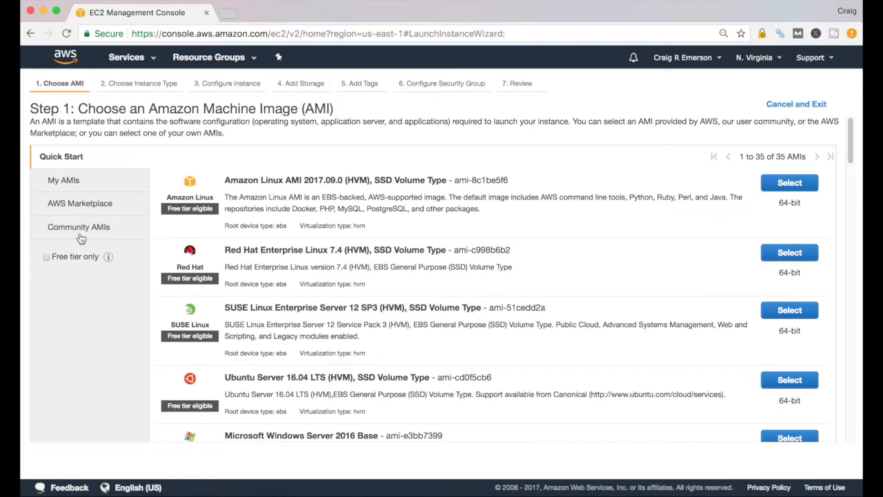
pyautogui.moveTo(75, 206)
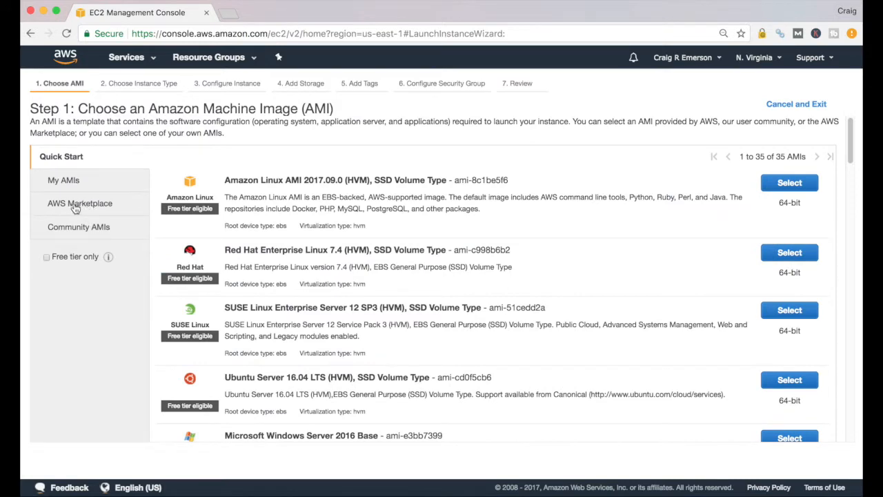
# Step: Browse the AWS Marketplace catalogue of machine images and its featured software
pyautogui.click(80, 202)
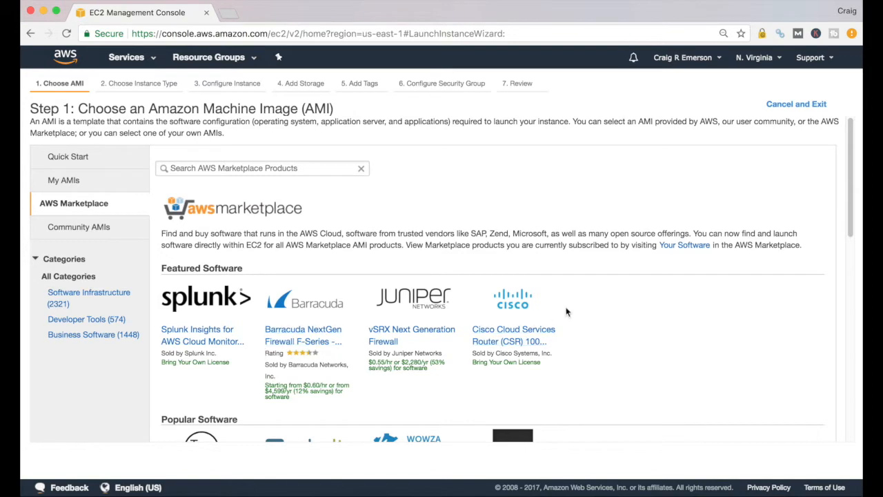
pyautogui.scroll(-3)
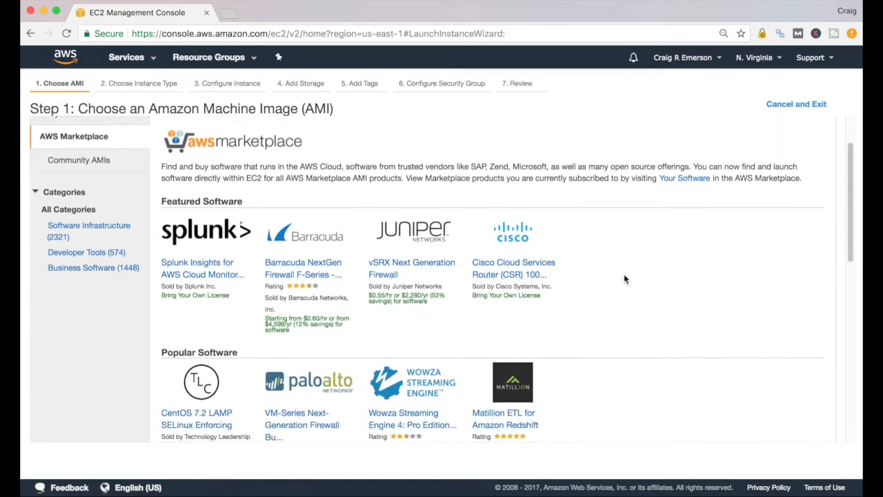
pyautogui.scroll(-3)
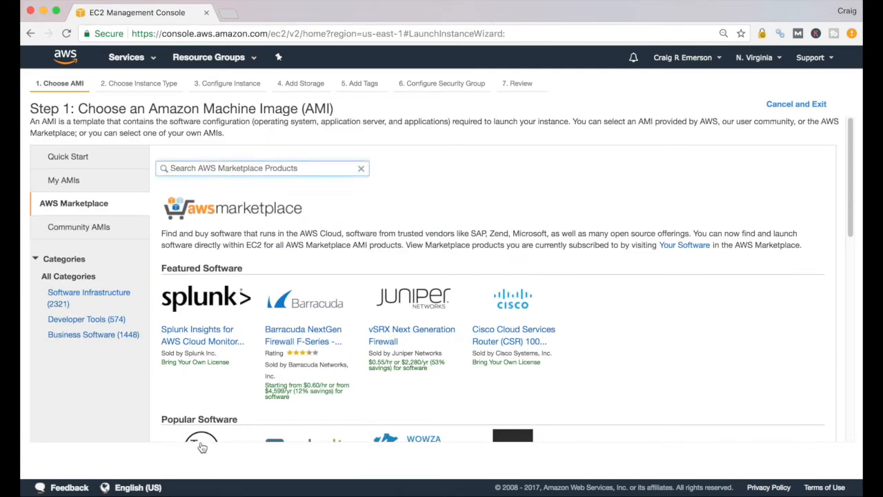
pyautogui.moveTo(246, 422)
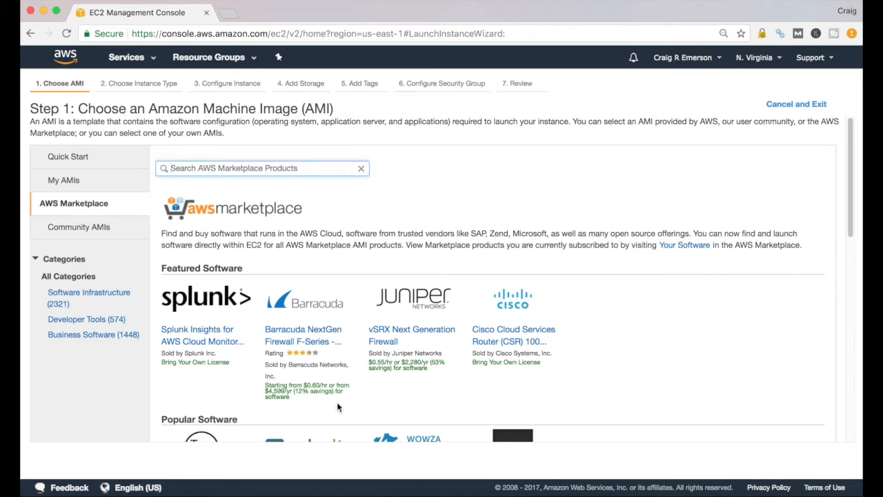
pyautogui.moveTo(393, 365)
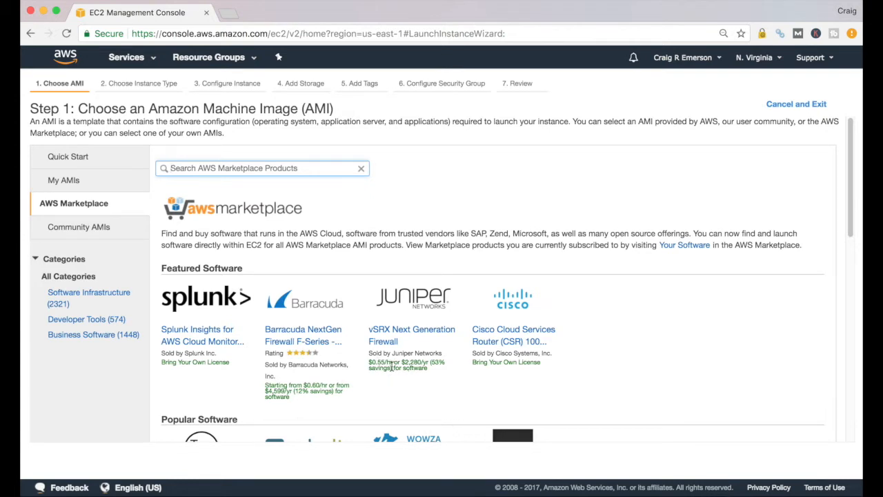
pyautogui.moveTo(432, 317)
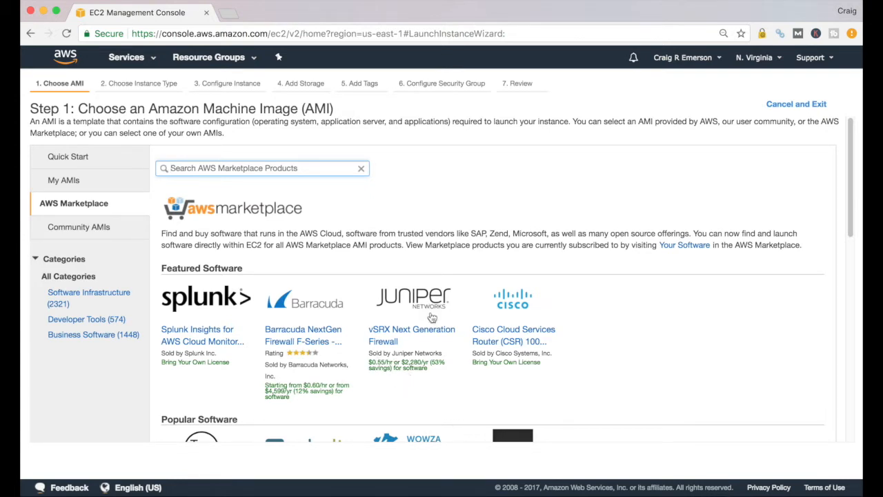
pyautogui.moveTo(417, 353)
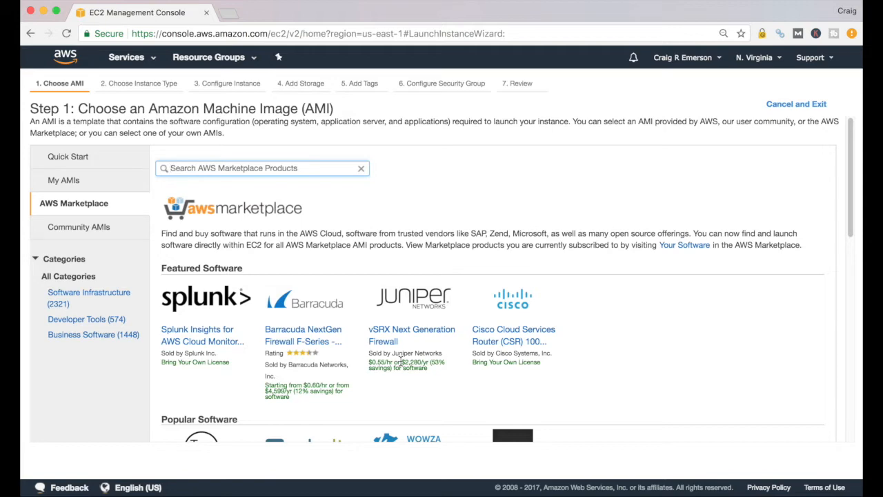
pyautogui.moveTo(66, 157)
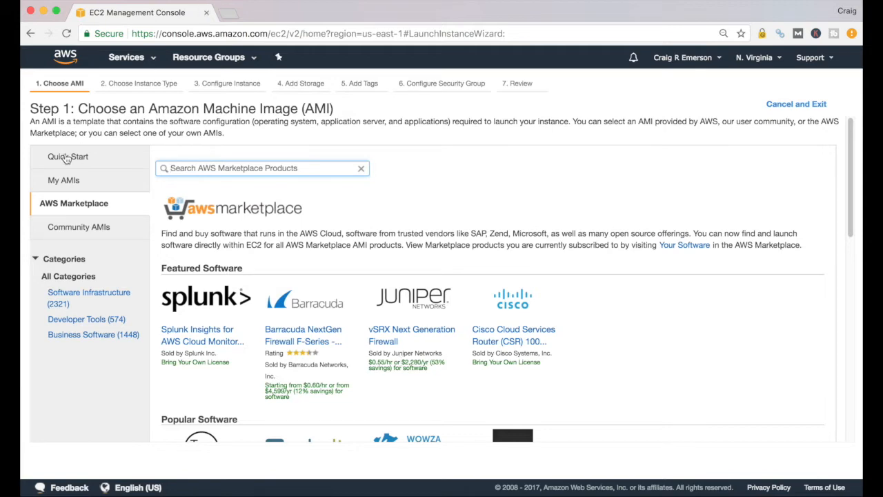
pyautogui.click(68, 156)
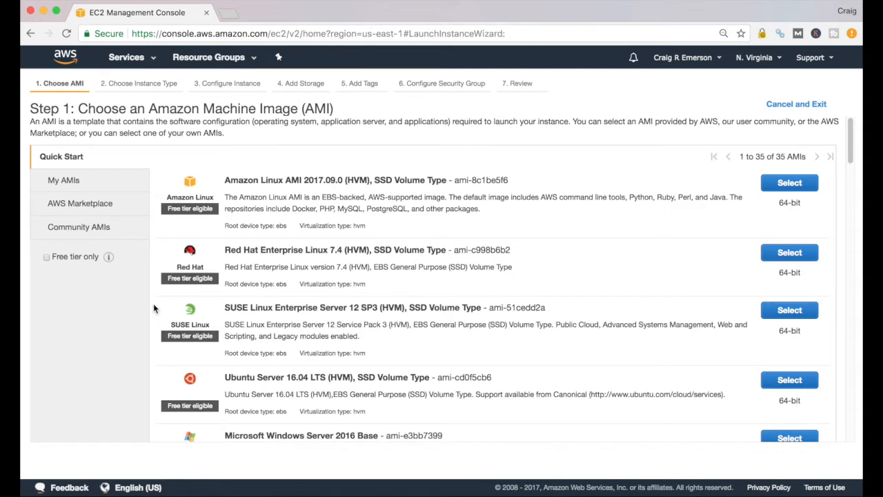
pyautogui.moveTo(573, 311)
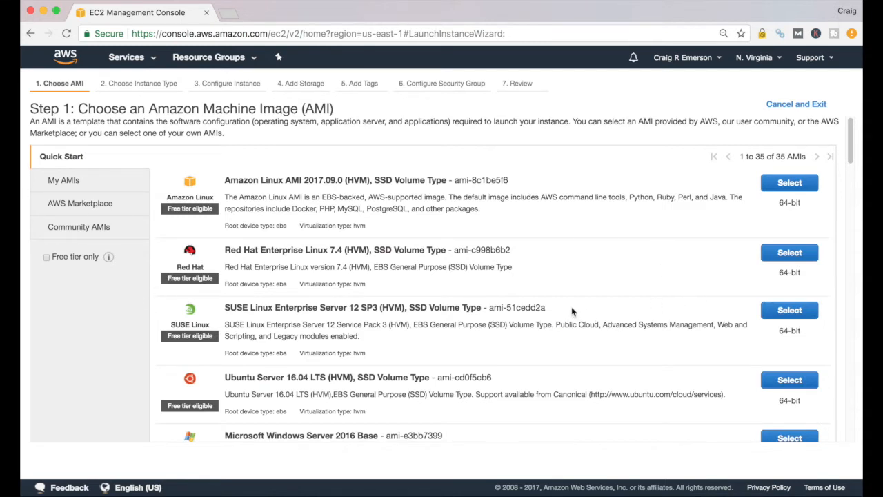
pyautogui.moveTo(220, 195)
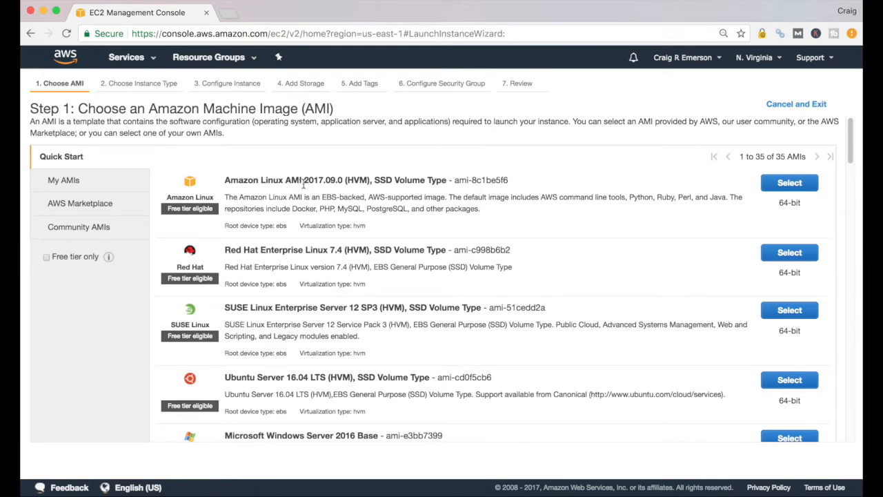
pyautogui.moveTo(196, 221)
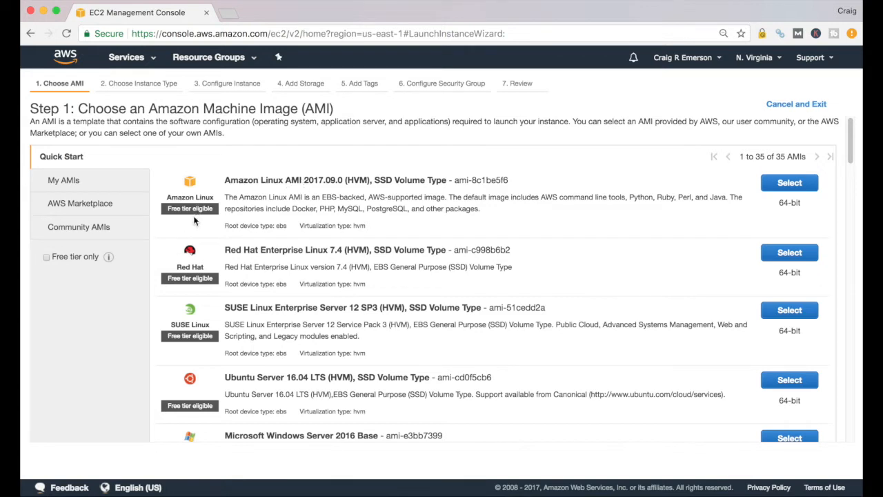
pyautogui.moveTo(196, 219)
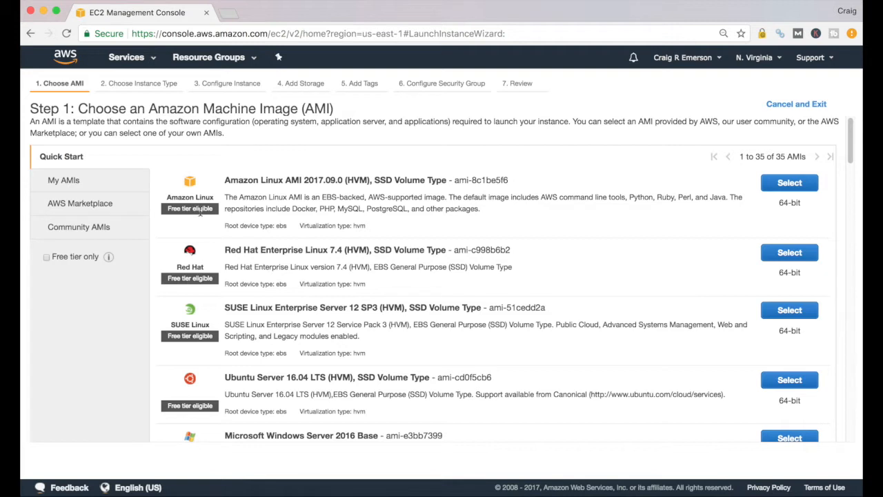
pyautogui.moveTo(187, 224)
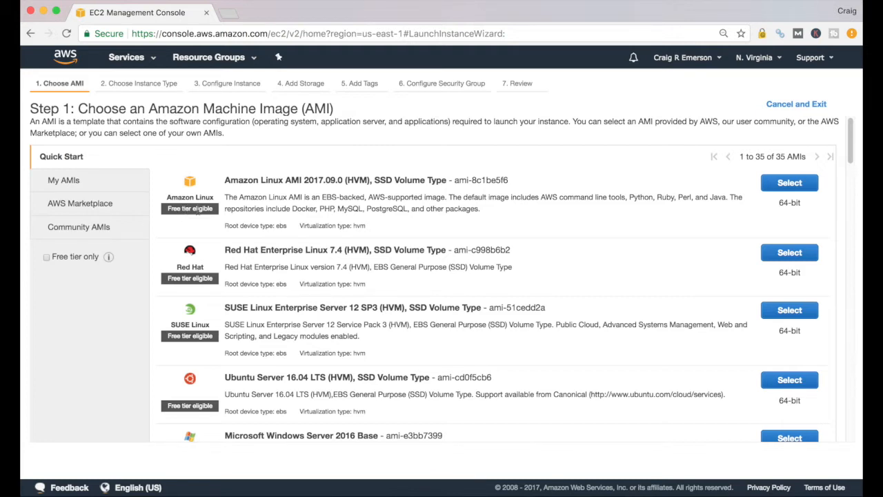
pyautogui.moveTo(196, 213)
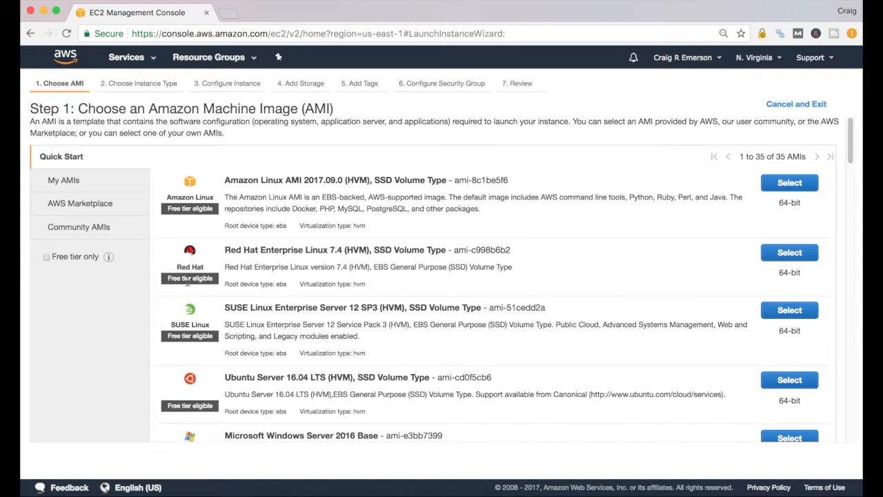
pyautogui.scroll(-3)
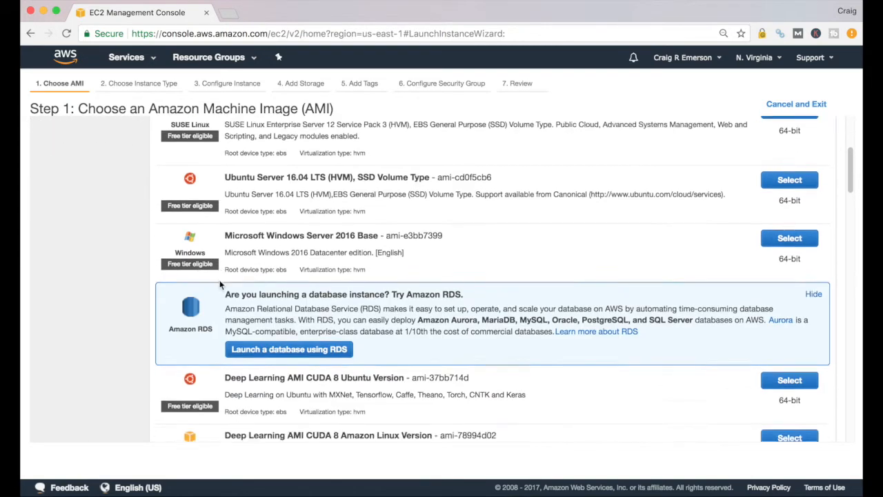
pyautogui.scroll(-3)
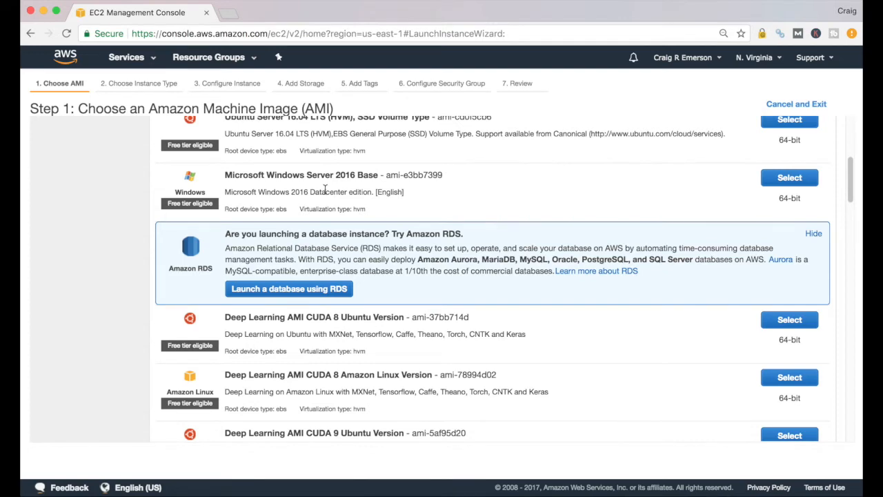
pyautogui.scroll(-3)
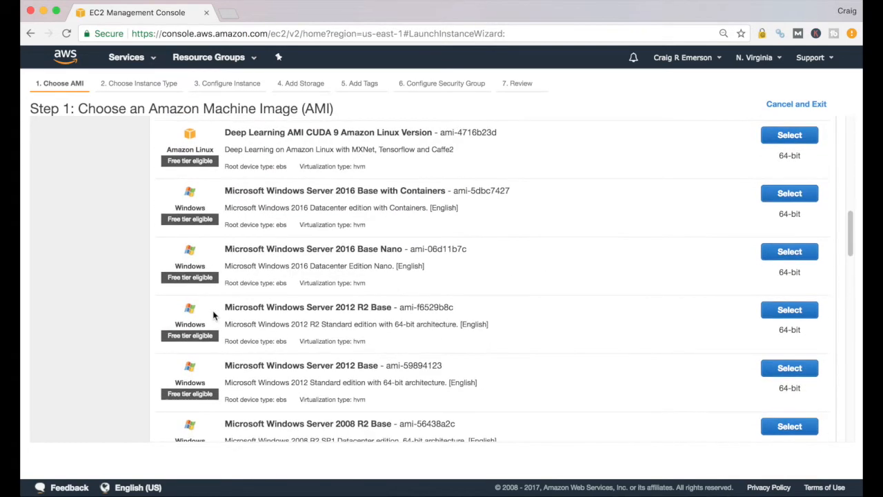
pyautogui.scroll(-3)
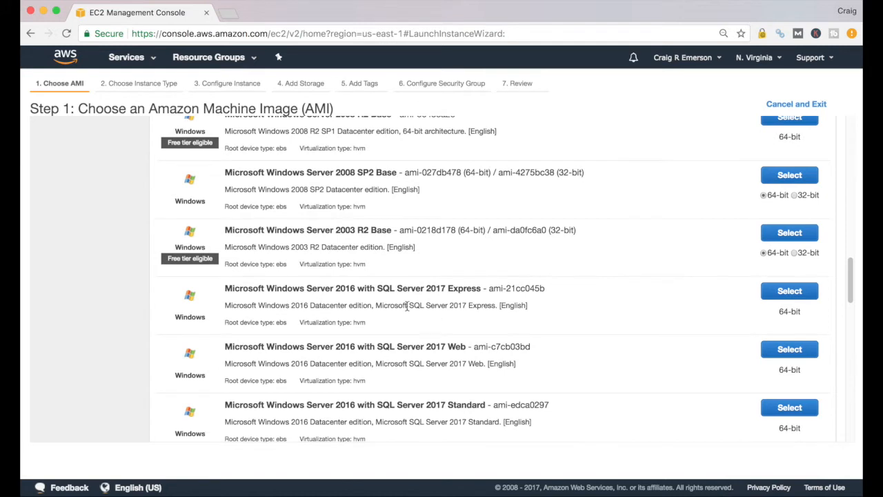
pyautogui.moveTo(419, 303)
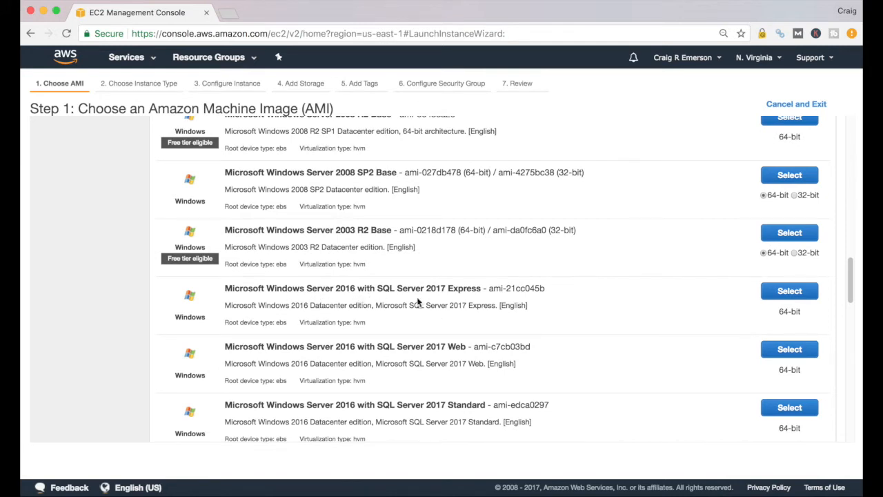
pyautogui.moveTo(483, 292)
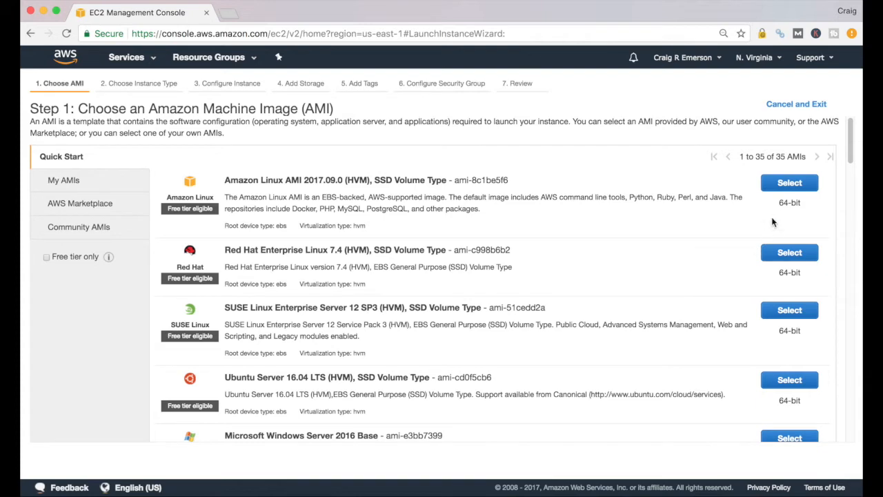
pyautogui.moveTo(789, 183)
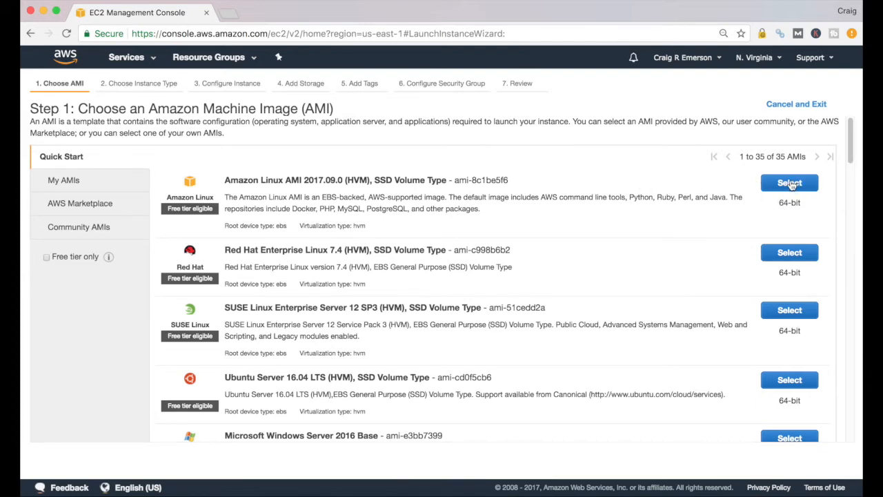
# Step: Select Amazon Linux AMI 2017.09.0 (HVM) and review the Step 2 instance type table
pyautogui.click(789, 182)
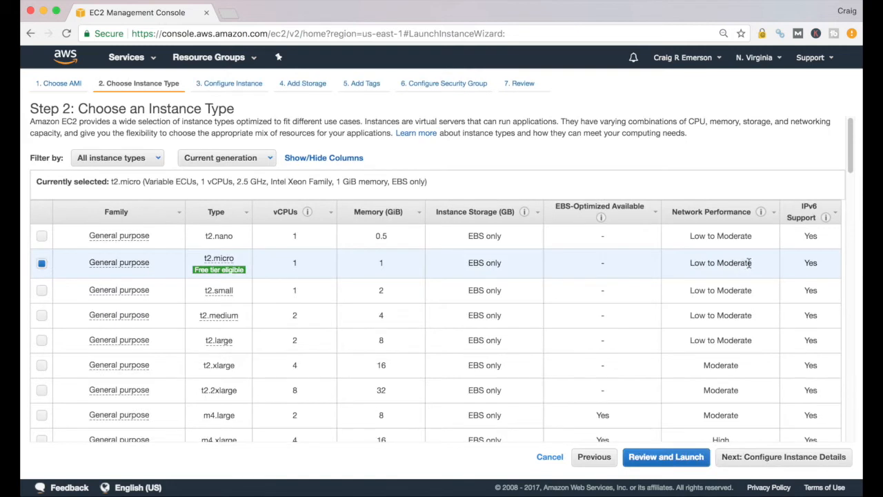
pyautogui.moveTo(725, 270)
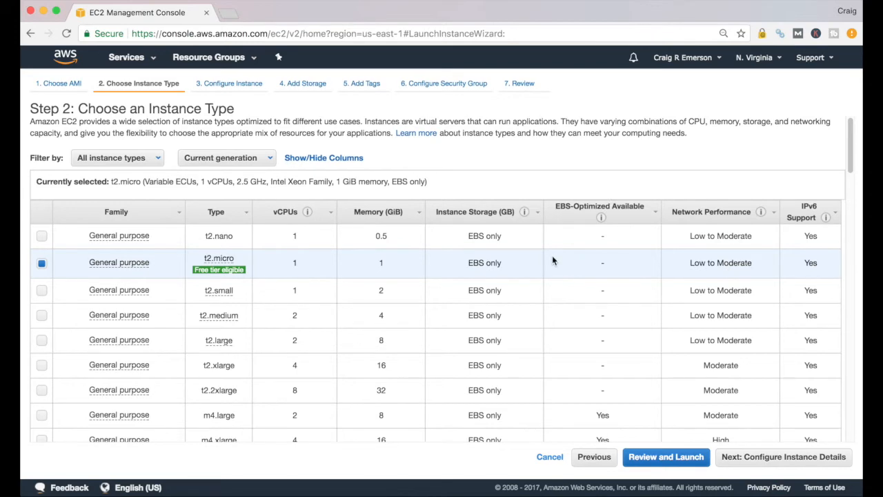
pyautogui.scroll(-3)
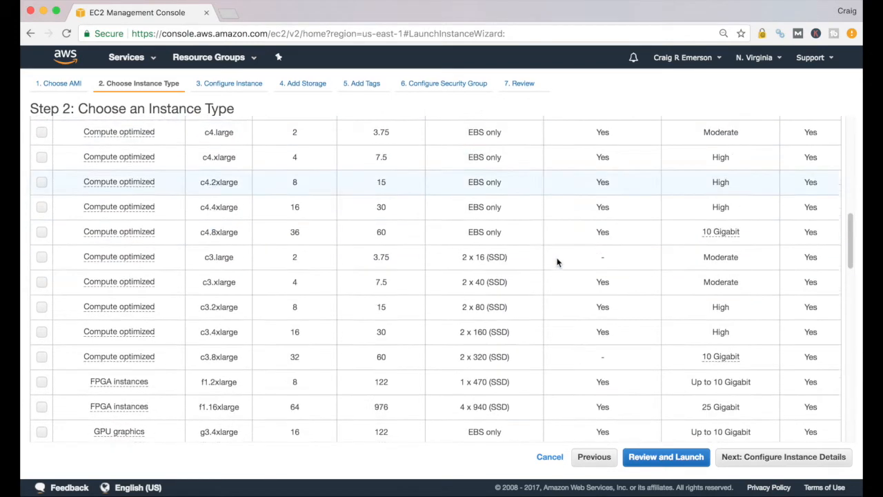
pyautogui.scroll(-3)
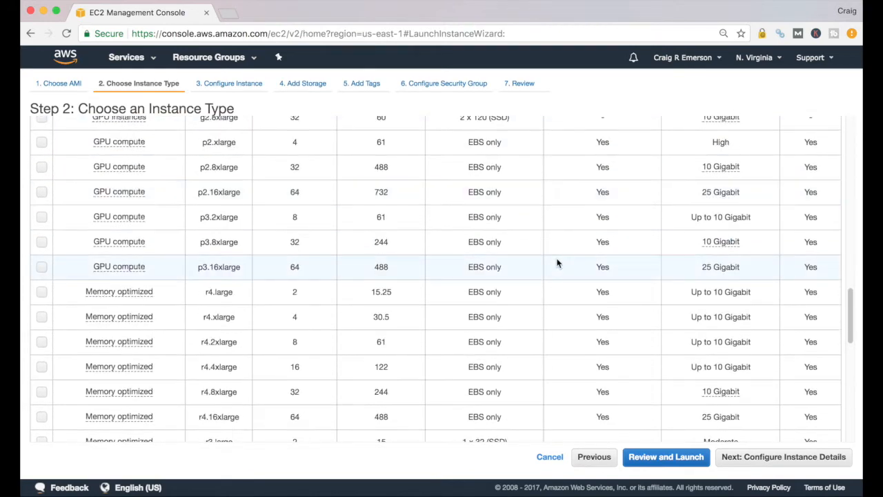
pyautogui.scroll(-3)
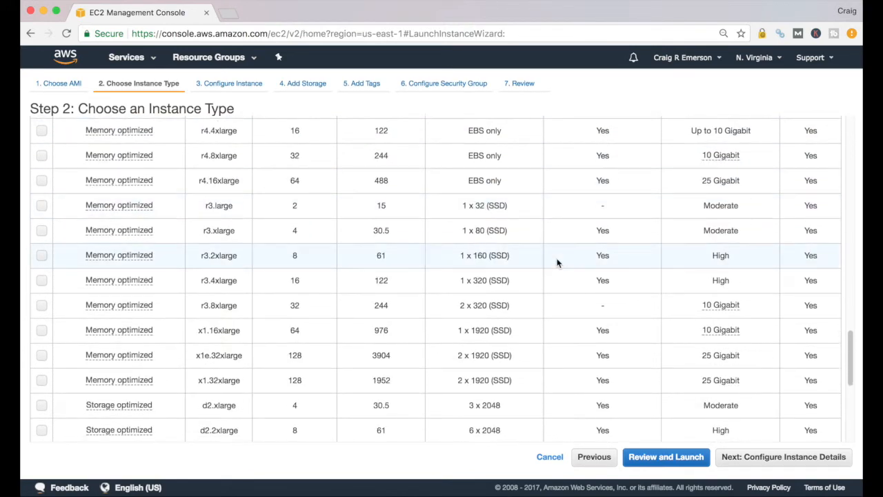
pyautogui.scroll(-3)
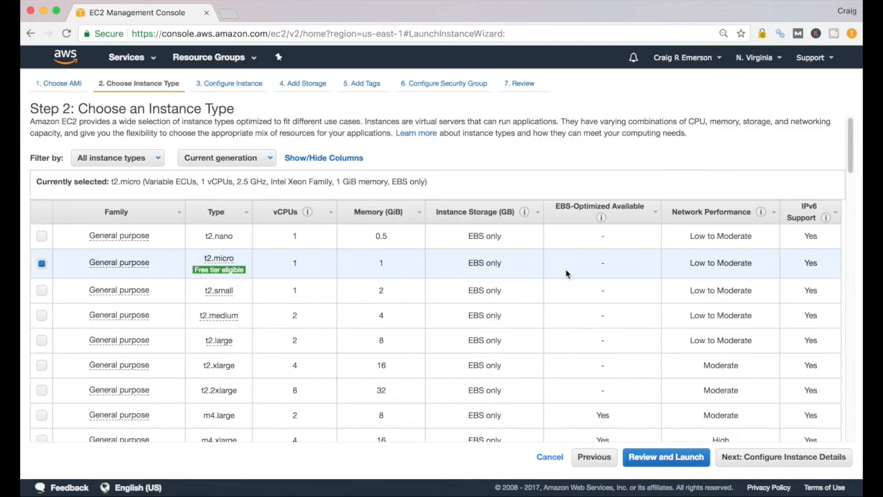
pyautogui.moveTo(238, 281)
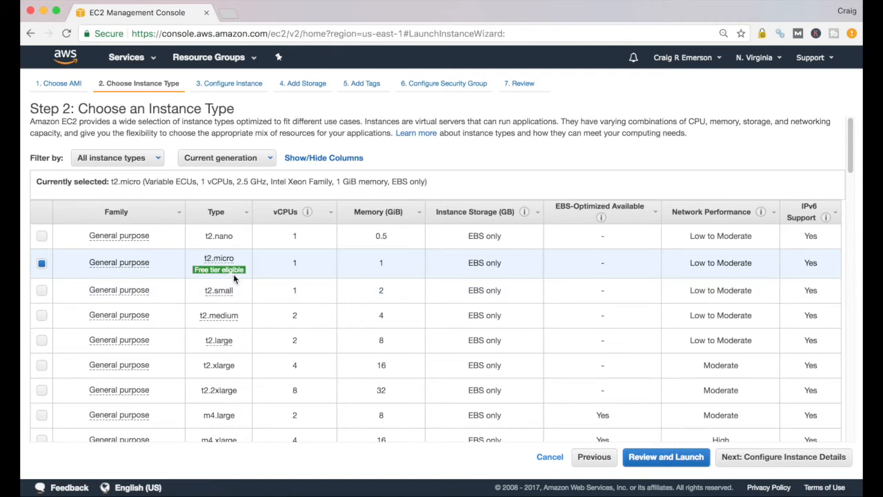
pyautogui.moveTo(218, 258)
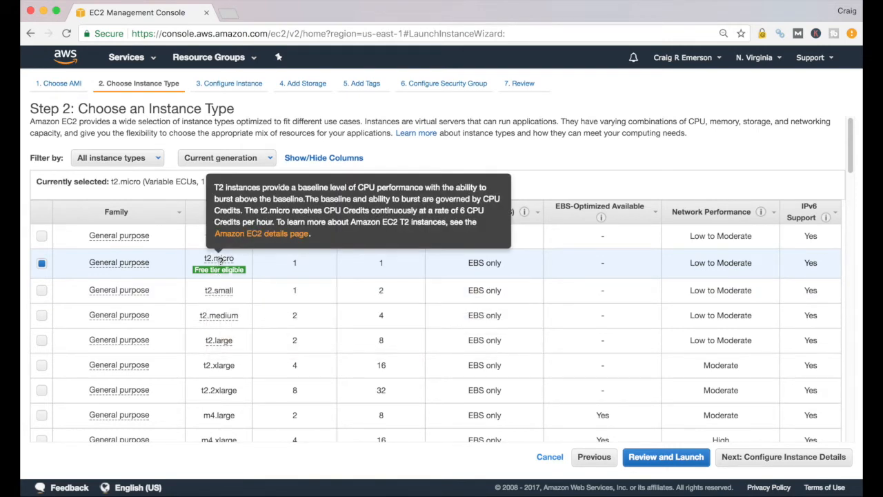
pyautogui.moveTo(219, 269)
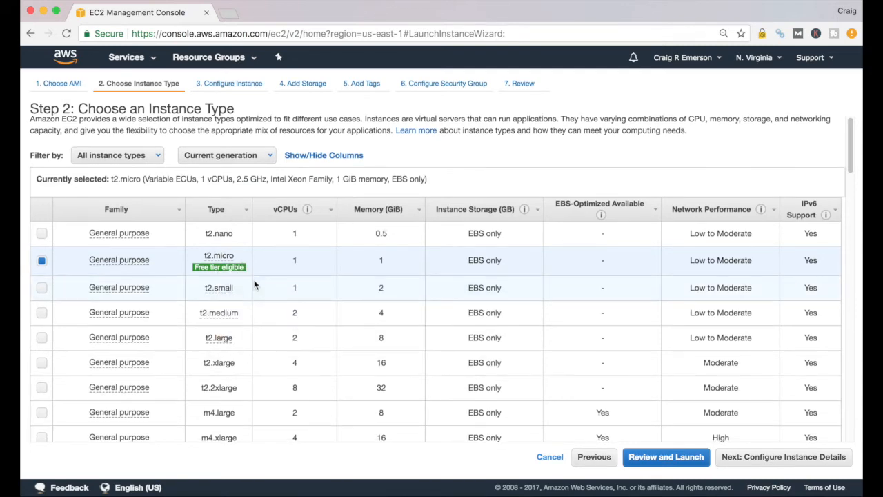
pyautogui.moveTo(118, 259)
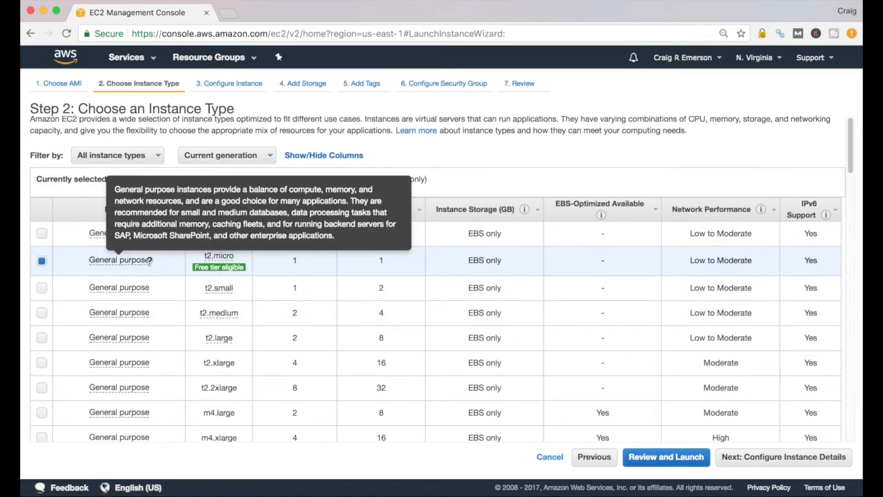
pyautogui.moveTo(301, 276)
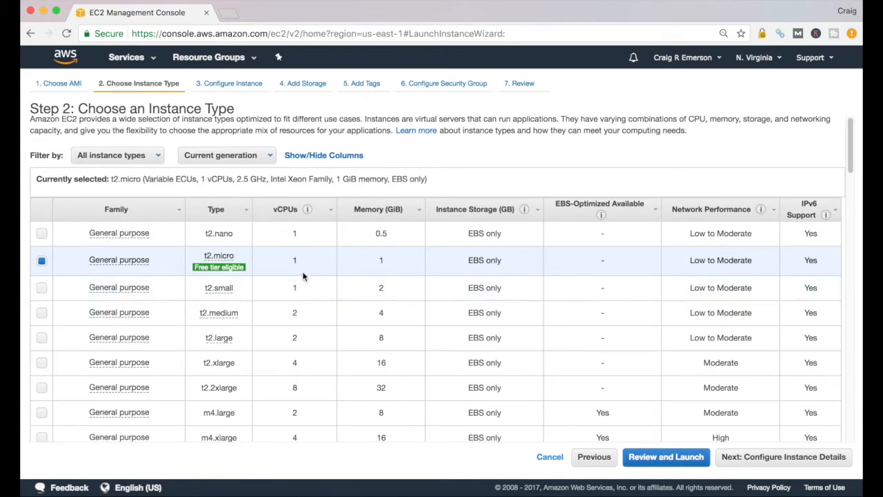
pyautogui.moveTo(305, 275)
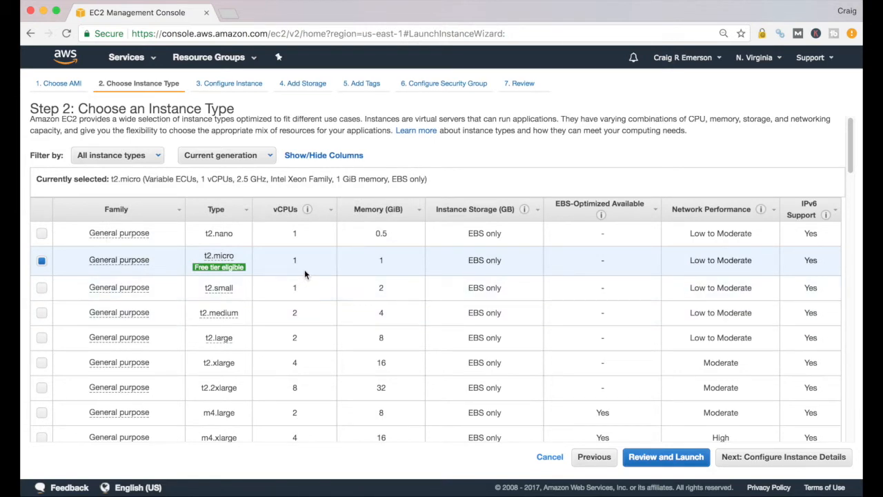
pyautogui.moveTo(295, 262)
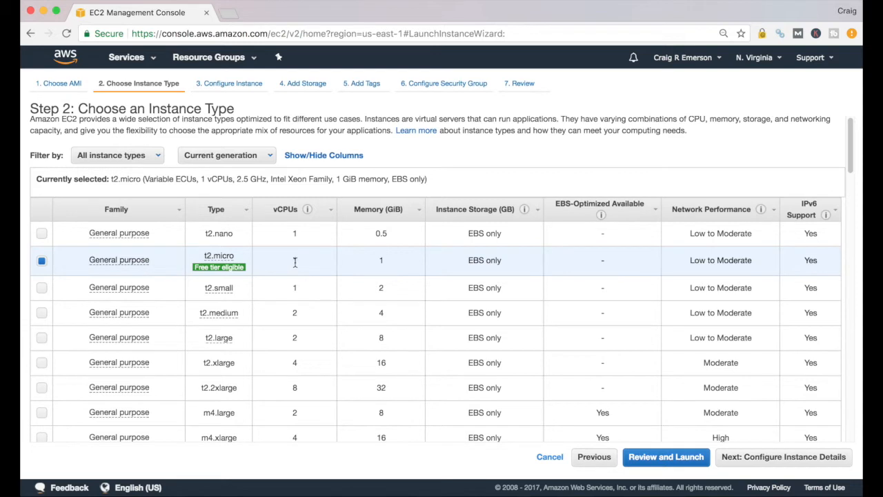
pyautogui.moveTo(386, 269)
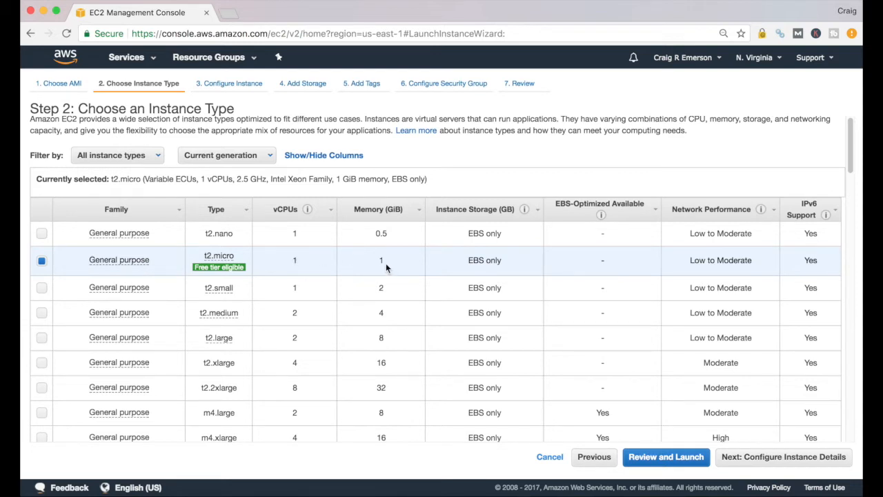
pyautogui.moveTo(388, 267)
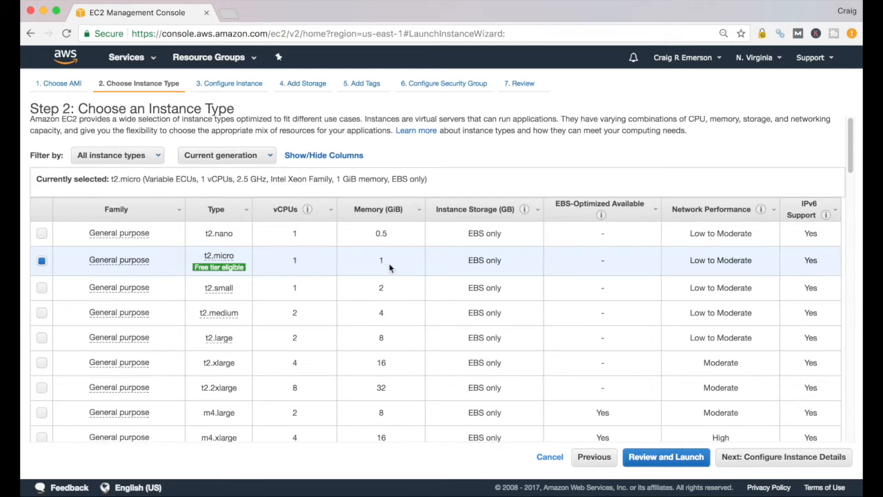
pyautogui.moveTo(463, 267)
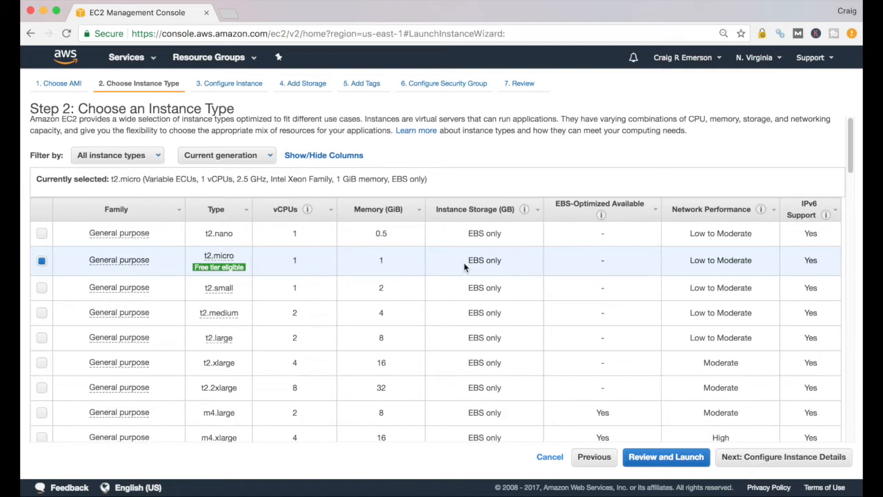
pyautogui.moveTo(478, 271)
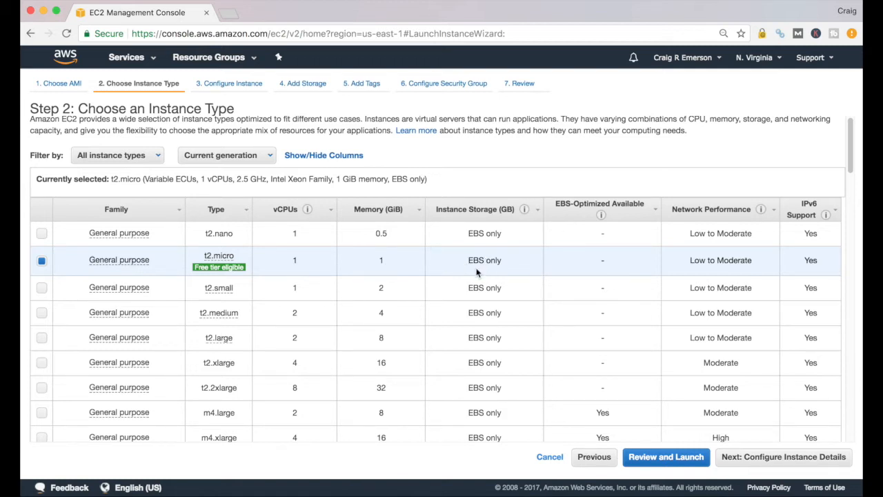
pyautogui.moveTo(706, 271)
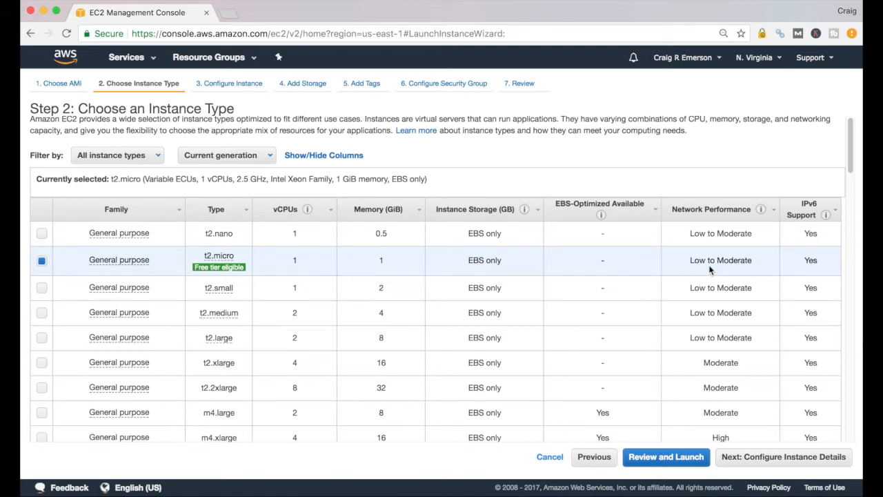
# Step: Keep the free-tier t2.micro type and continue to Step 3 instance details
pyautogui.scroll(-3)
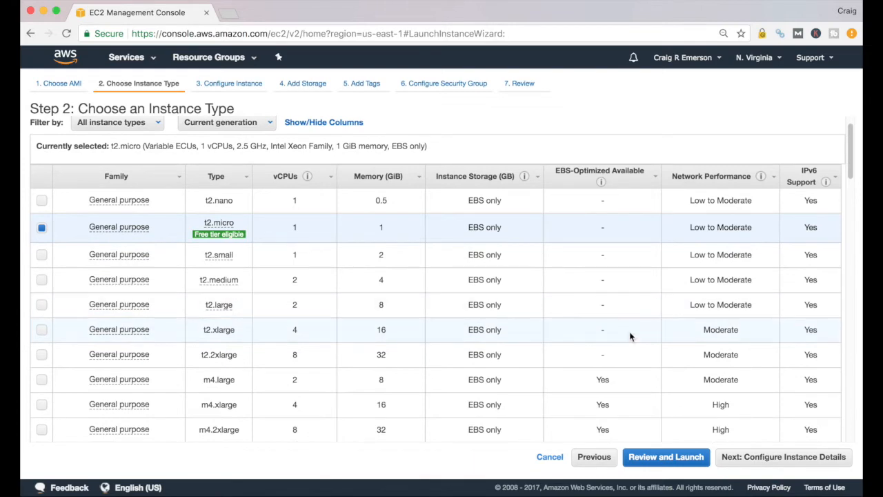
pyautogui.moveTo(218, 222)
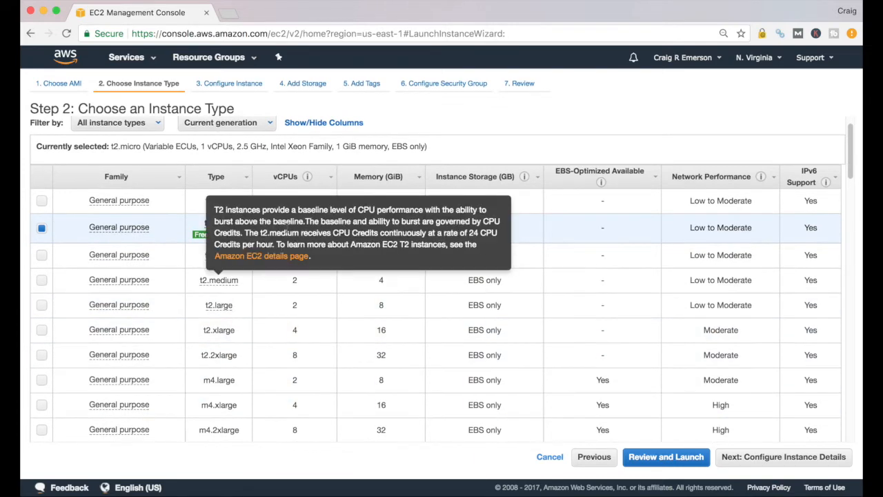
pyautogui.moveTo(166, 236)
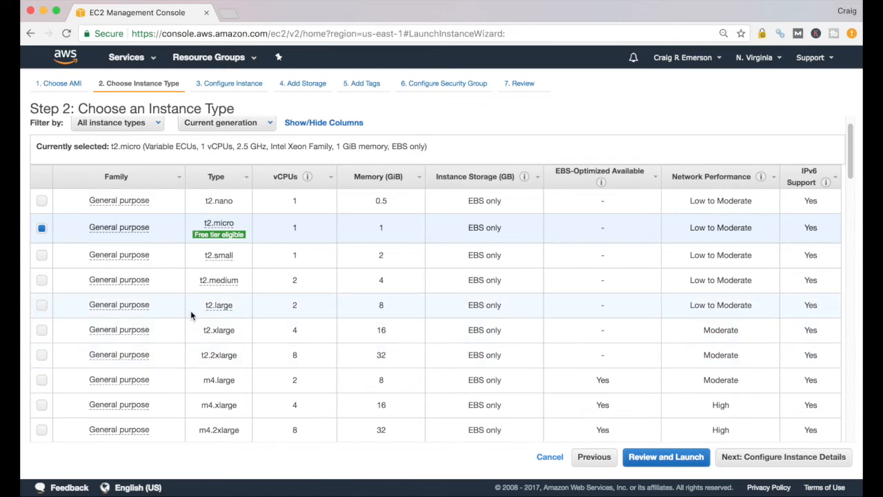
pyautogui.moveTo(300, 314)
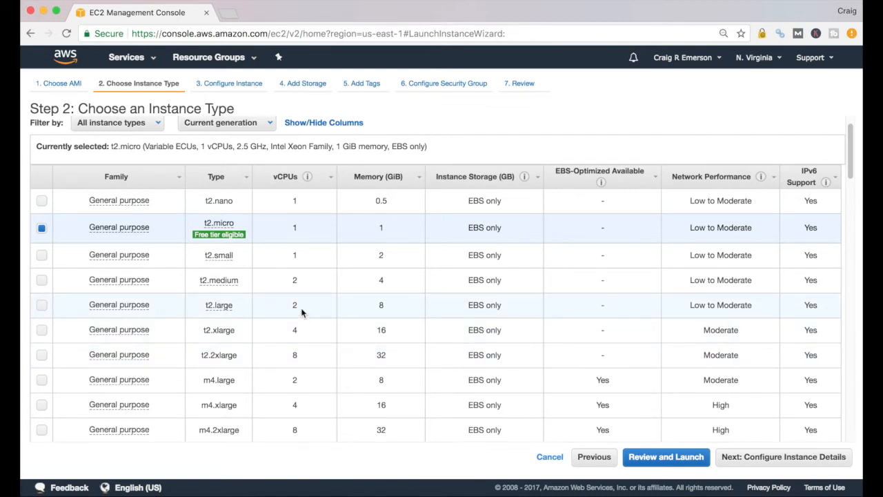
pyautogui.moveTo(394, 312)
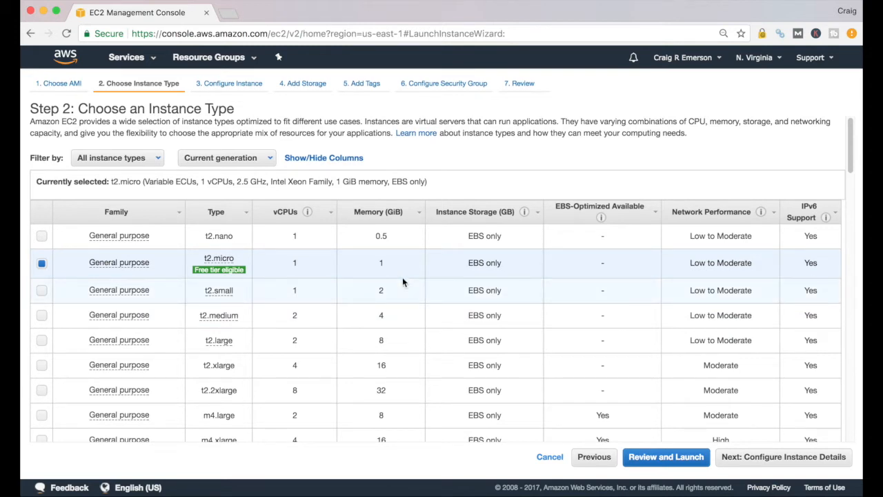
pyautogui.moveTo(386, 389)
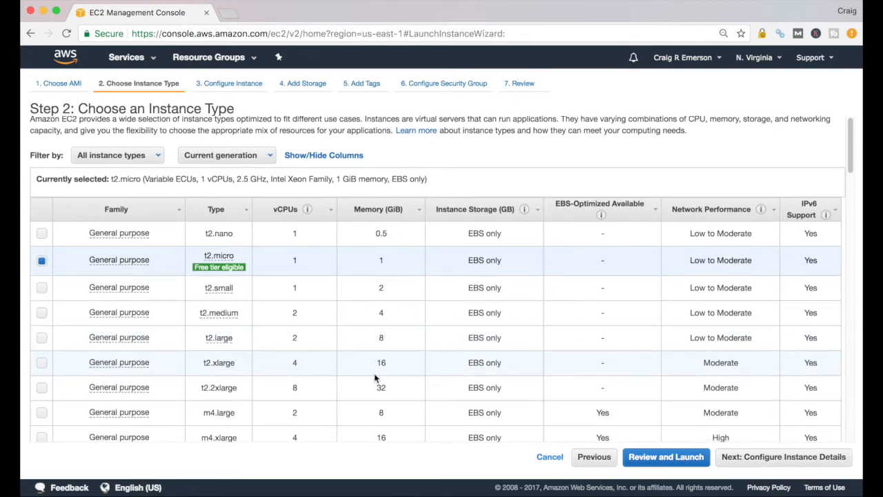
pyautogui.scroll(-3)
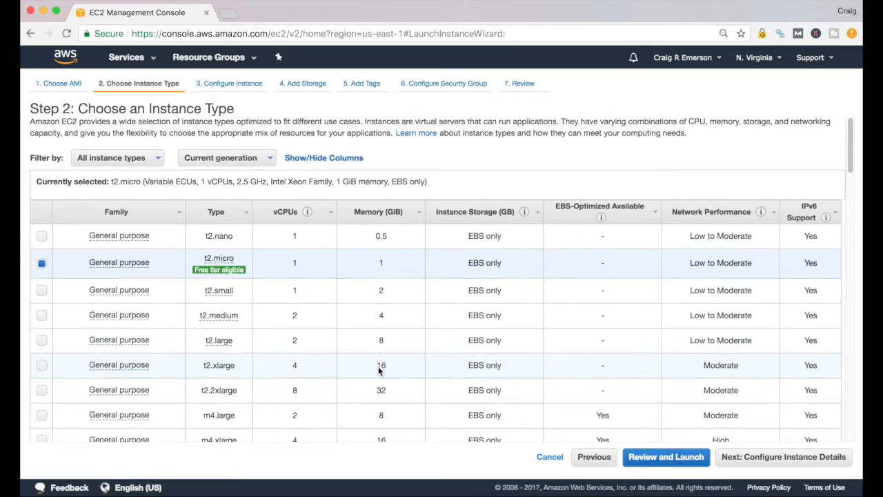
pyautogui.moveTo(524, 275)
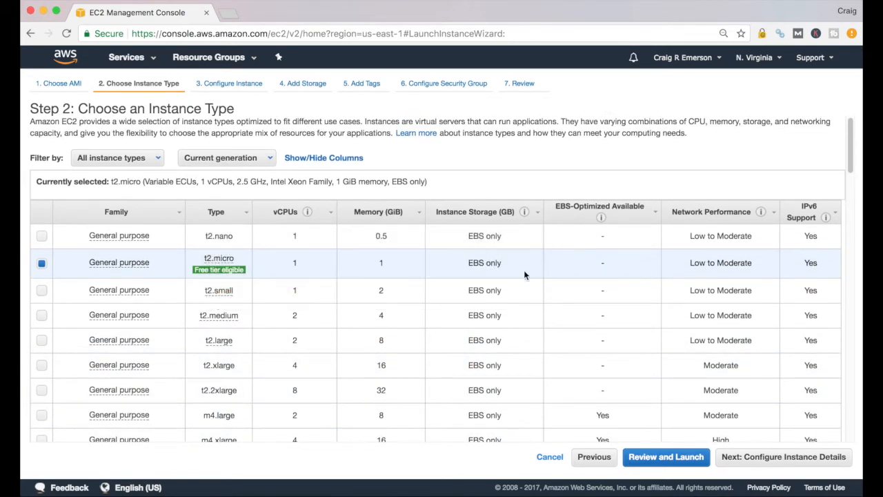
pyautogui.moveTo(261, 271)
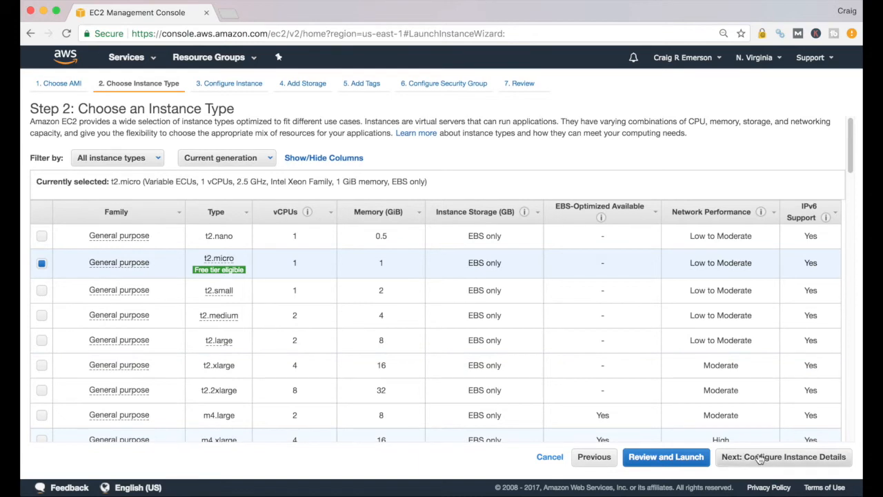
pyautogui.moveTo(781, 463)
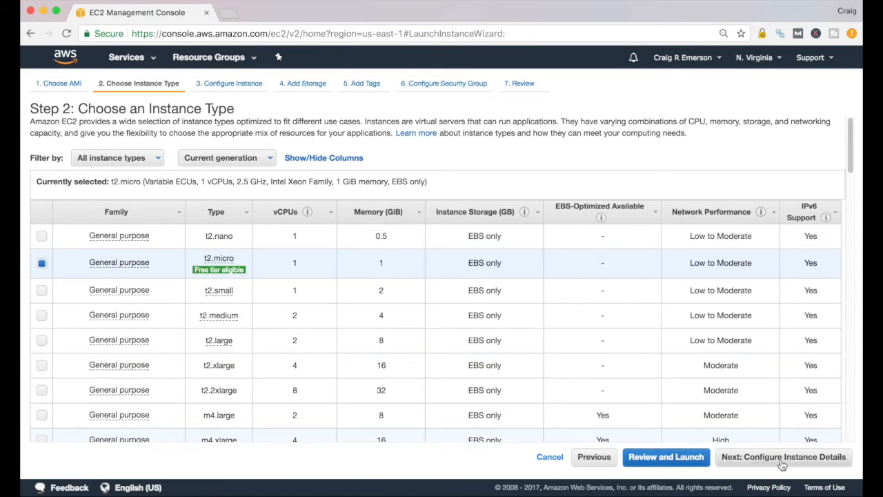
pyautogui.click(783, 455)
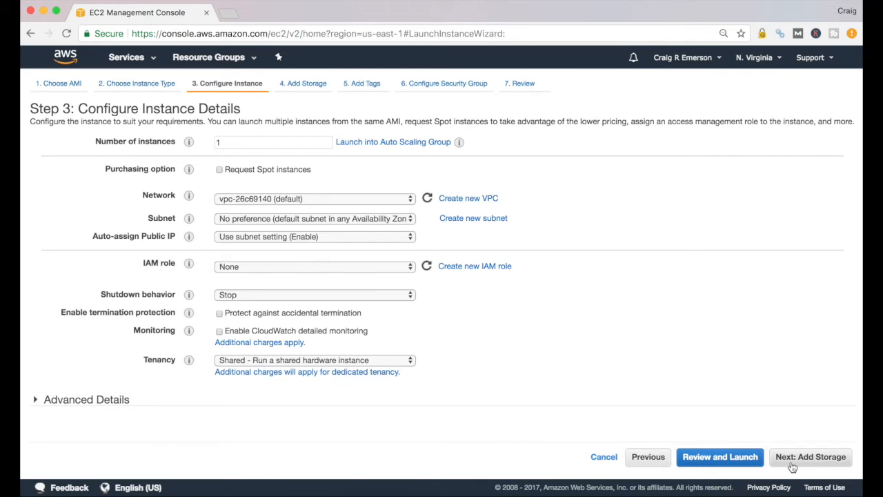
pyautogui.moveTo(342, 192)
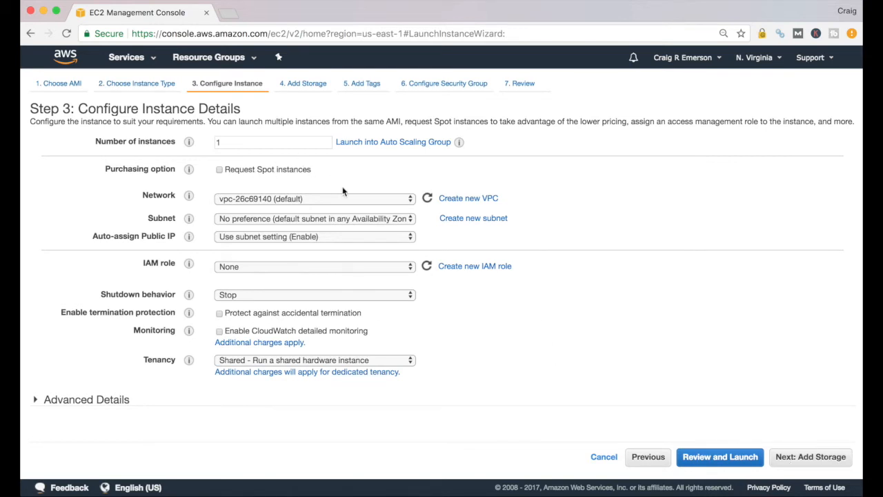
pyautogui.moveTo(325, 204)
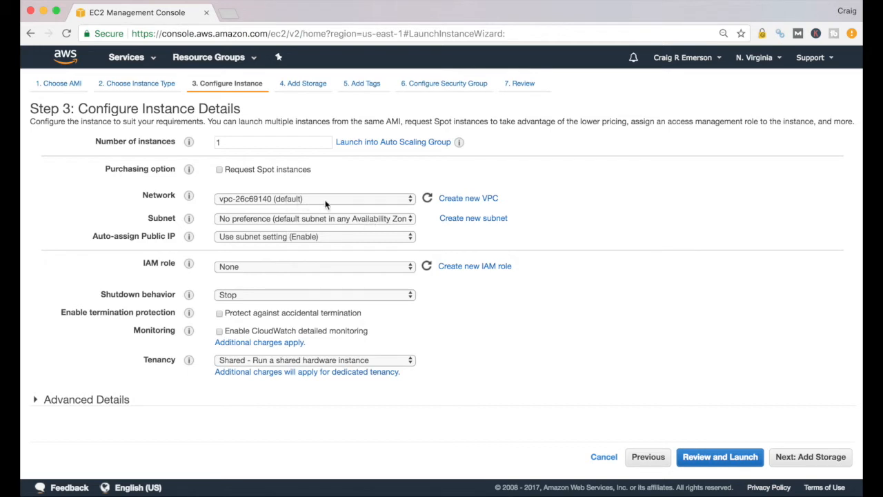
pyautogui.moveTo(346, 245)
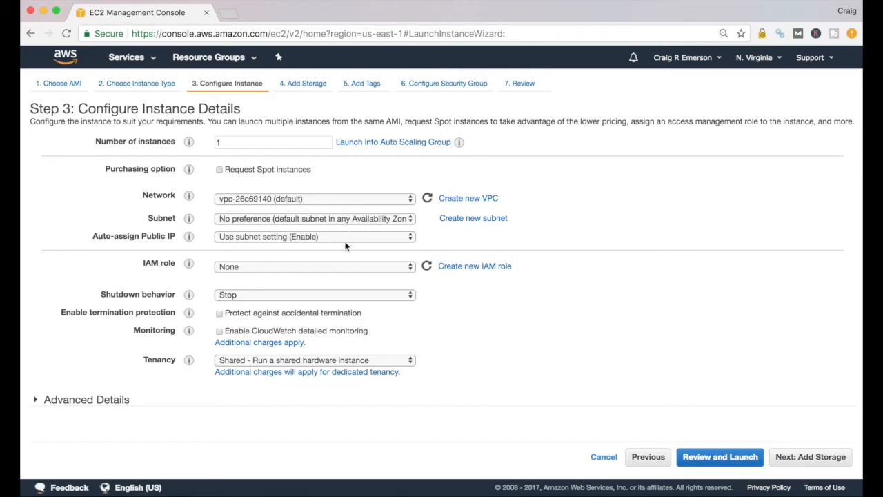
pyautogui.moveTo(315, 299)
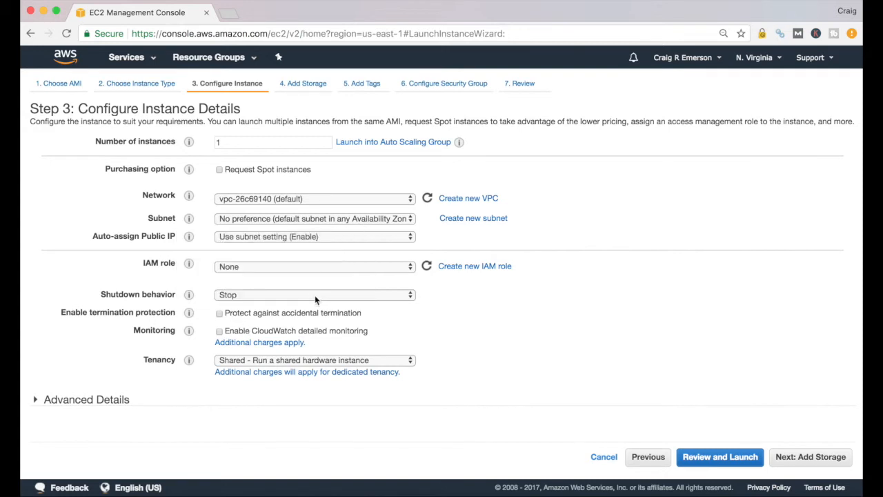
pyautogui.moveTo(471, 343)
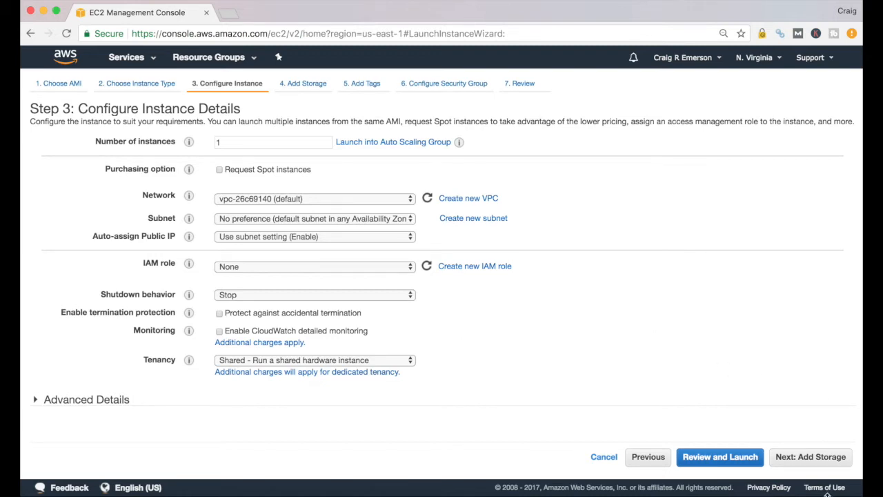
pyautogui.moveTo(803, 461)
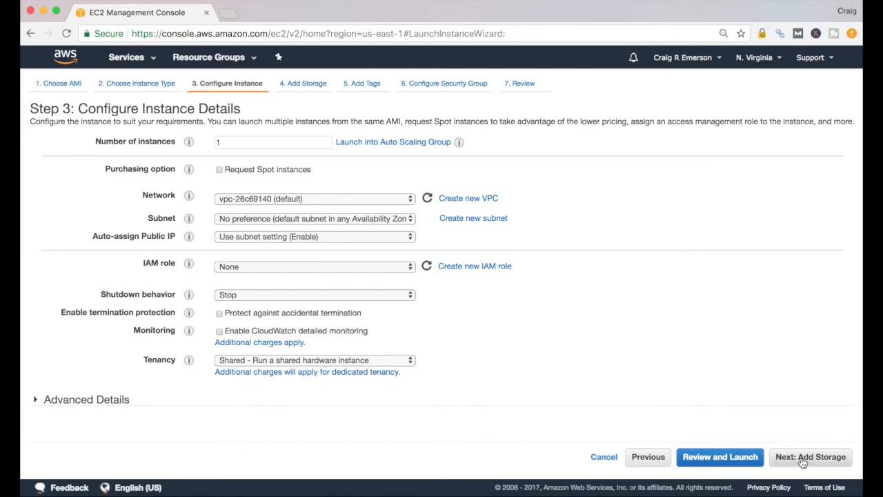
# Step: Reach Step 4 storage and keep the 8 GiB General Purpose SSD (GP2) root volume
pyautogui.click(809, 457)
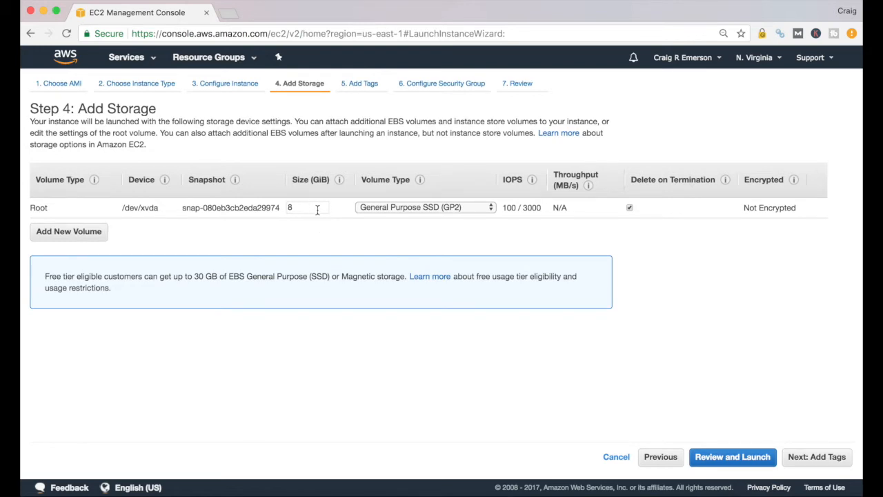
pyautogui.click(425, 207)
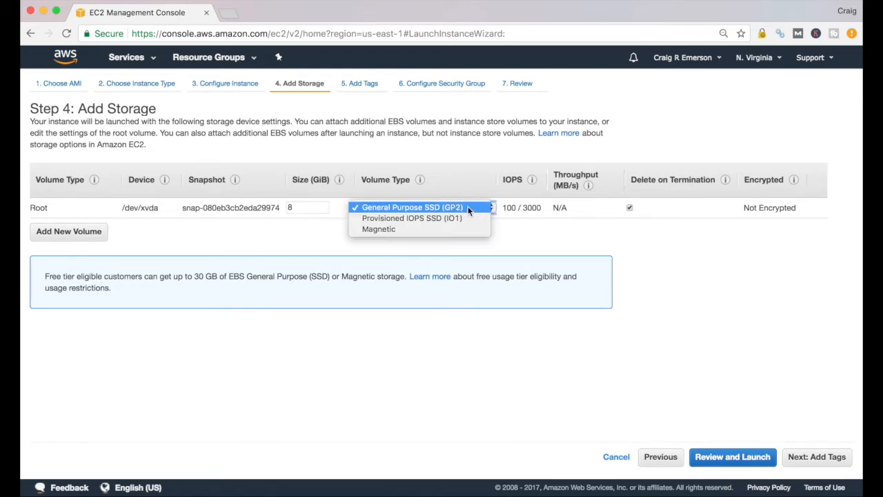
pyautogui.moveTo(473, 216)
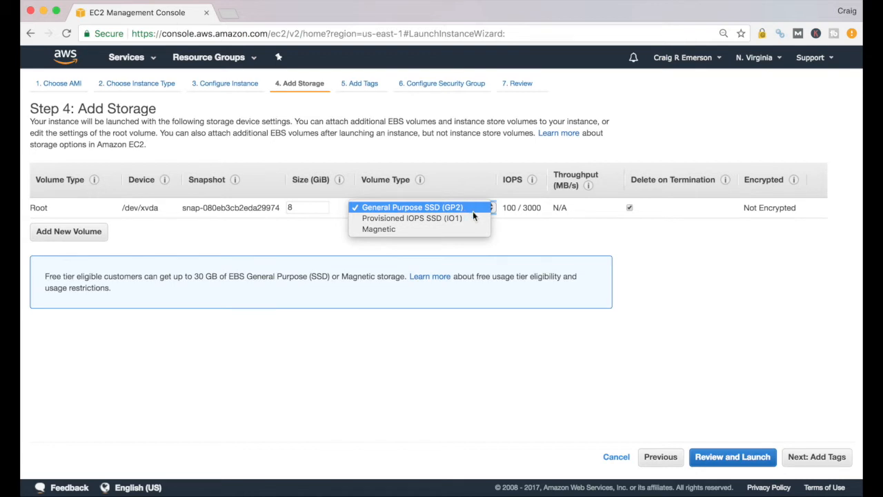
pyautogui.click(411, 207)
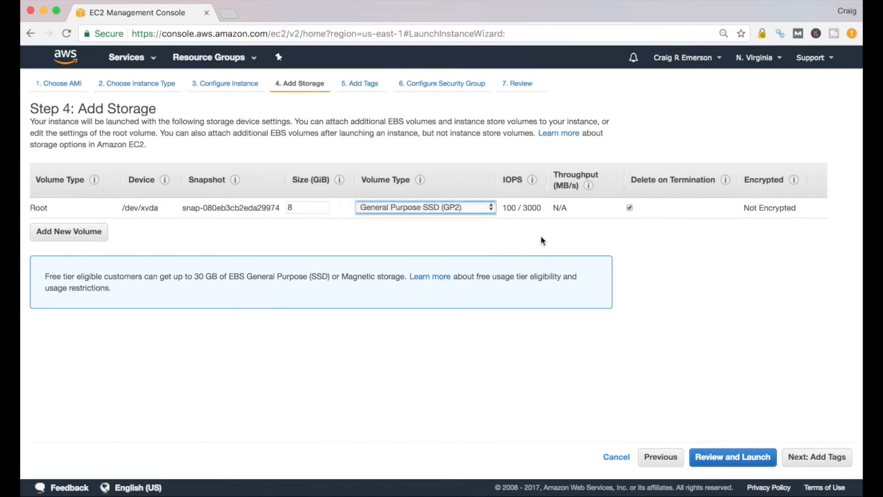
pyautogui.moveTo(486, 241)
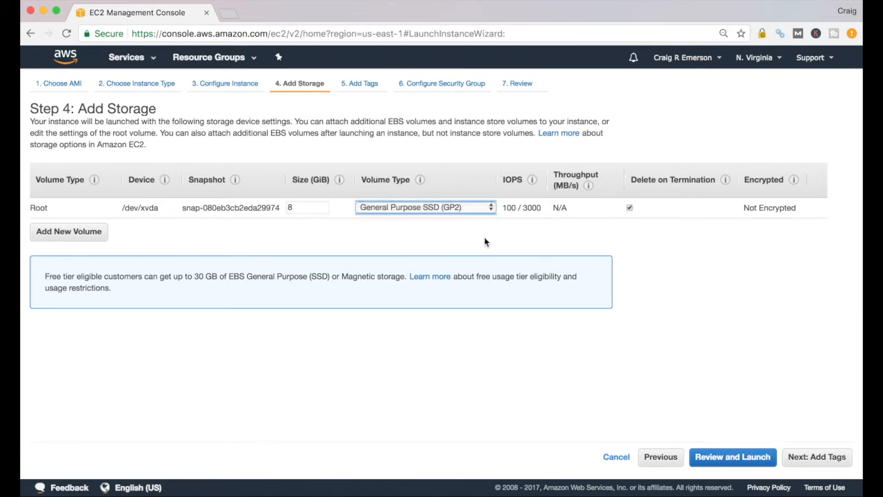
pyautogui.moveTo(339, 179)
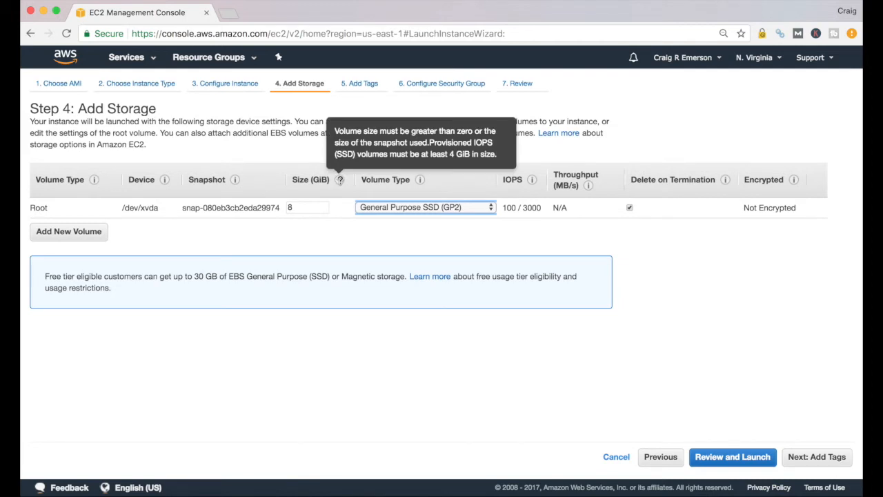
pyautogui.moveTo(233, 179)
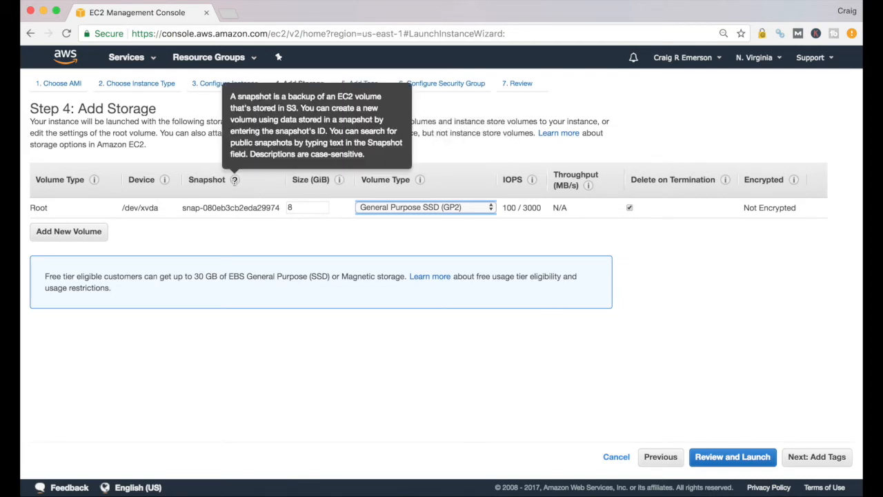
pyautogui.moveTo(342, 180)
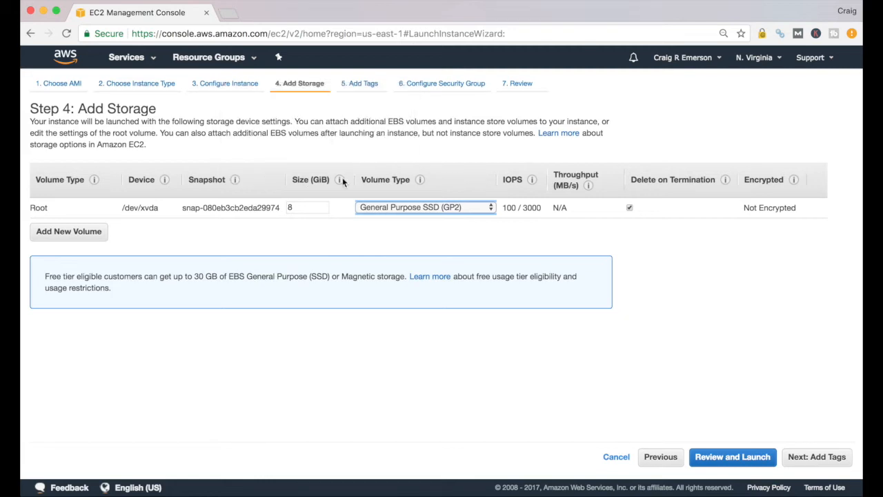
pyautogui.moveTo(339, 179)
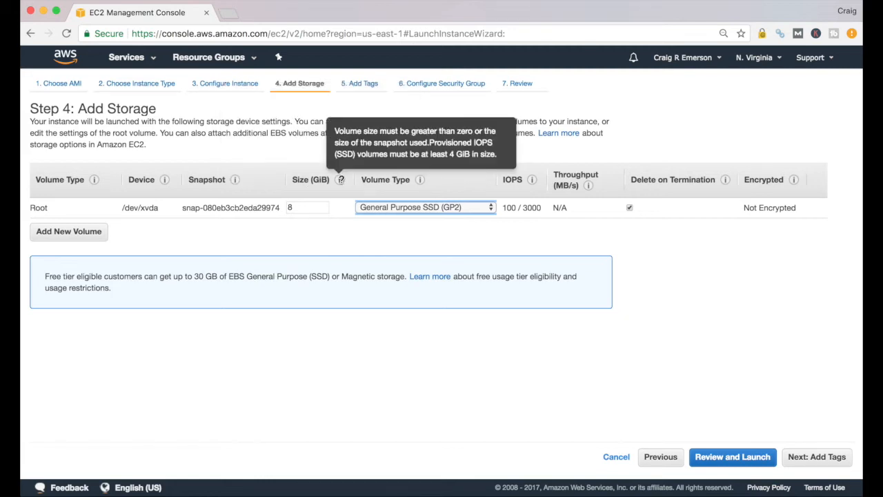
pyautogui.moveTo(796, 307)
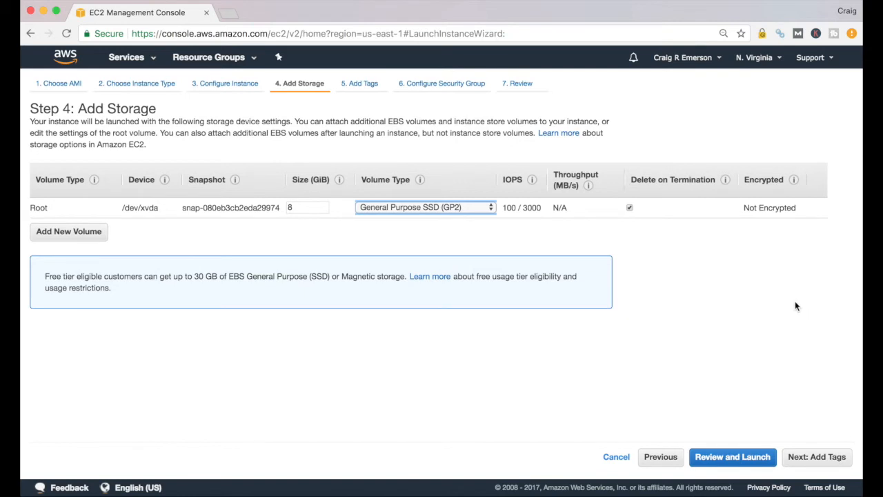
pyautogui.moveTo(794, 305)
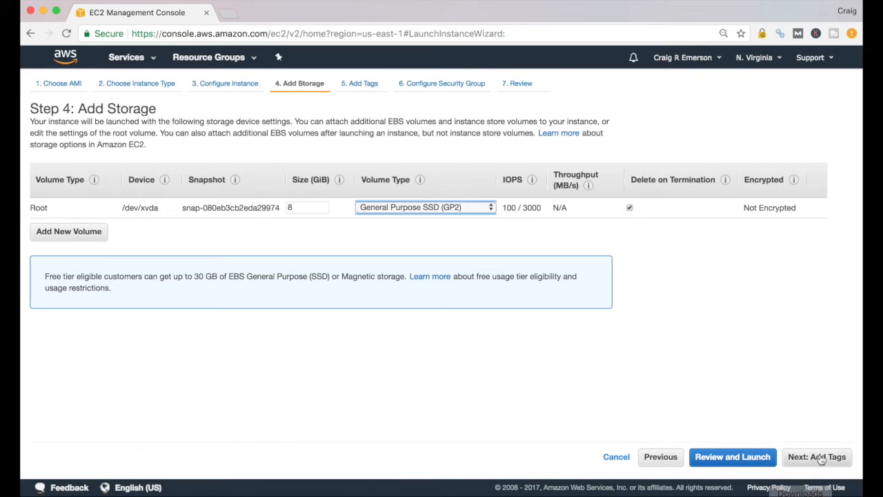
# Step: On Step 5, add a Name tag with the value 'Unix Server'
pyautogui.click(817, 457)
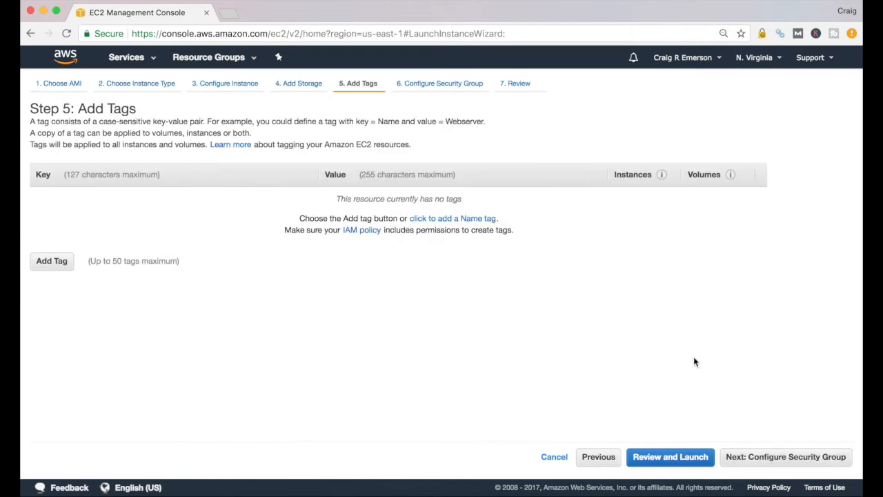
pyautogui.moveTo(748, 387)
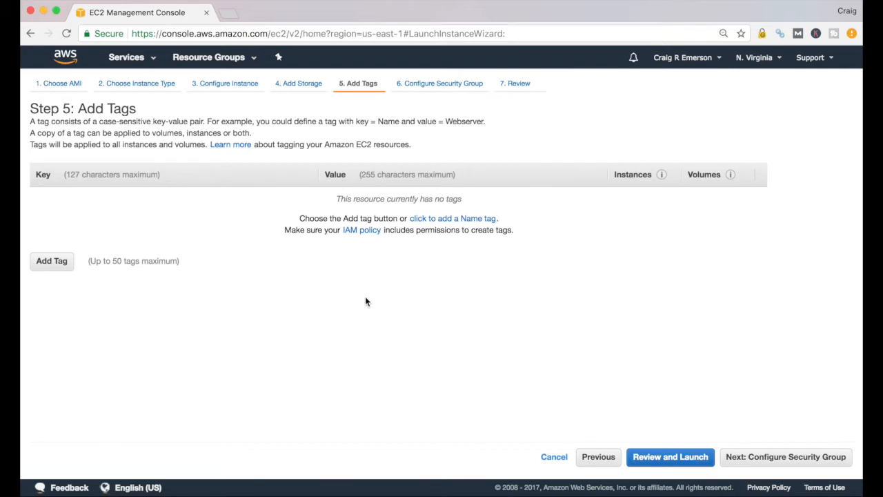
pyautogui.moveTo(322, 298)
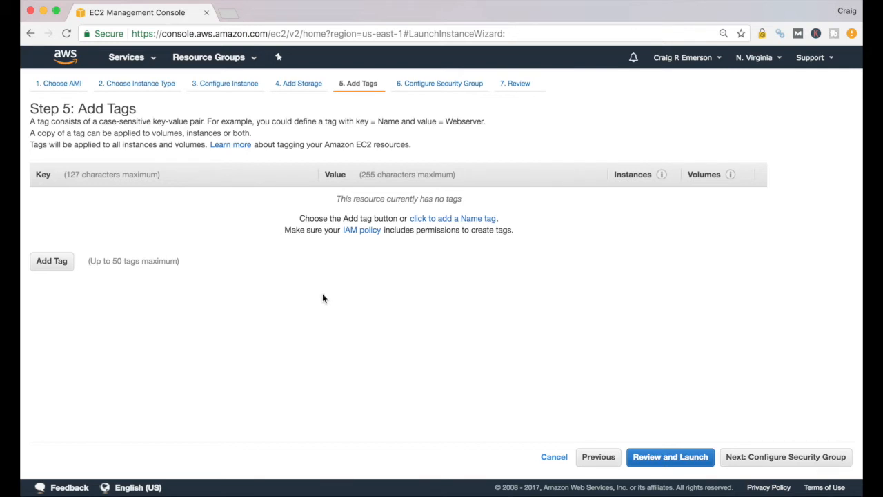
pyautogui.moveTo(213, 306)
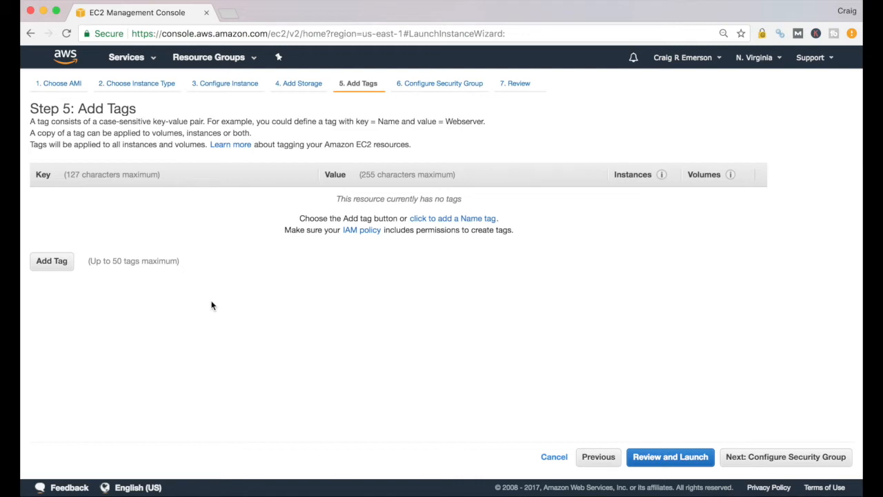
pyautogui.moveTo(30, 229)
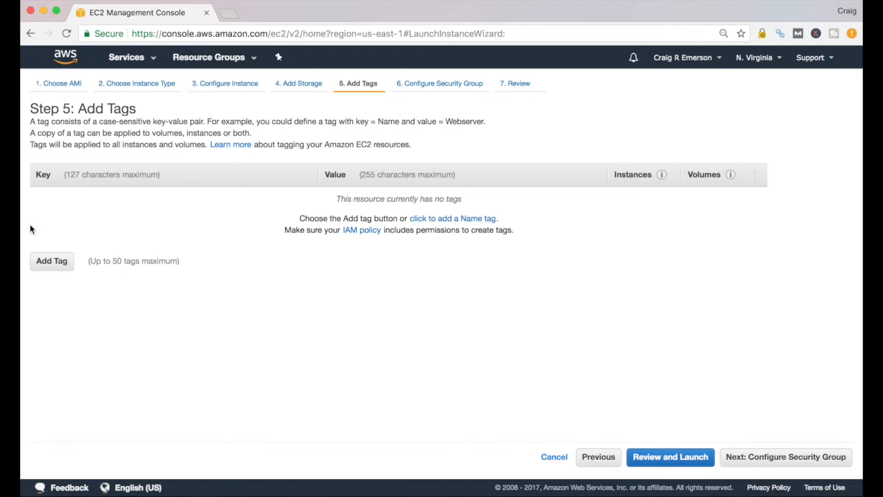
pyautogui.click(52, 260)
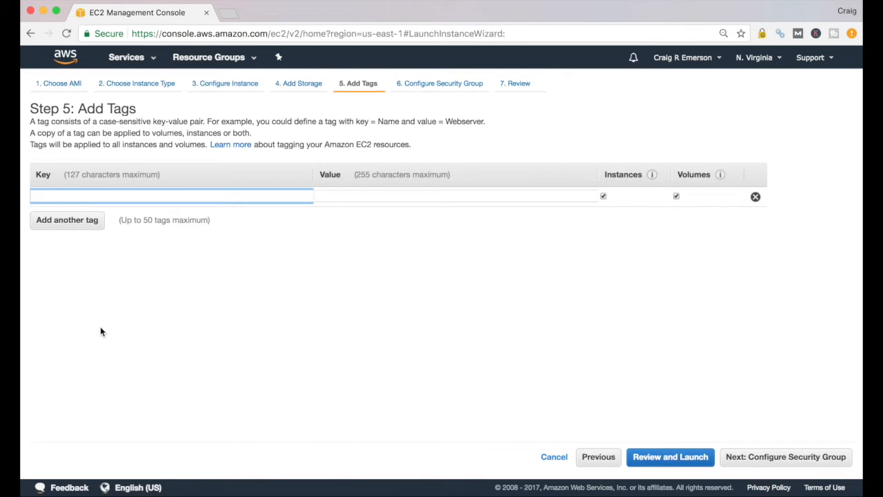
pyautogui.write('N')
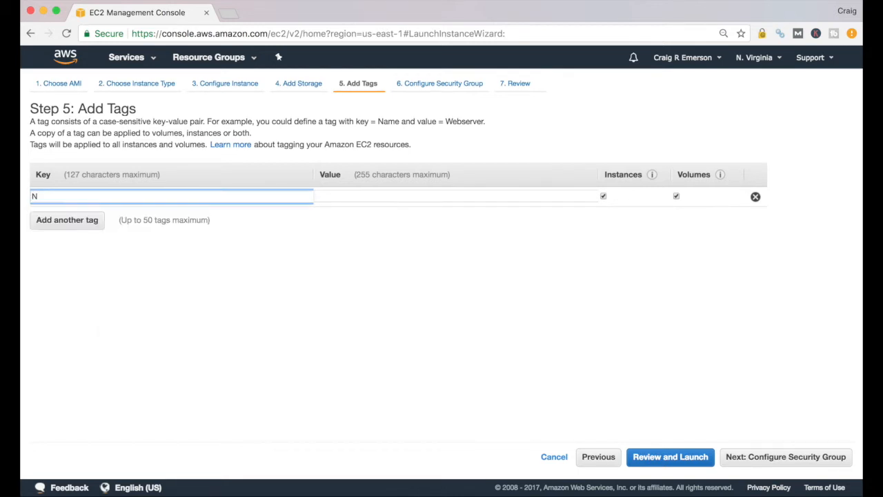
pyautogui.write('ame')
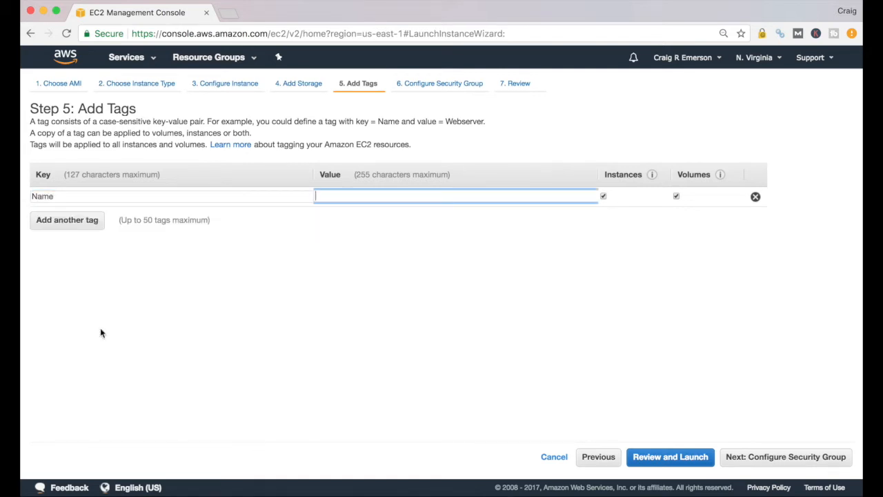
pyautogui.write('Unix')
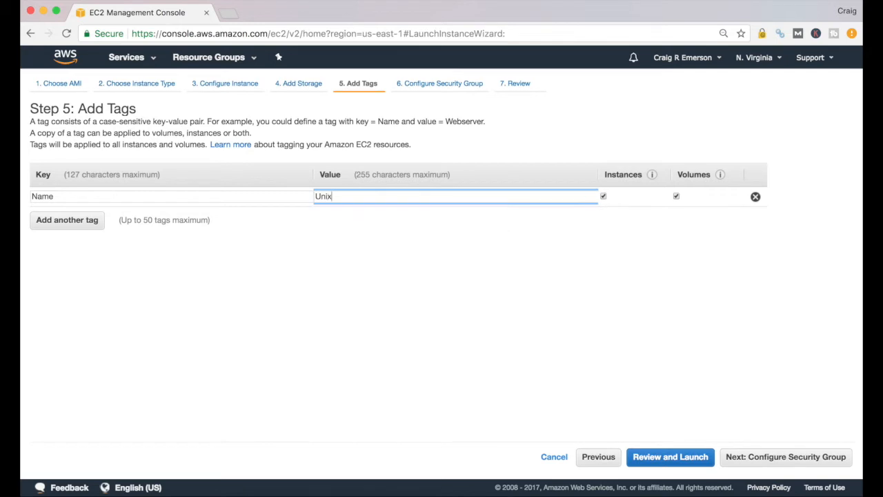
pyautogui.write('Server')
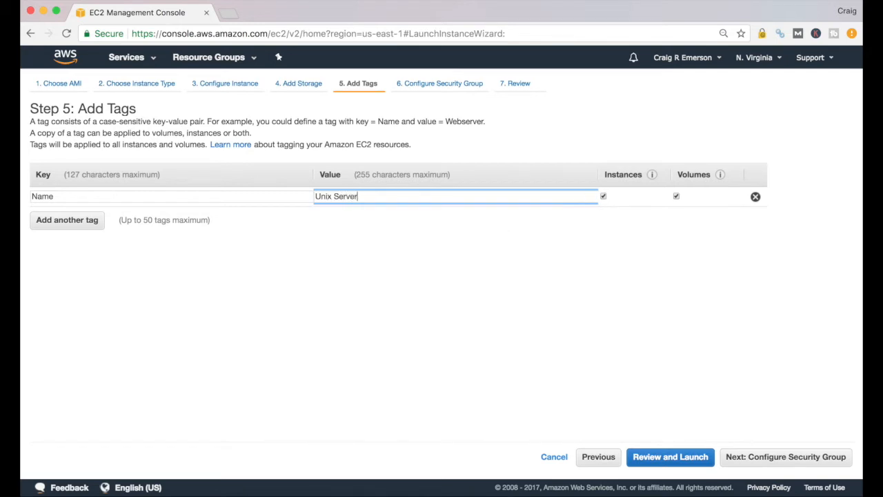
pyautogui.moveTo(794, 463)
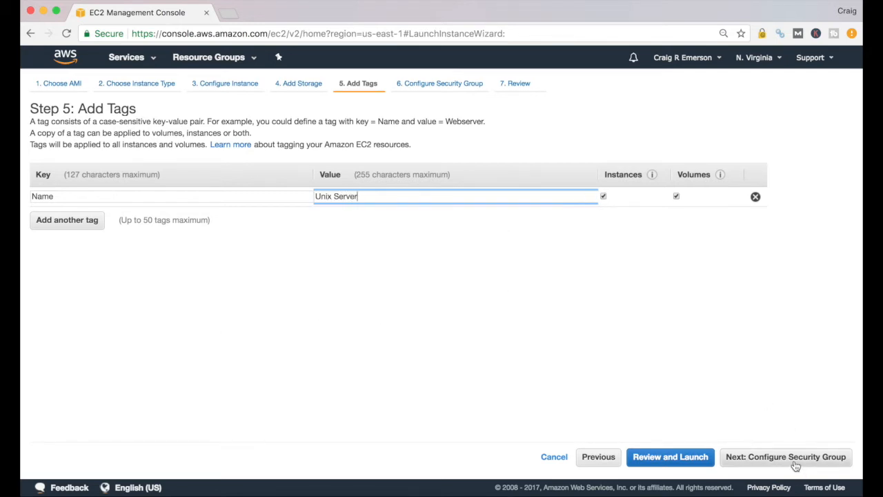
# Step: On Step 6, keep the new security group's SSH port 22 rule open to Custom 0.0.0.0/0
pyautogui.click(786, 455)
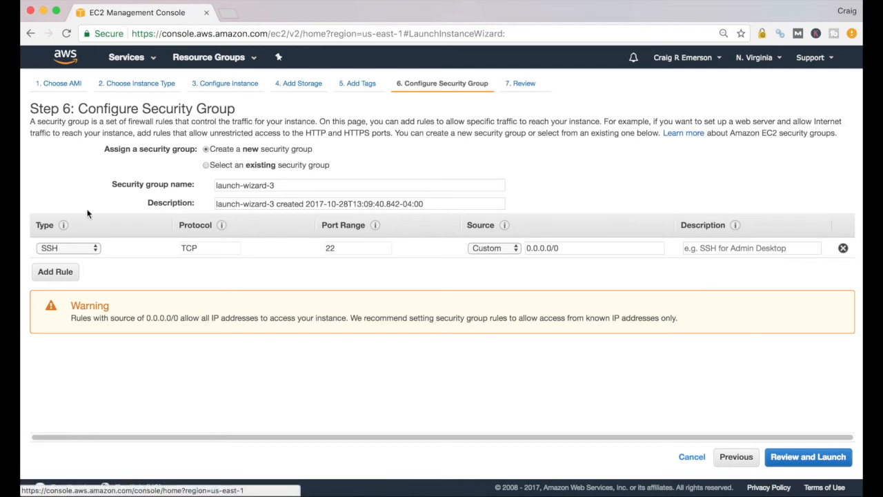
pyautogui.moveTo(138, 260)
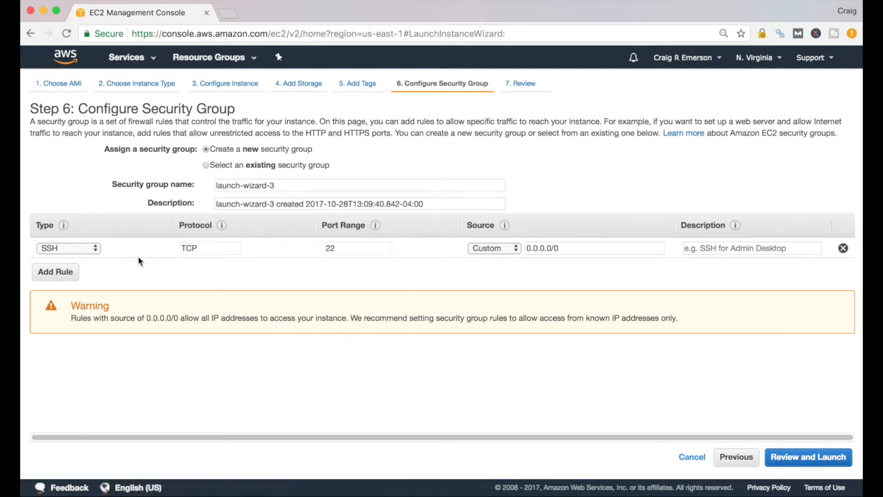
pyautogui.moveTo(154, 253)
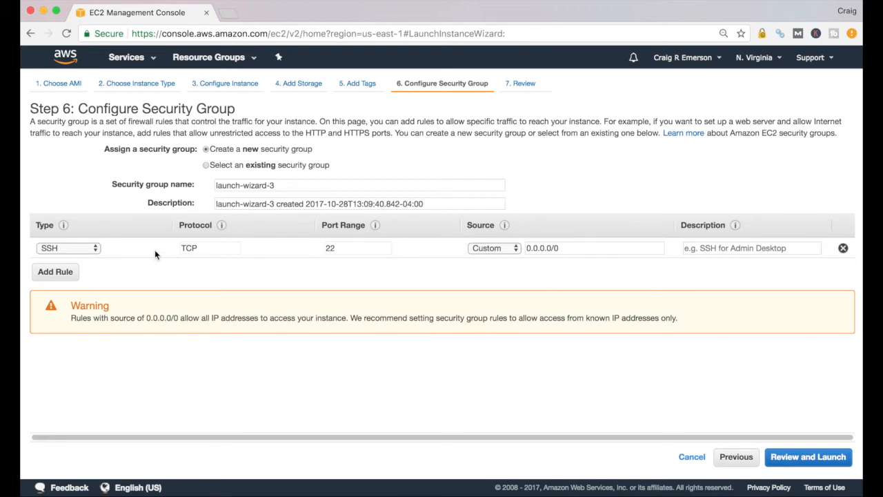
pyautogui.moveTo(83, 248)
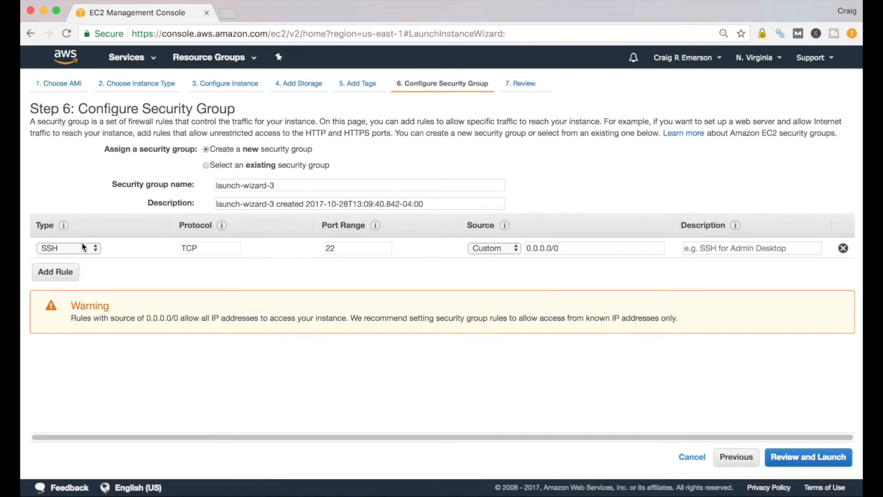
pyautogui.click(67, 248)
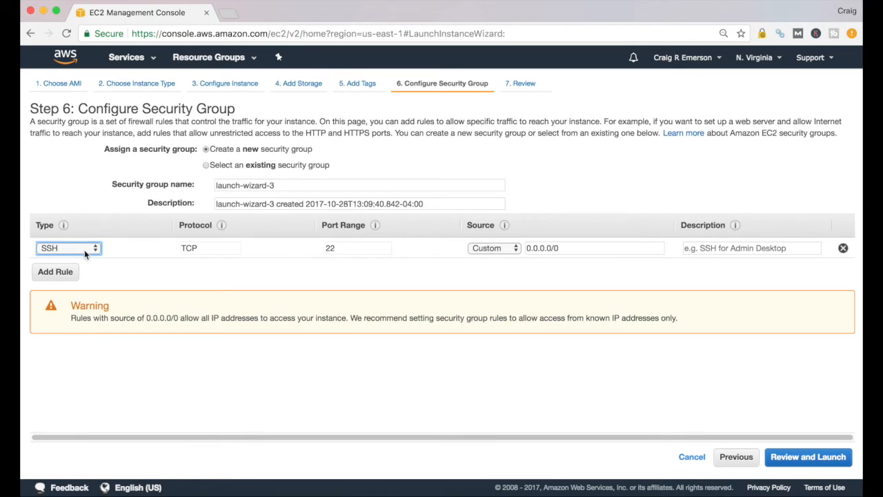
pyautogui.moveTo(210, 268)
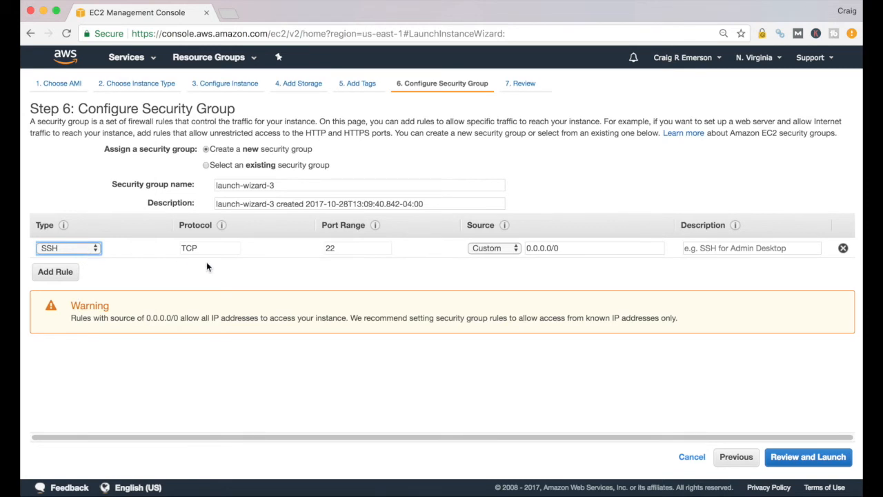
pyautogui.moveTo(64, 225)
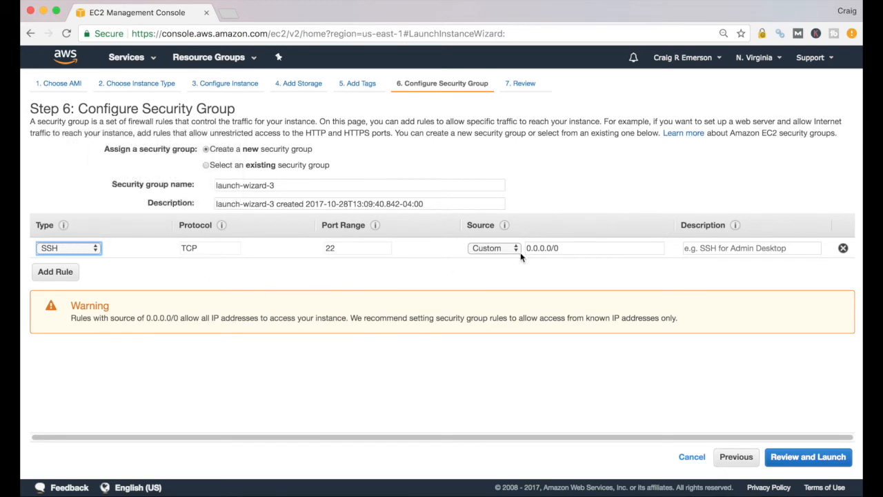
pyautogui.click(593, 249)
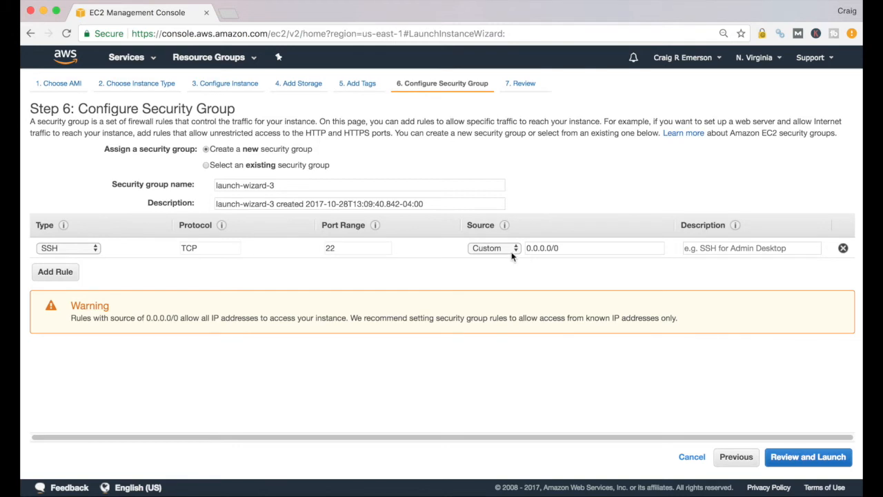
pyautogui.click(493, 248)
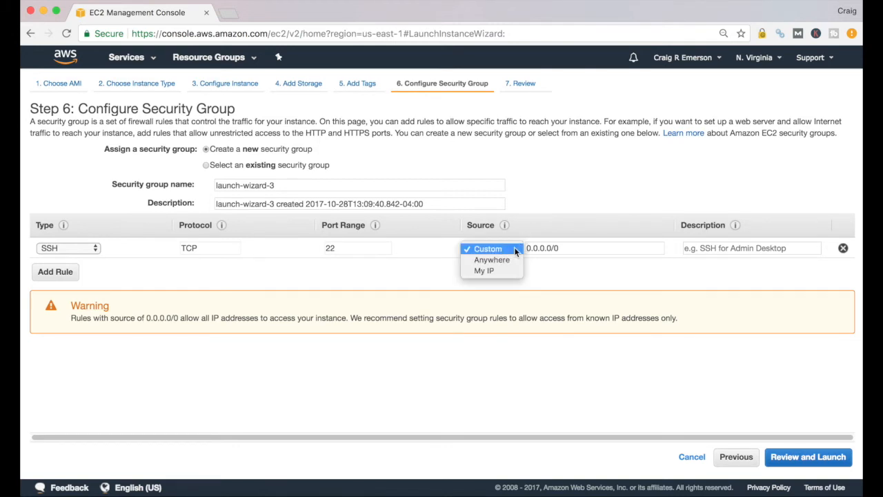
pyautogui.moveTo(483, 269)
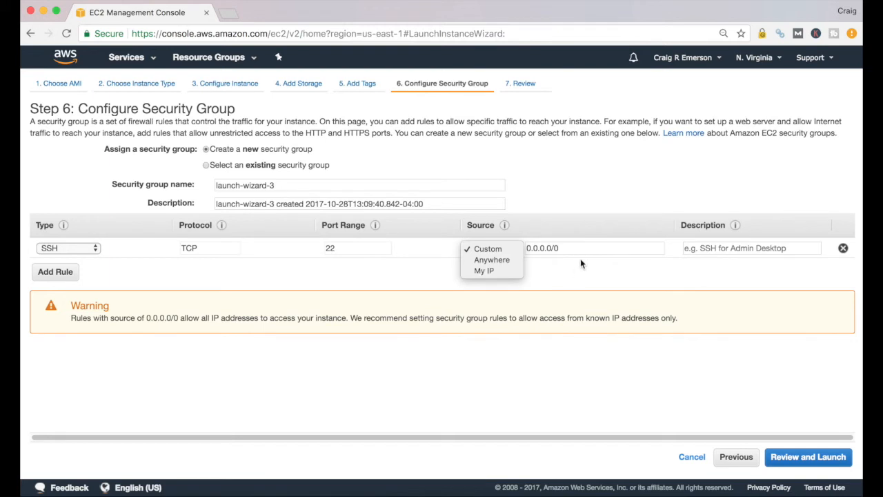
pyautogui.click(488, 248)
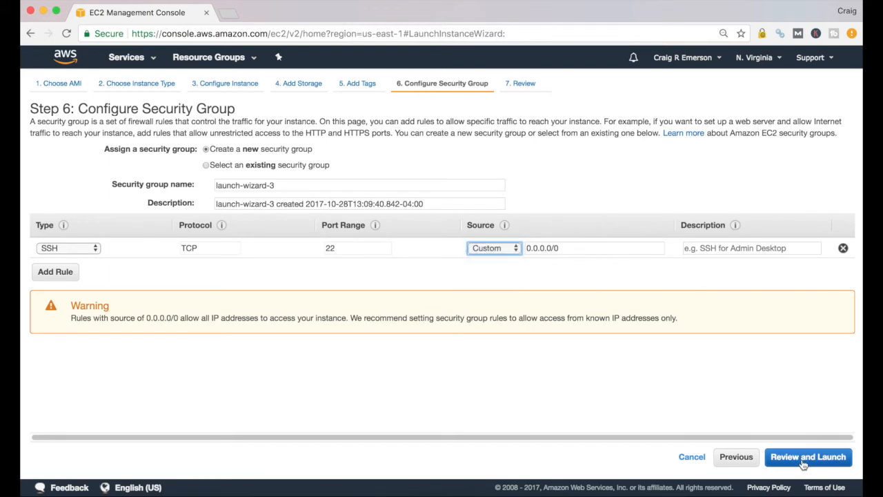
# Step: Review and Launch to reach the Step 7 summary for the t2.micro instance
pyautogui.click(808, 455)
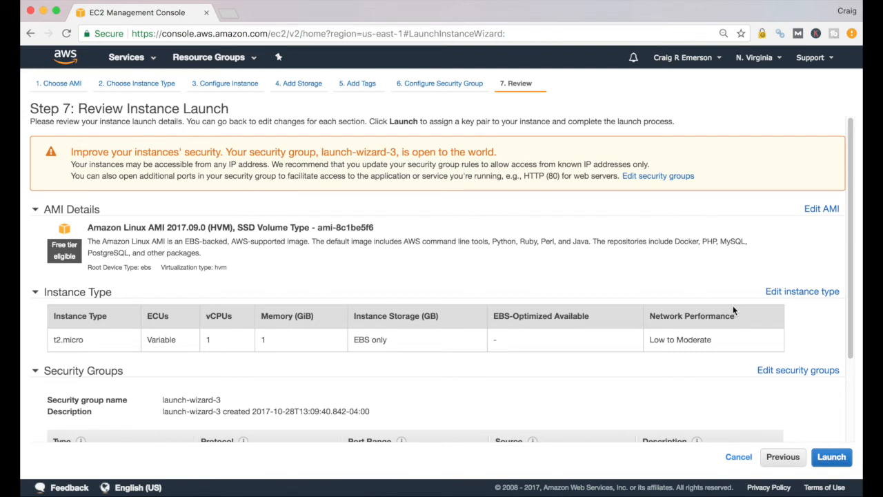
pyautogui.moveTo(607, 385)
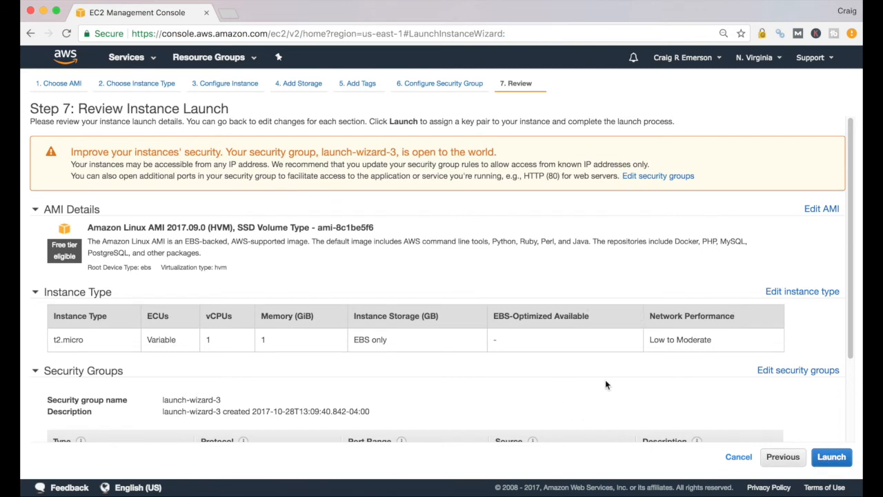
pyautogui.moveTo(135, 163)
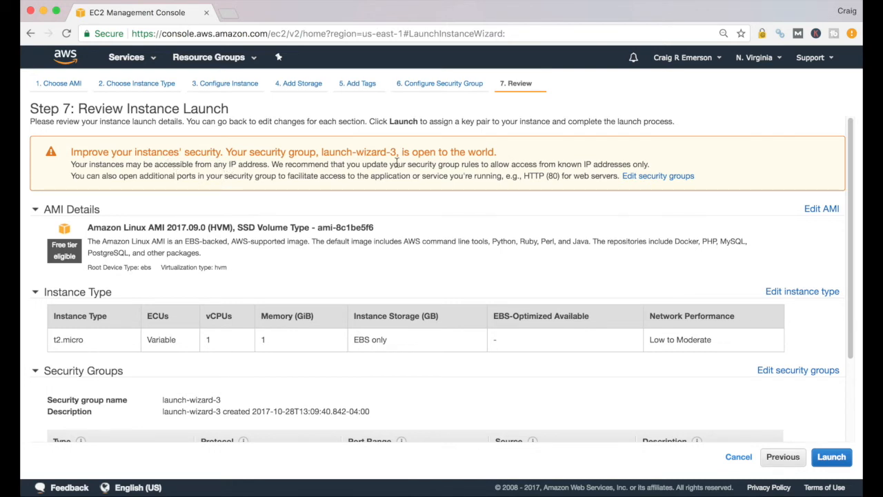
pyautogui.moveTo(499, 160)
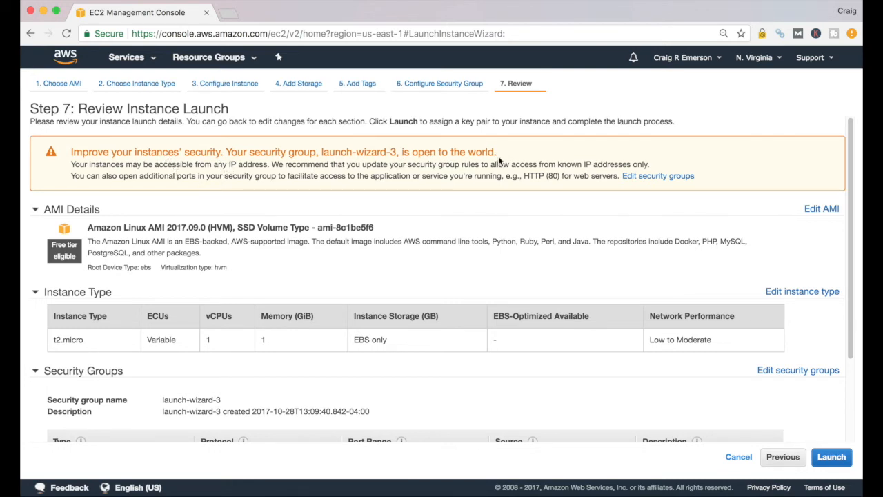
pyautogui.moveTo(505, 160)
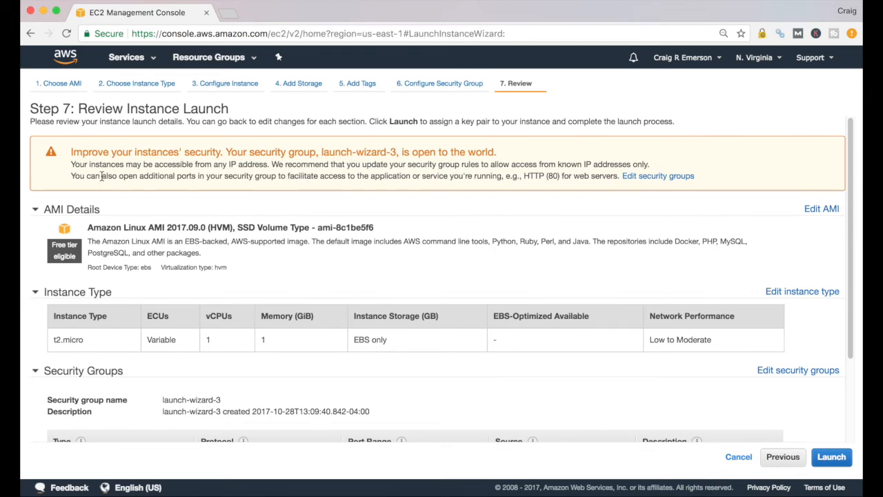
pyautogui.moveTo(257, 174)
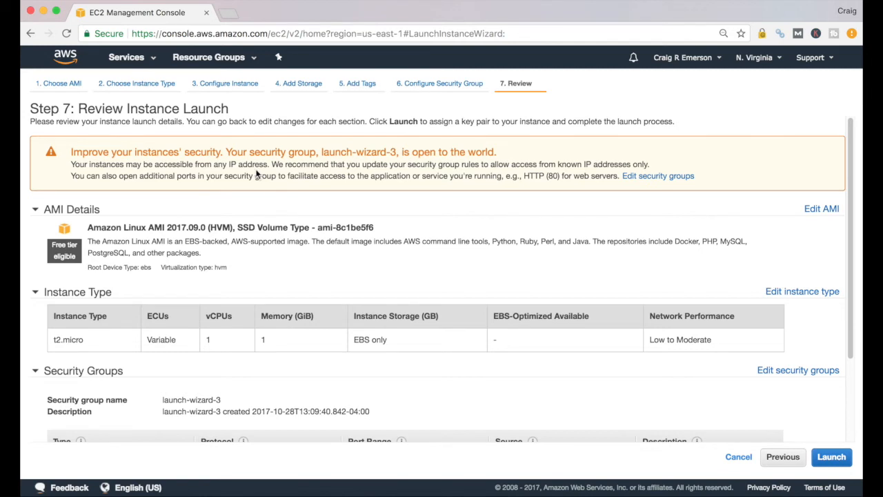
pyautogui.moveTo(262, 173)
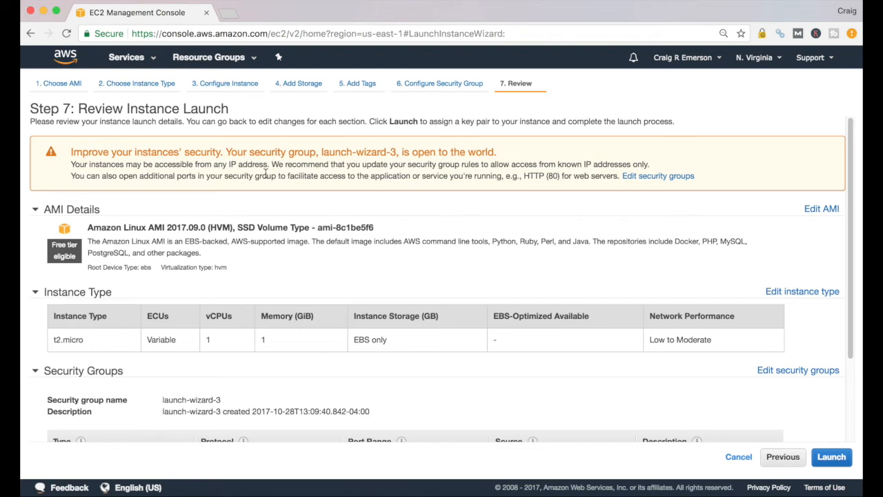
pyautogui.scroll(-3)
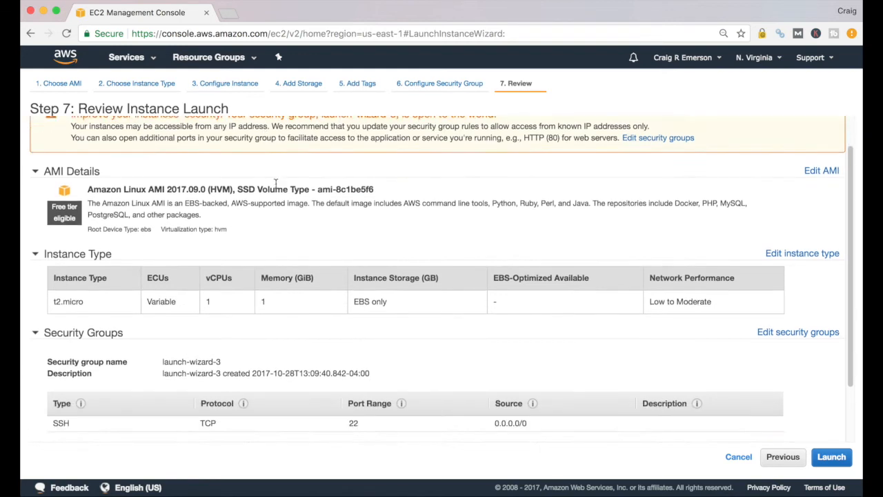
pyautogui.scroll(-3)
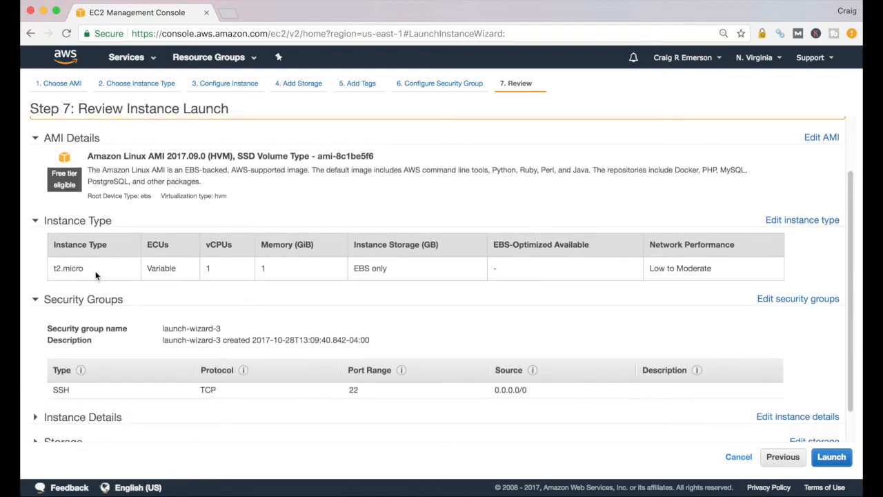
pyautogui.scroll(-3)
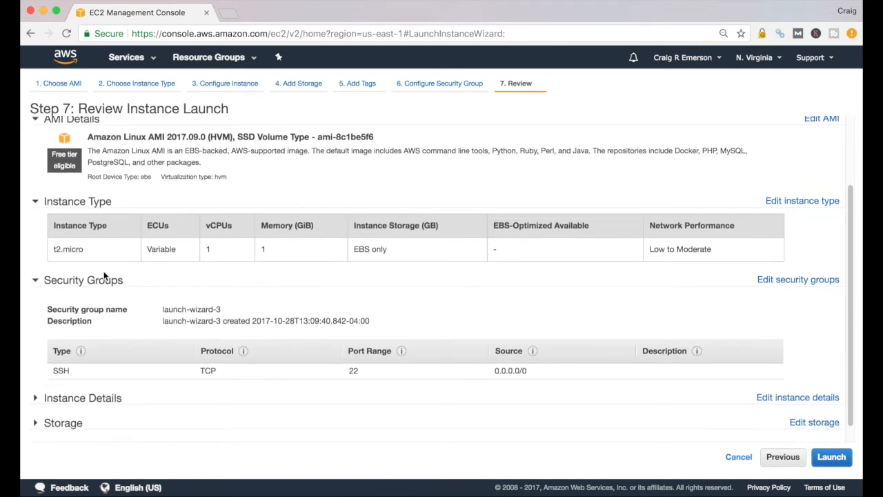
pyautogui.moveTo(102, 258)
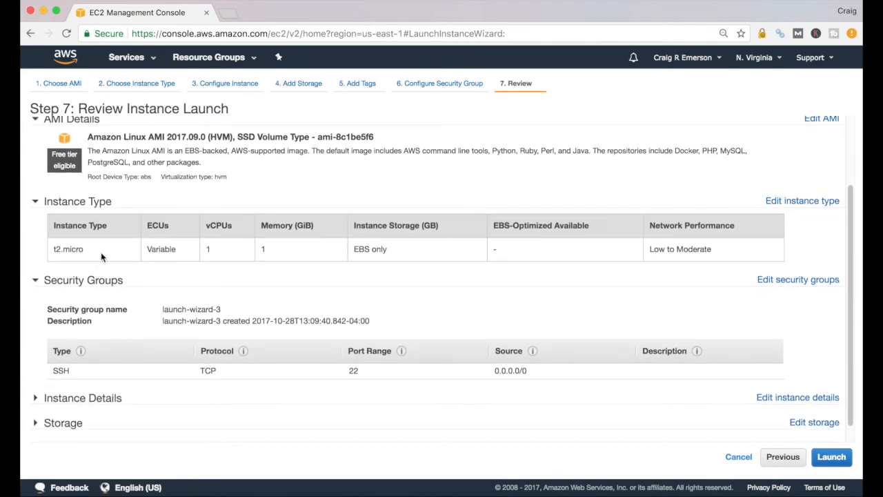
pyautogui.moveTo(102, 269)
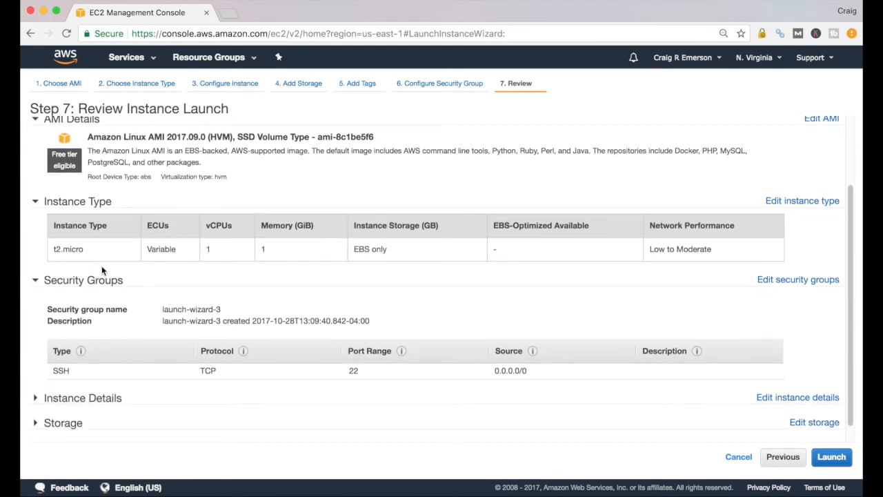
pyautogui.moveTo(395, 251)
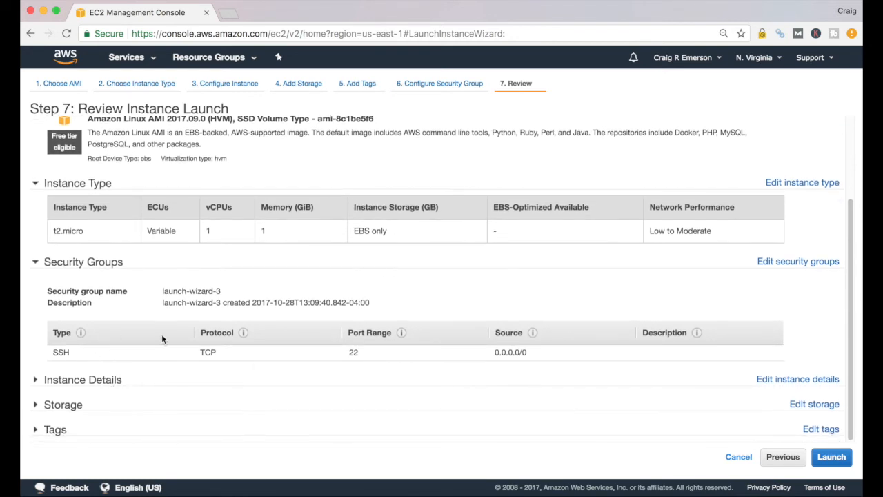
pyautogui.moveTo(292, 347)
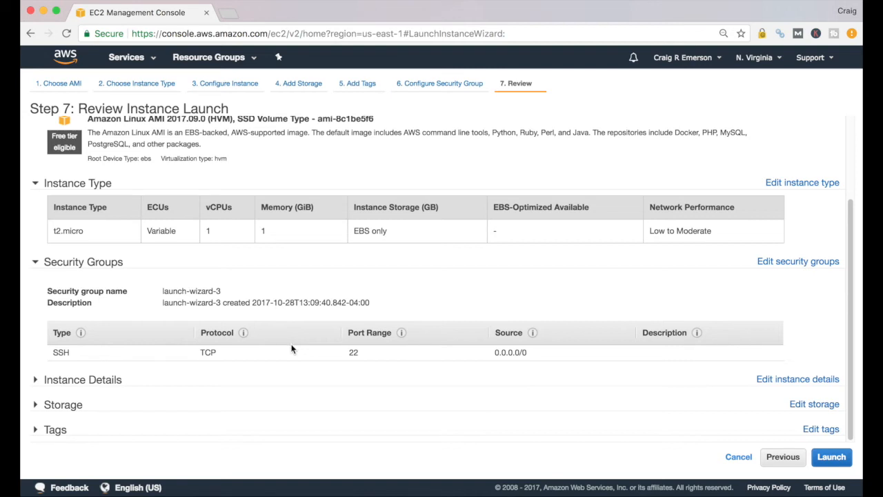
pyautogui.moveTo(155, 426)
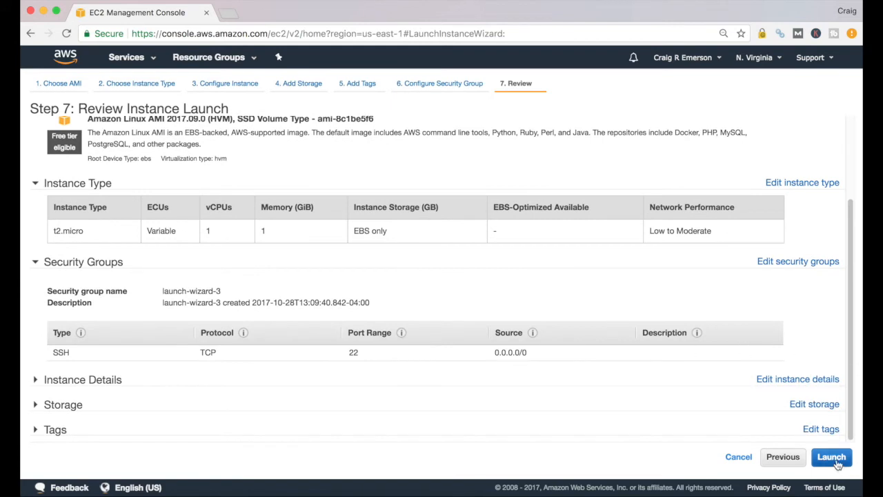
# Step: Launch from the review page and bring up the key pair choices, which report none found
pyautogui.click(830, 456)
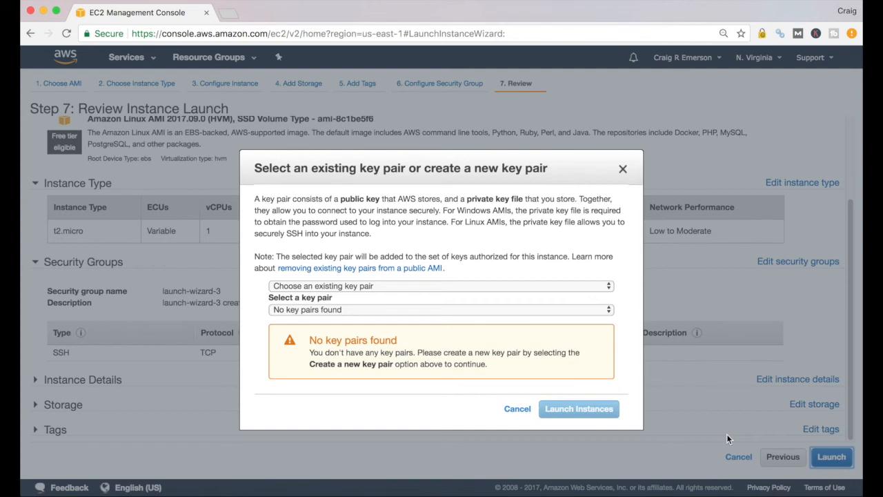
pyautogui.moveTo(508, 284)
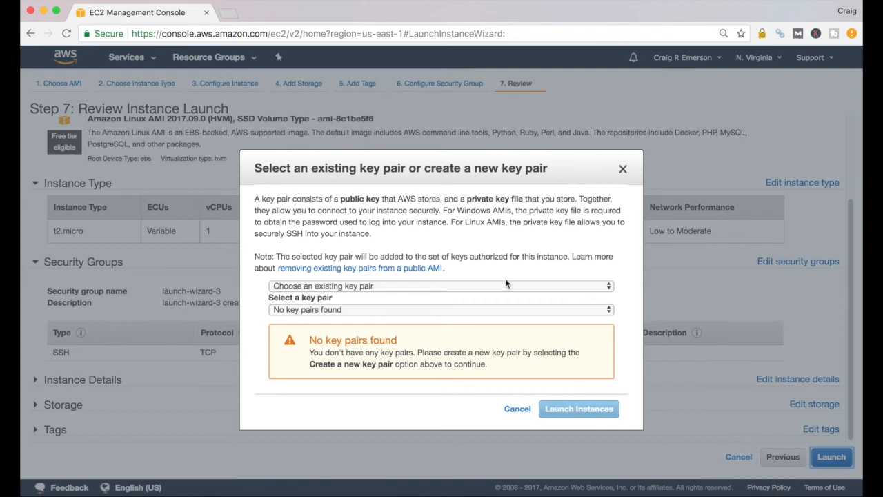
pyautogui.click(442, 286)
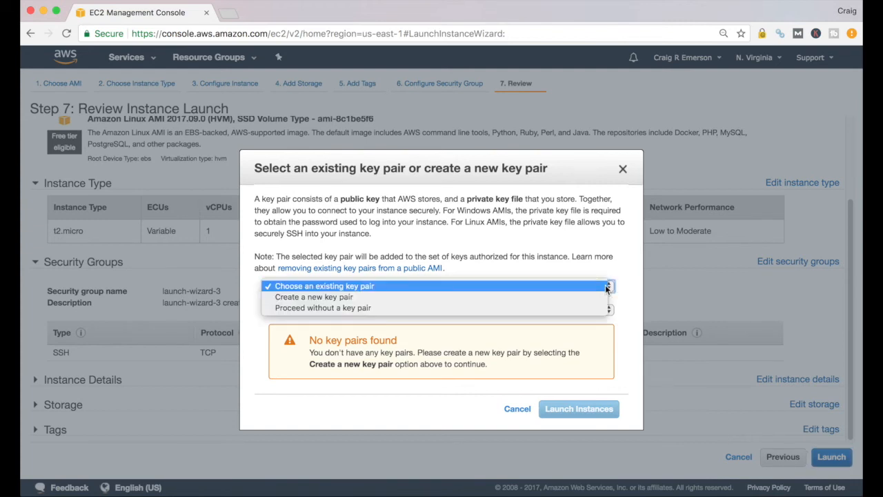
pyautogui.moveTo(322, 306)
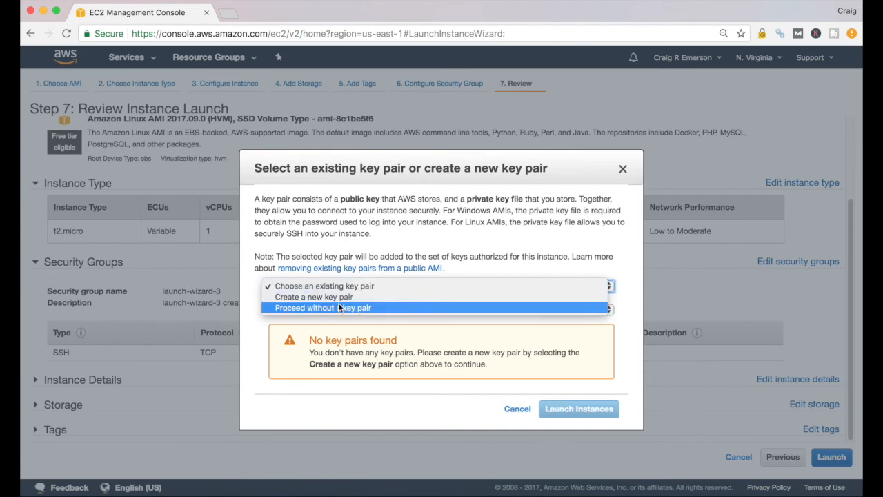
pyautogui.moveTo(315, 296)
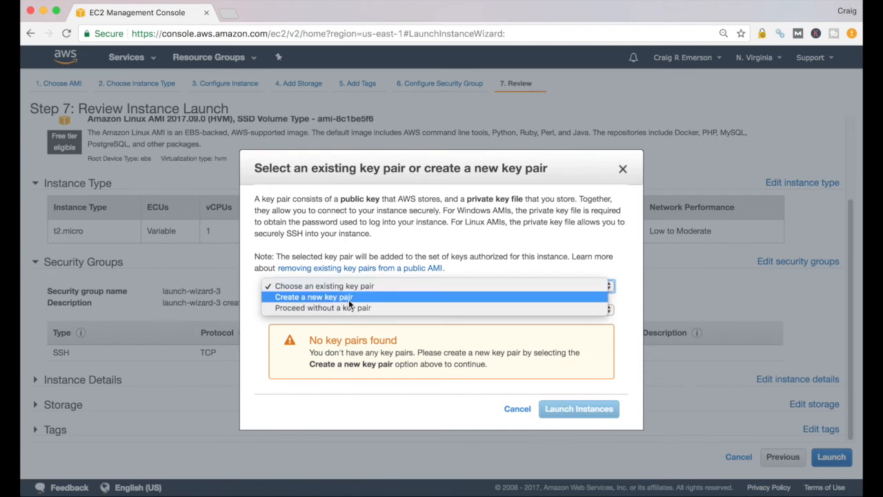
# Step: Choose a new key pair and name it 'Test Unix Server'
pyautogui.click(312, 296)
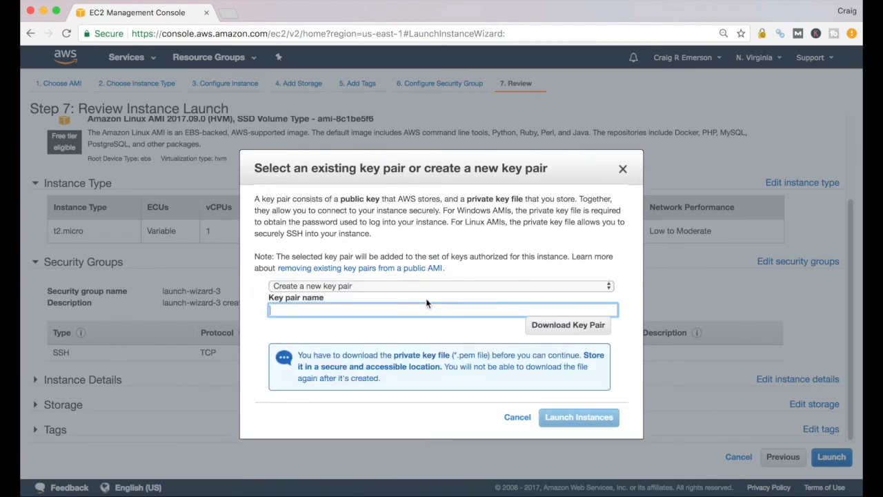
pyautogui.moveTo(353, 314)
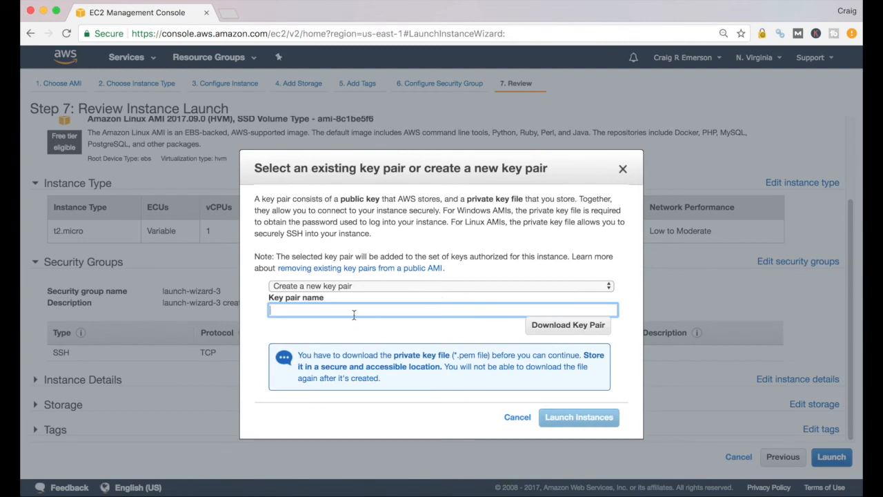
pyautogui.write('T')
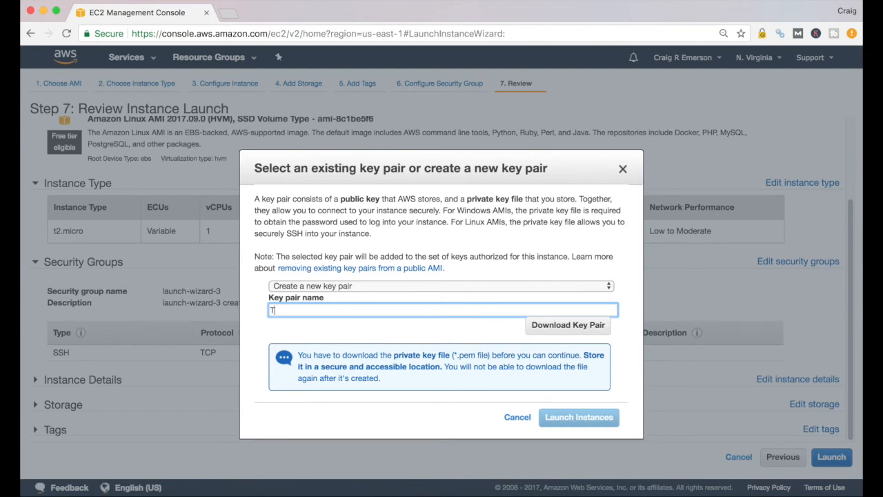
pyautogui.write('est Unix')
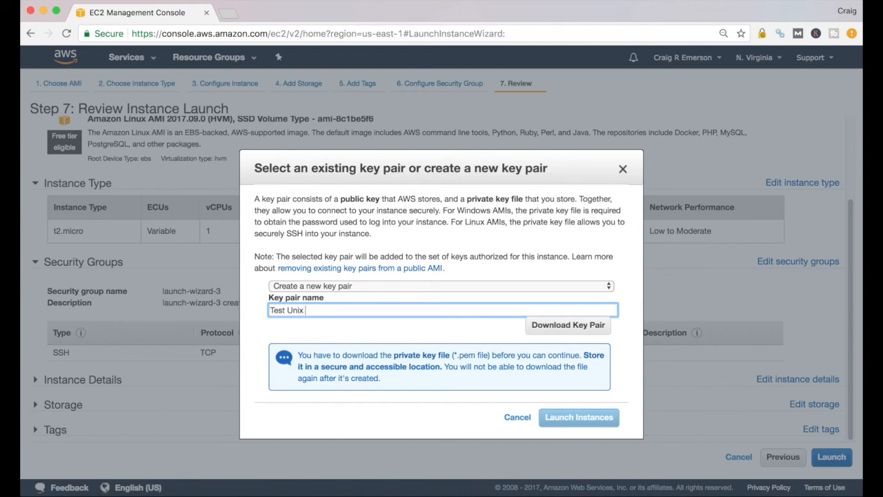
pyautogui.write('Server')
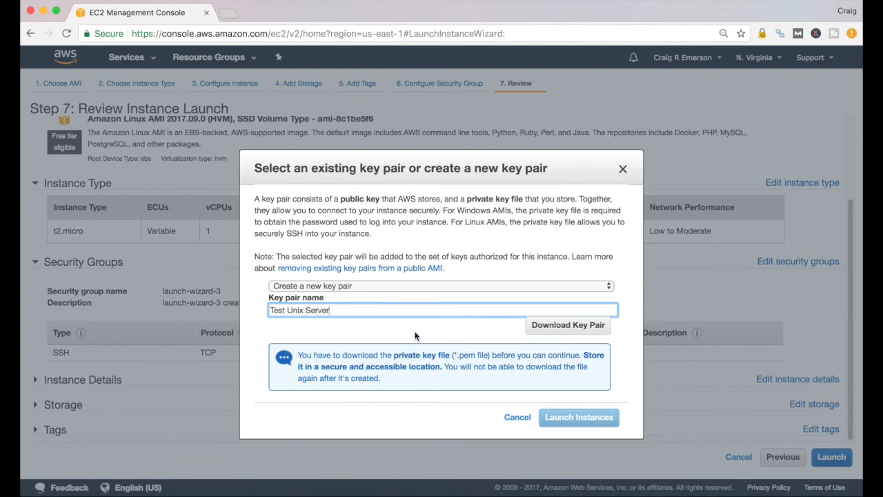
pyautogui.moveTo(283, 397)
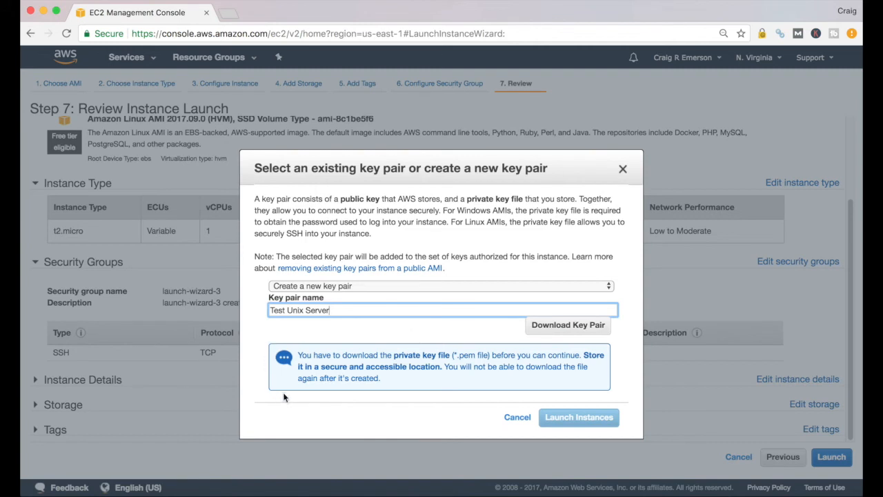
pyautogui.moveTo(356, 364)
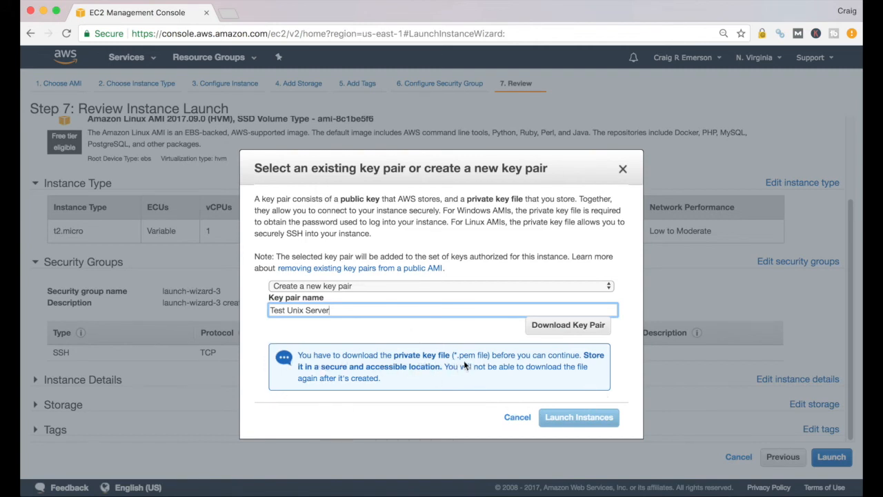
pyautogui.moveTo(486, 364)
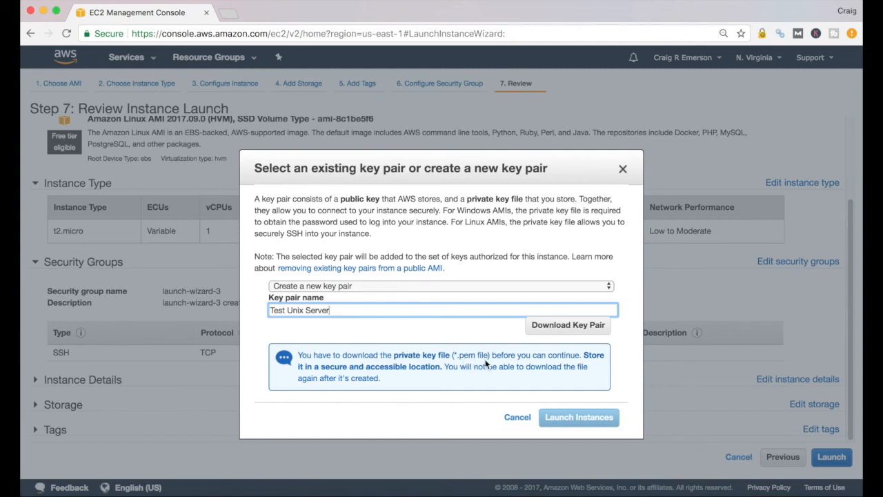
pyautogui.moveTo(513, 399)
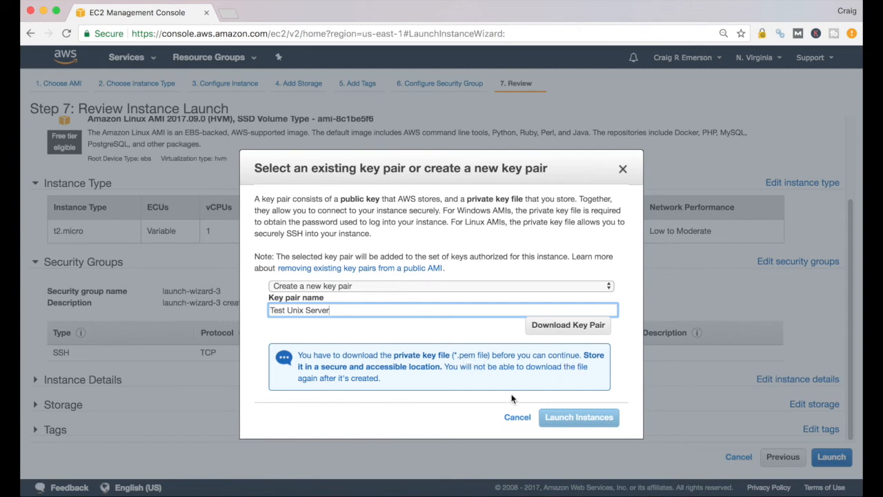
pyautogui.moveTo(475, 382)
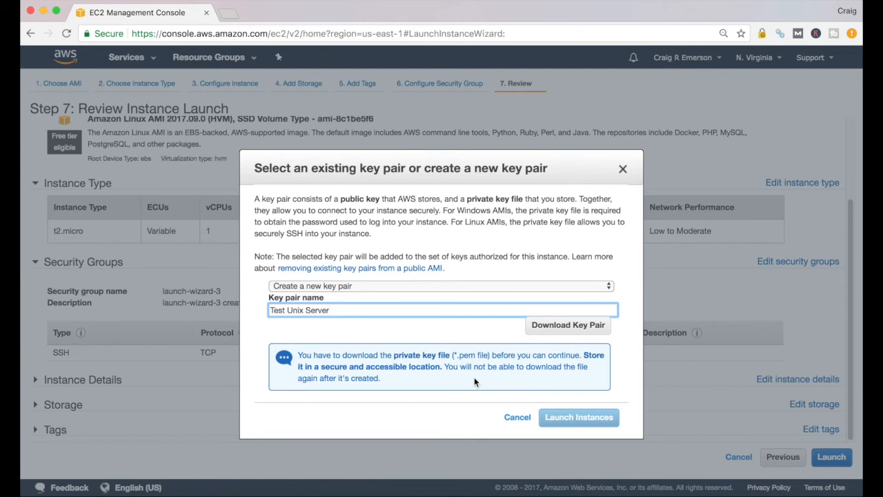
pyautogui.moveTo(568, 326)
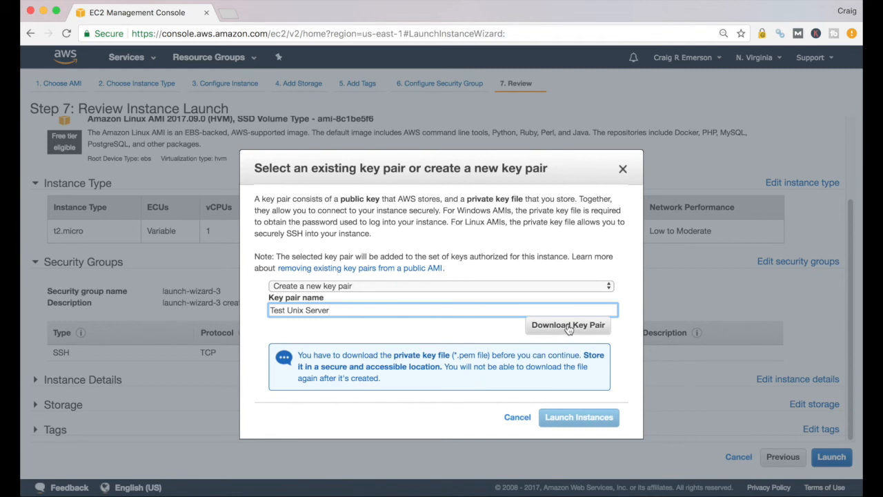
# Step: Download the private key as TestUnixServer.pem to enable launching
pyautogui.click(568, 324)
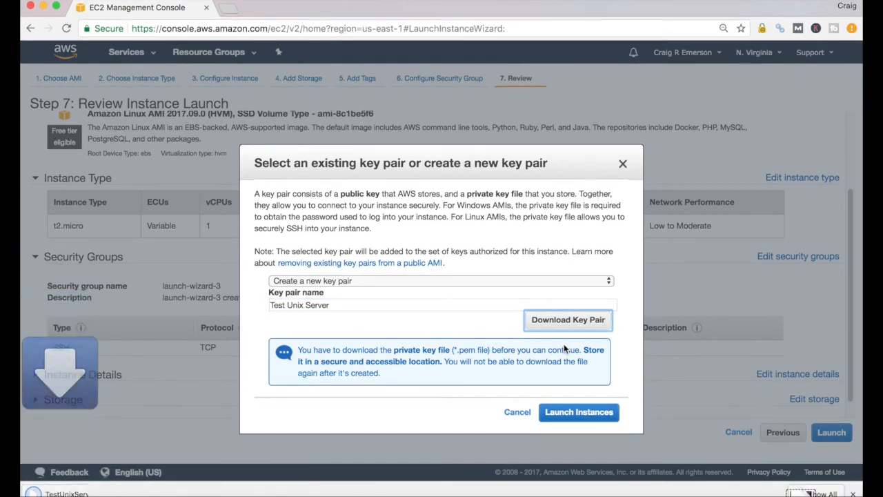
pyautogui.click(568, 320)
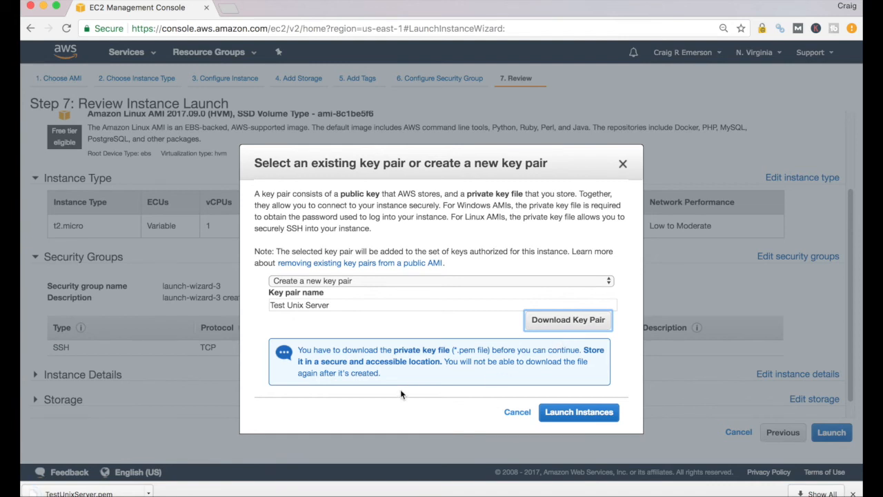
pyautogui.moveTo(402, 389)
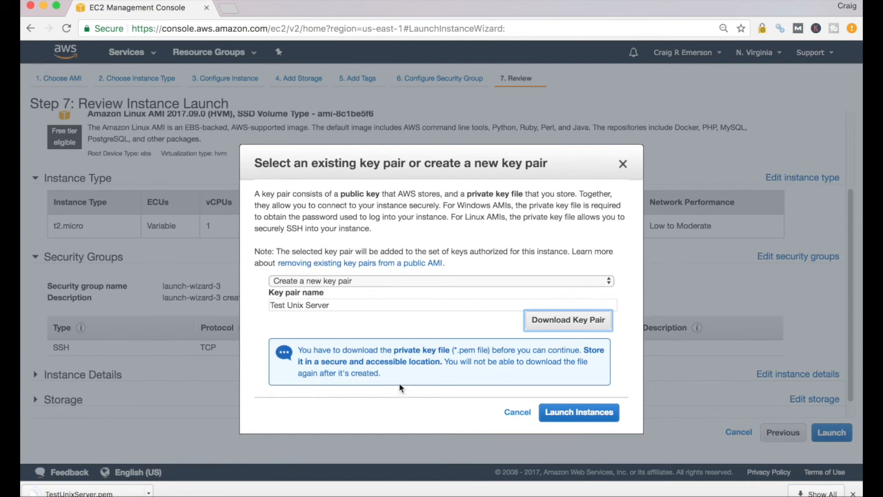
pyautogui.moveTo(557, 447)
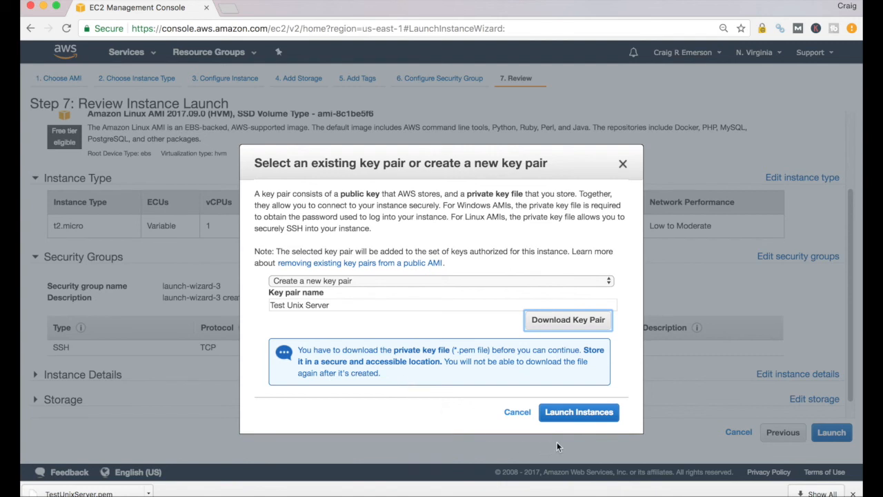
pyautogui.moveTo(579, 411)
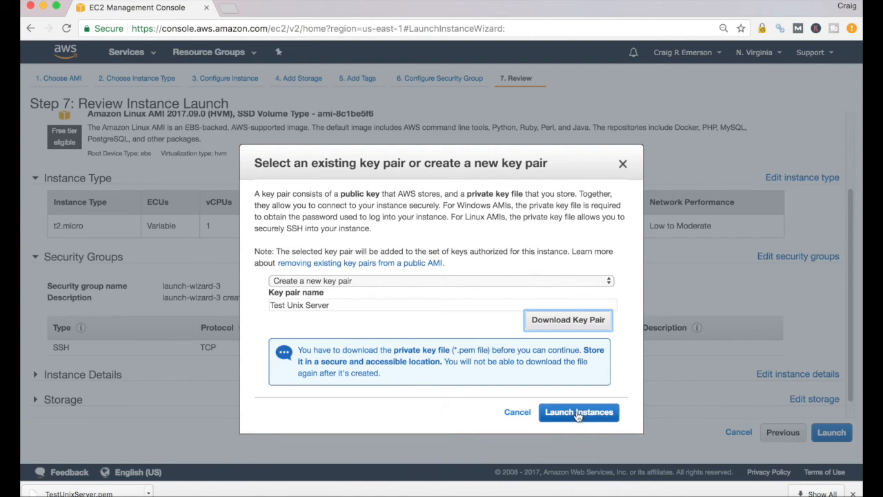
# Step: Launch the instance and review the launch status for i-0bb5cea7c9be642c0
pyautogui.click(579, 412)
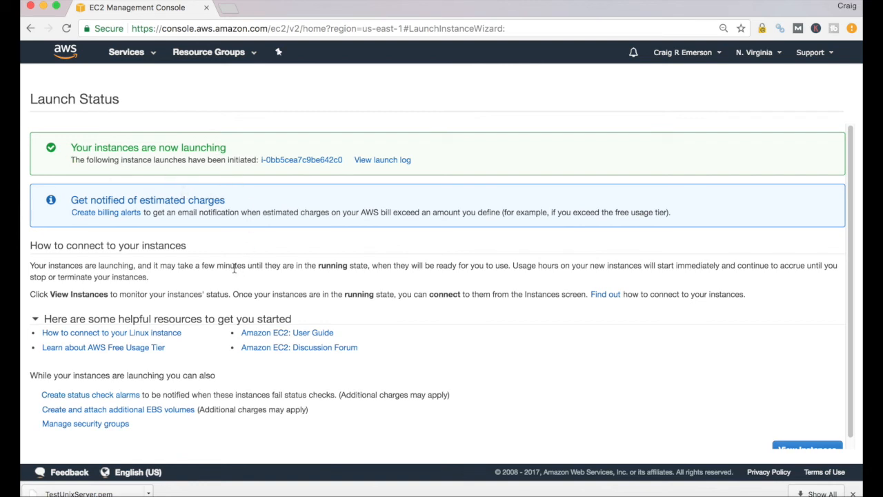
pyautogui.moveTo(110, 332)
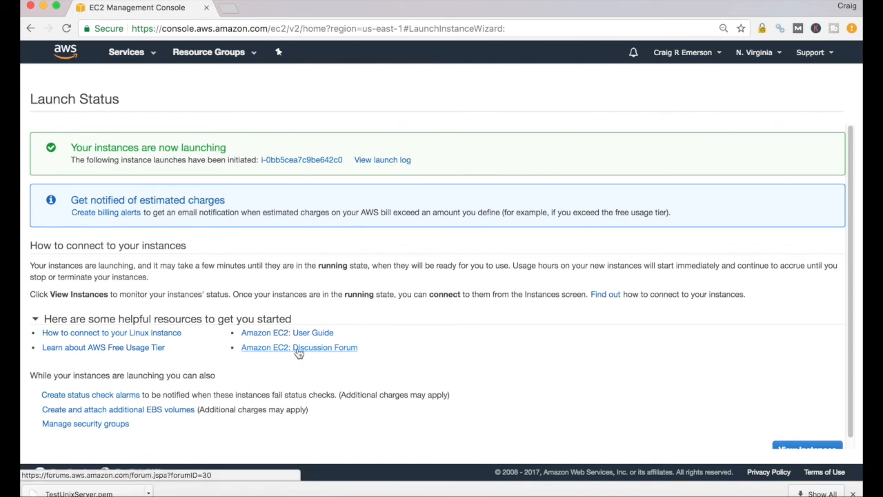
pyautogui.moveTo(150, 348)
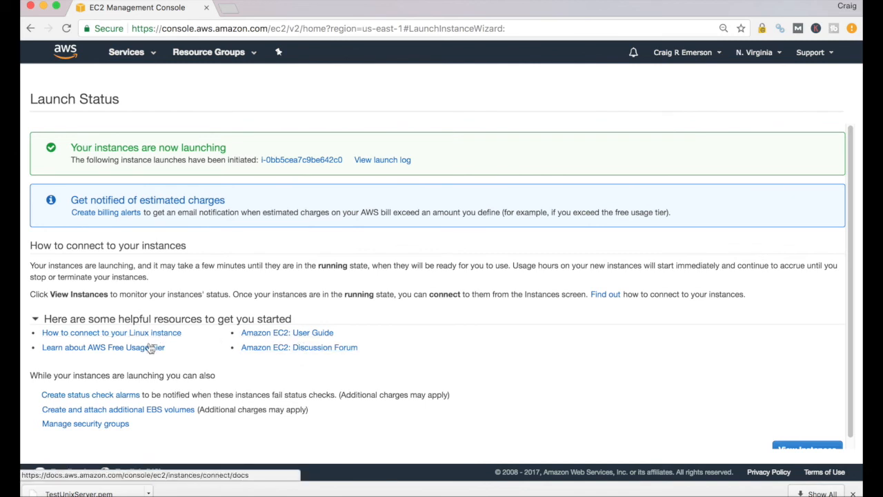
pyautogui.moveTo(278, 361)
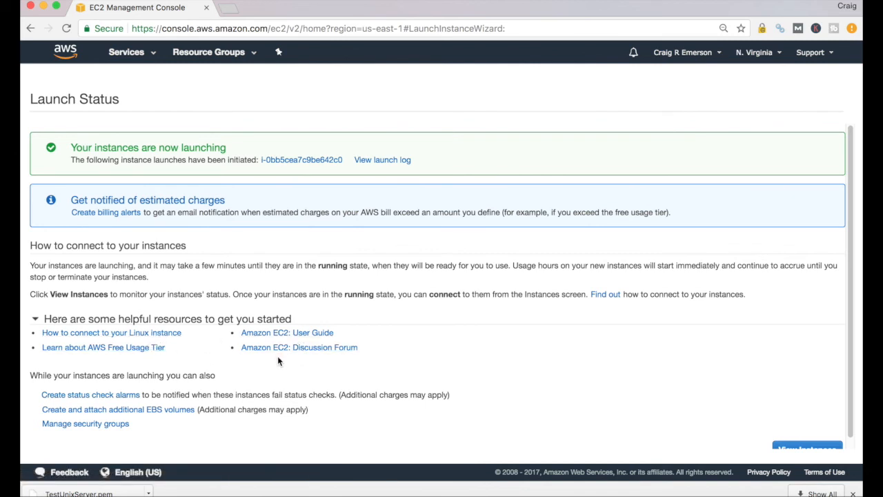
pyautogui.scroll(-3)
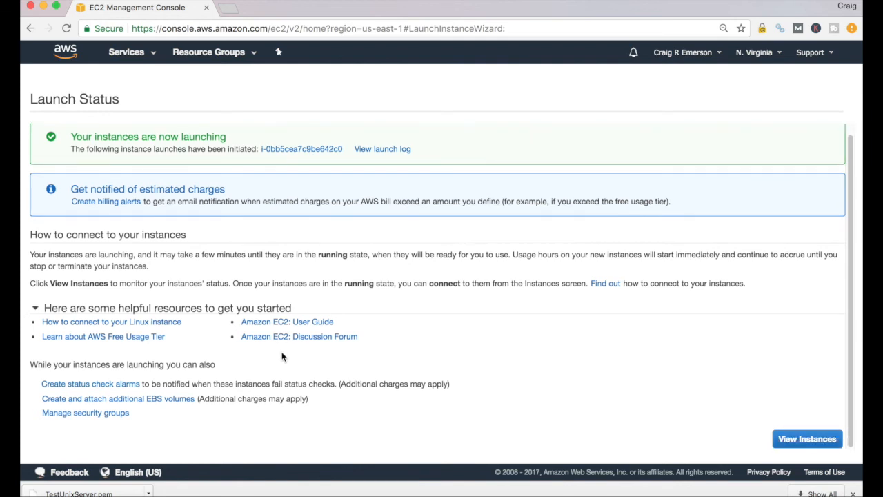
pyautogui.moveTo(807, 439)
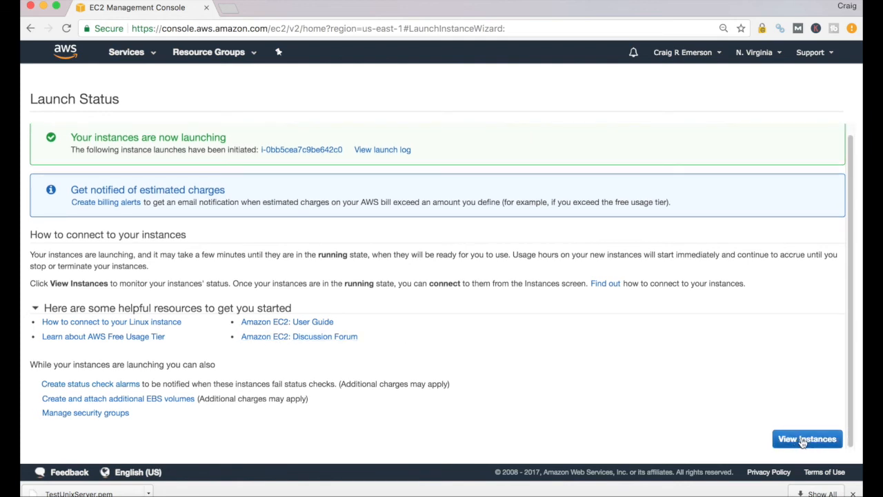
# Step: View the Instances list and select Unix Server's public IP 34.201.33.188
pyautogui.click(805, 439)
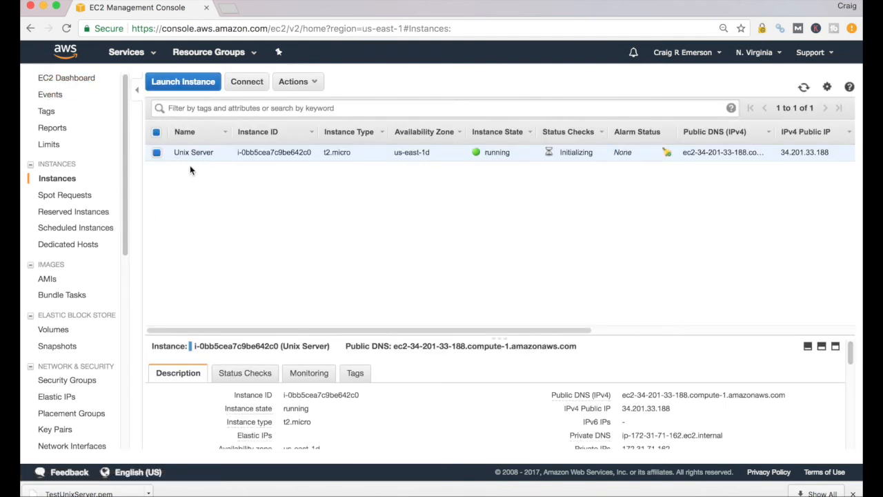
pyautogui.moveTo(207, 152)
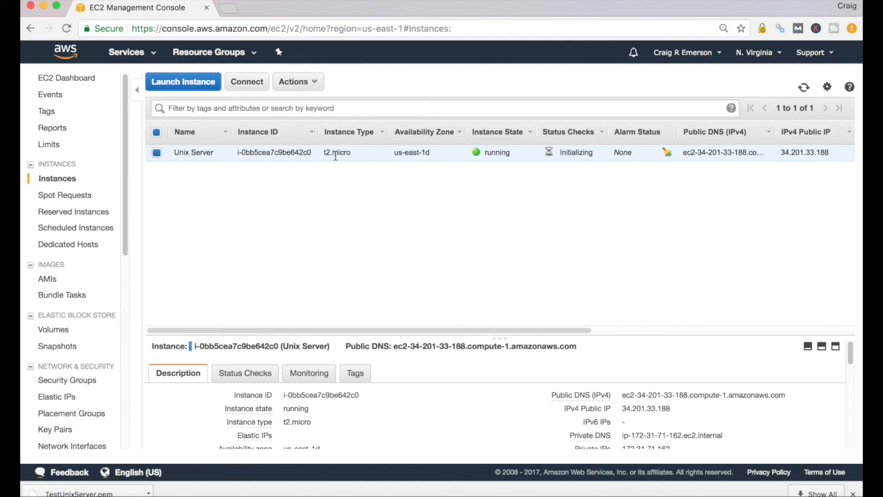
pyautogui.moveTo(492, 163)
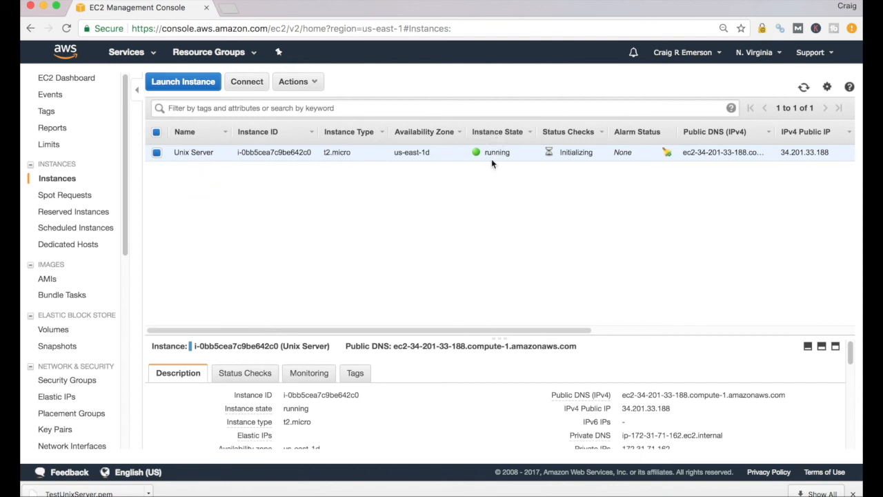
pyautogui.moveTo(558, 196)
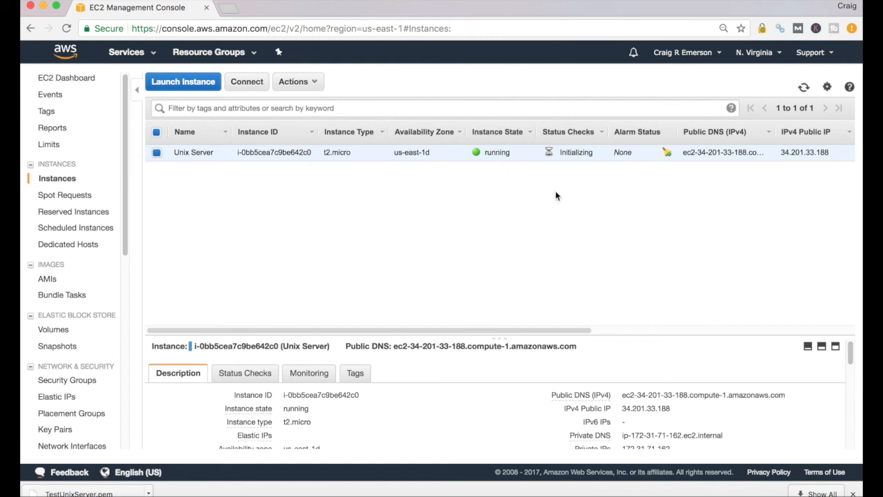
pyautogui.moveTo(578, 152)
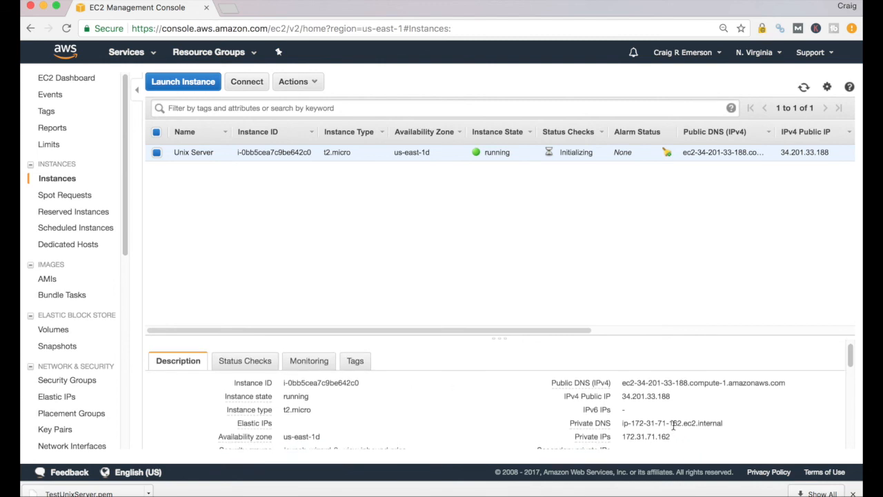
pyautogui.doubleClick(646, 395)
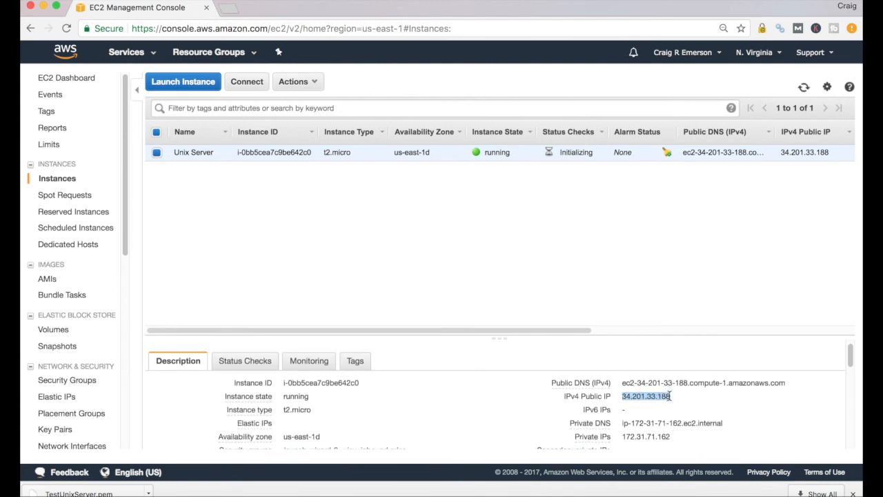
pyautogui.moveTo(706, 412)
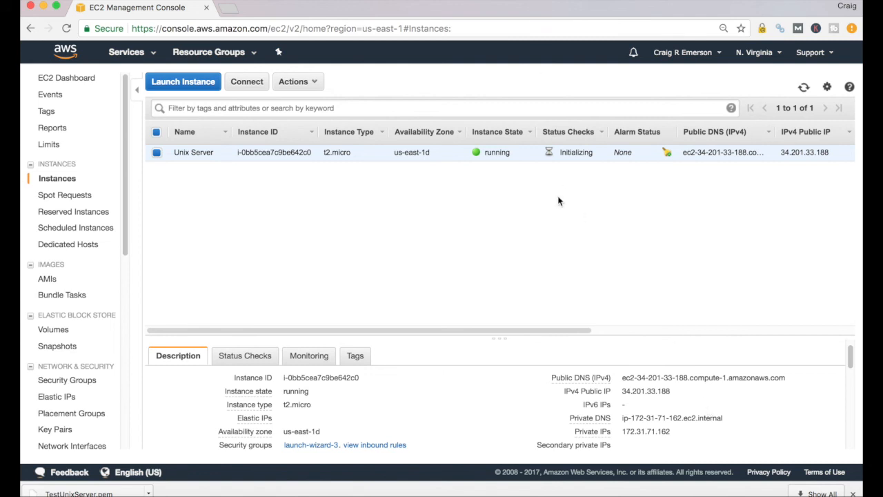
pyautogui.moveTo(588, 174)
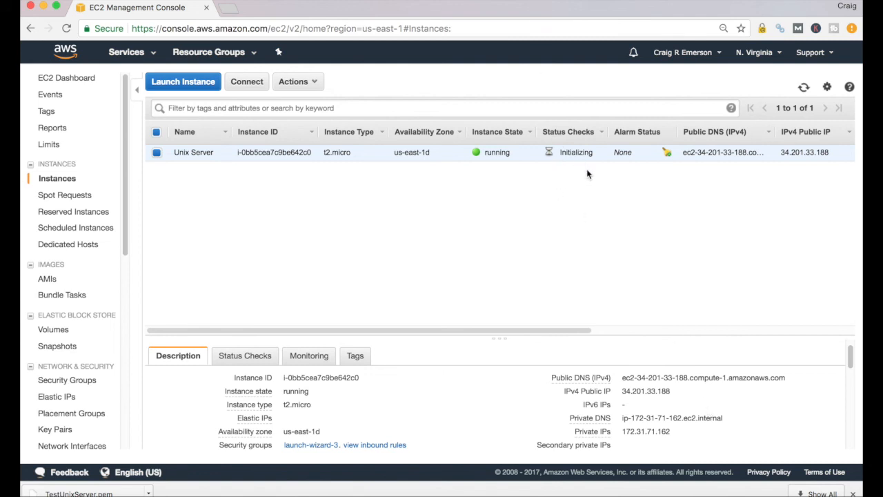